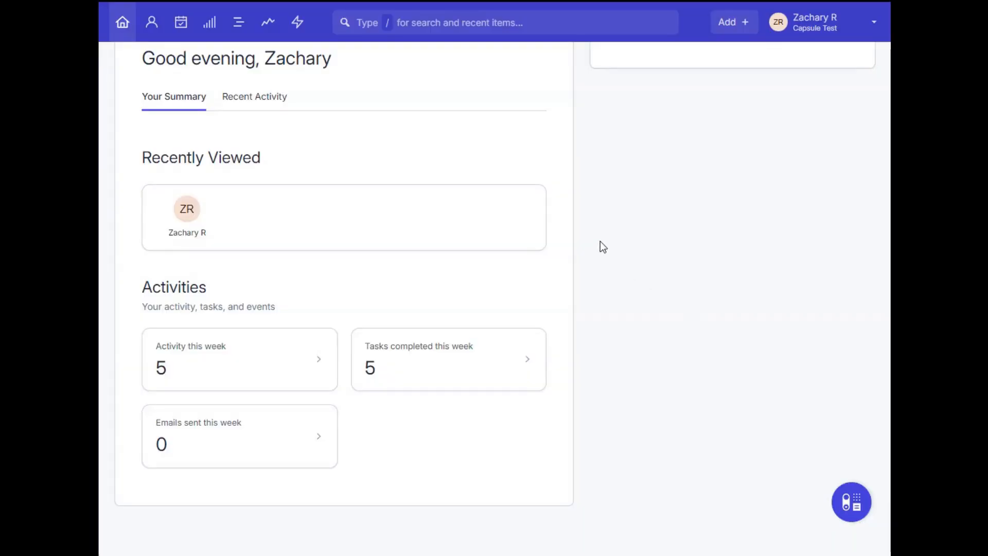
{"action": "mouse_move", "coordinate": [152, 21]}
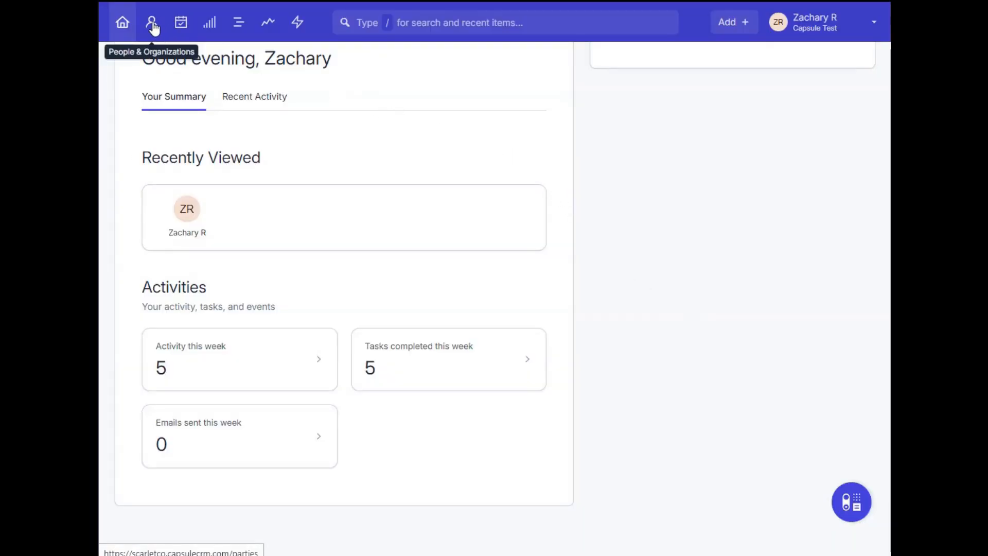
Step: From People & Organizations, start Import Contacts and choose to import from another CRM
{"action": "left_click", "coordinate": [152, 21]}
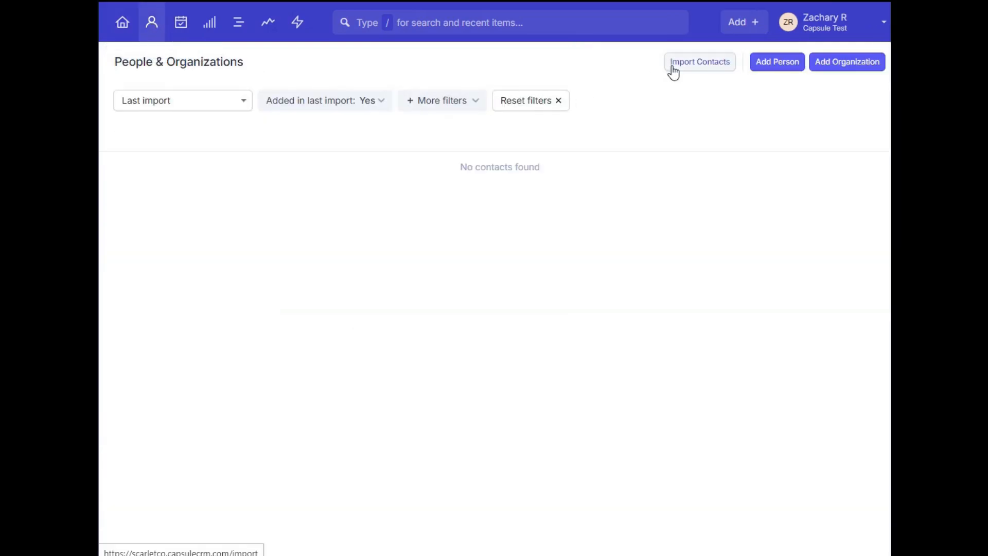
{"action": "mouse_move", "coordinate": [706, 68]}
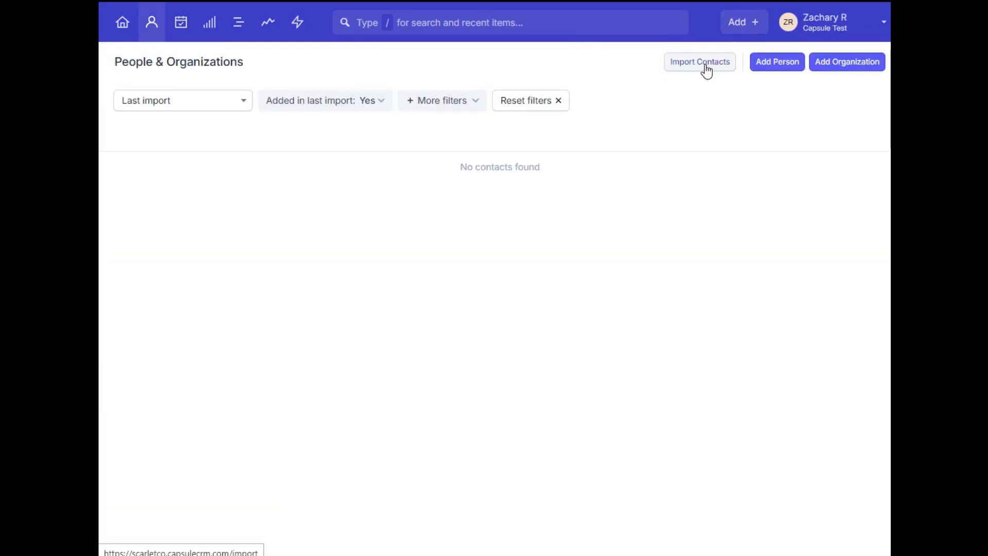
{"action": "left_click", "coordinate": [699, 61]}
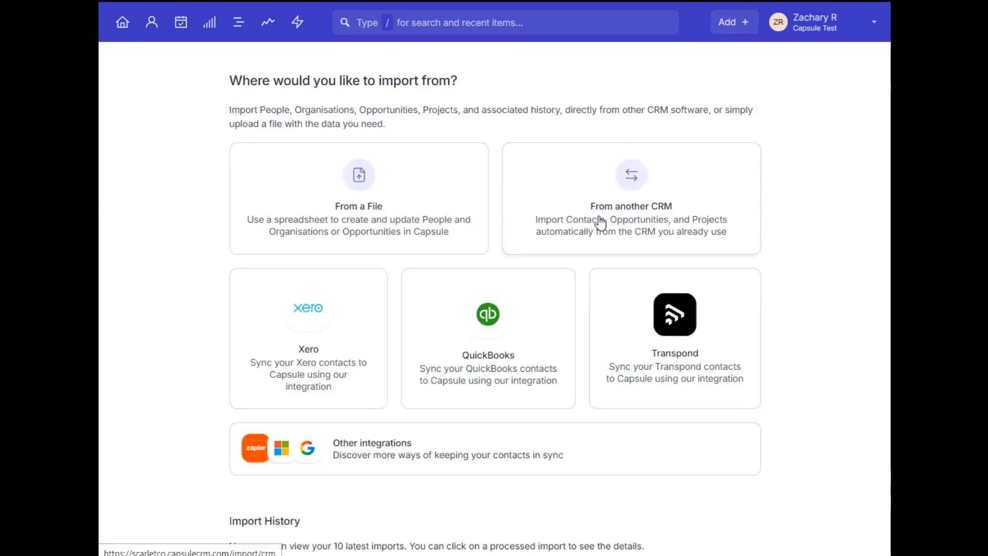
{"action": "left_click", "coordinate": [630, 199]}
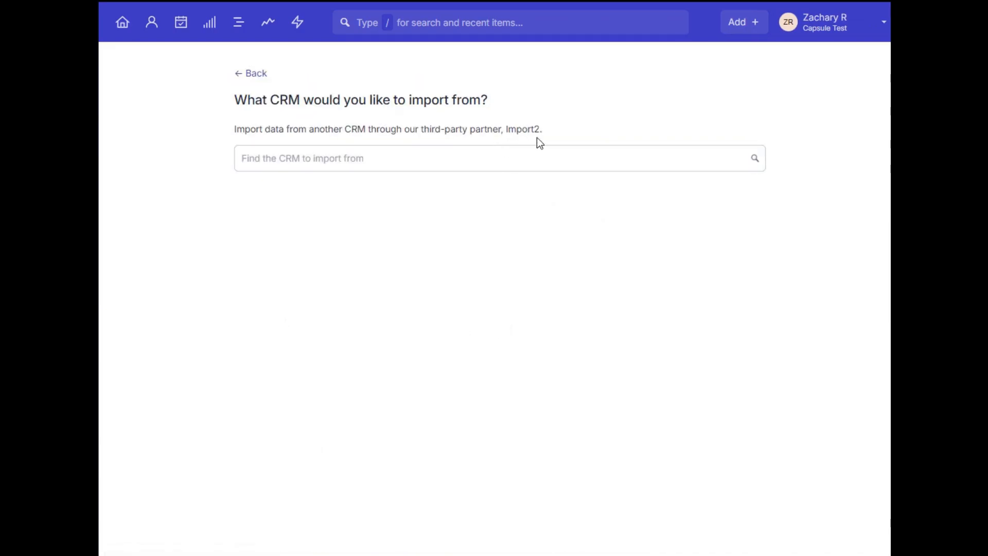
{"action": "mouse_move", "coordinate": [533, 144]}
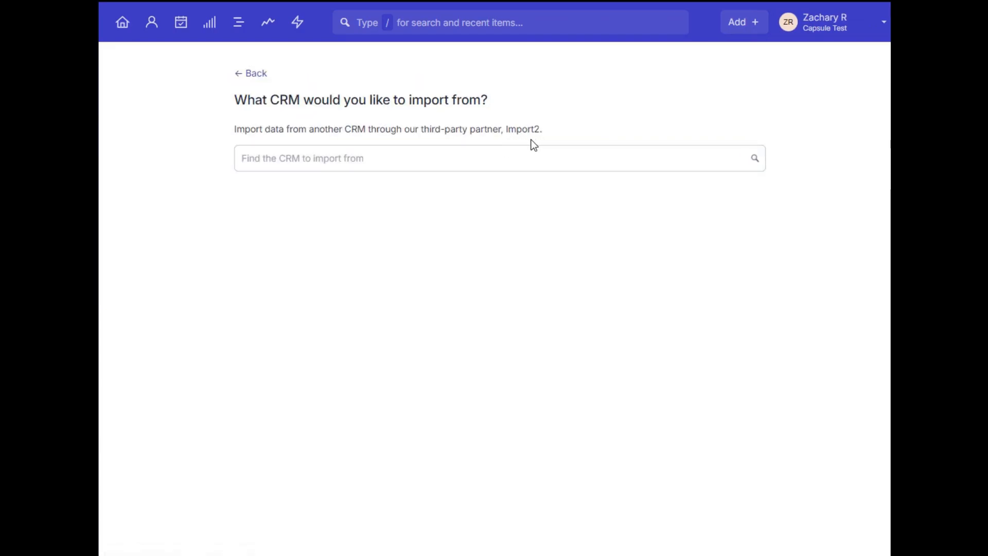
{"action": "mouse_move", "coordinate": [243, 73]}
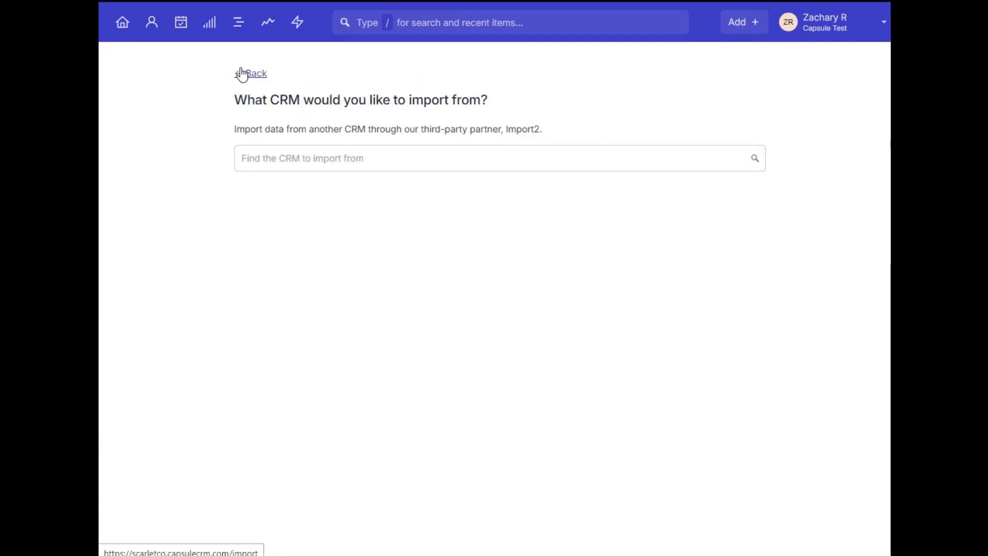
Step: Go back, upload the contact CSV from a file and continue to column matching
{"action": "left_click", "coordinate": [251, 73]}
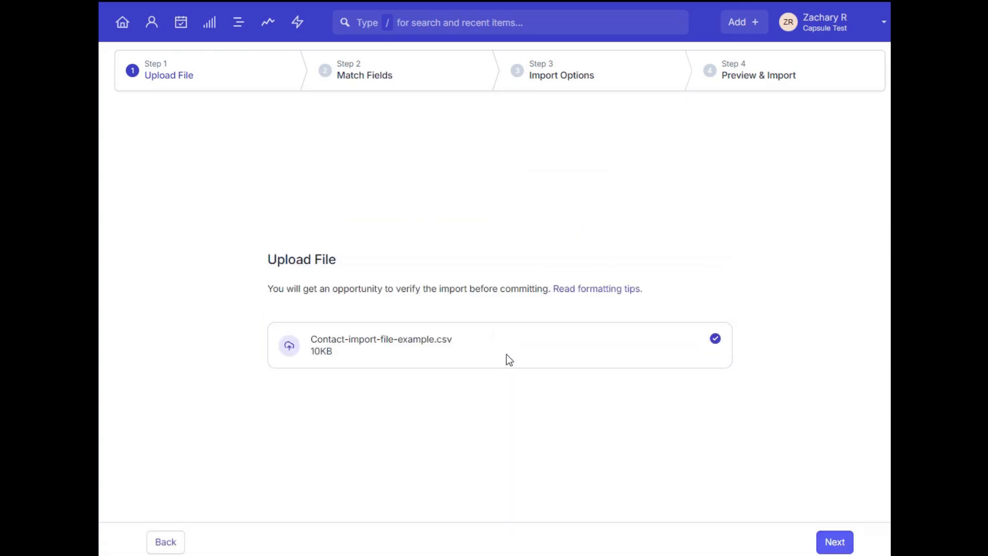
{"action": "left_click", "coordinate": [835, 543]}
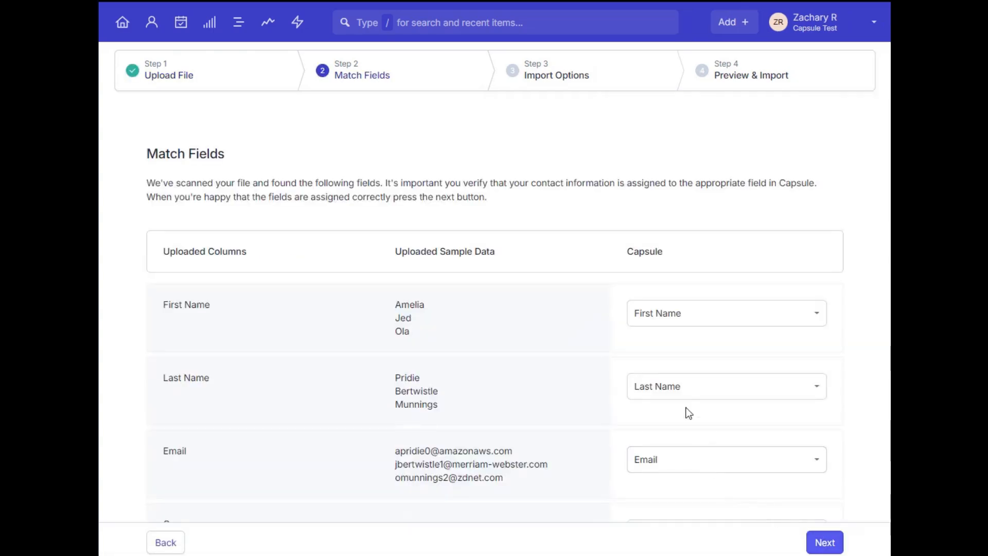
{"action": "scroll", "scroll_direction": "down", "scroll_amount": 3}
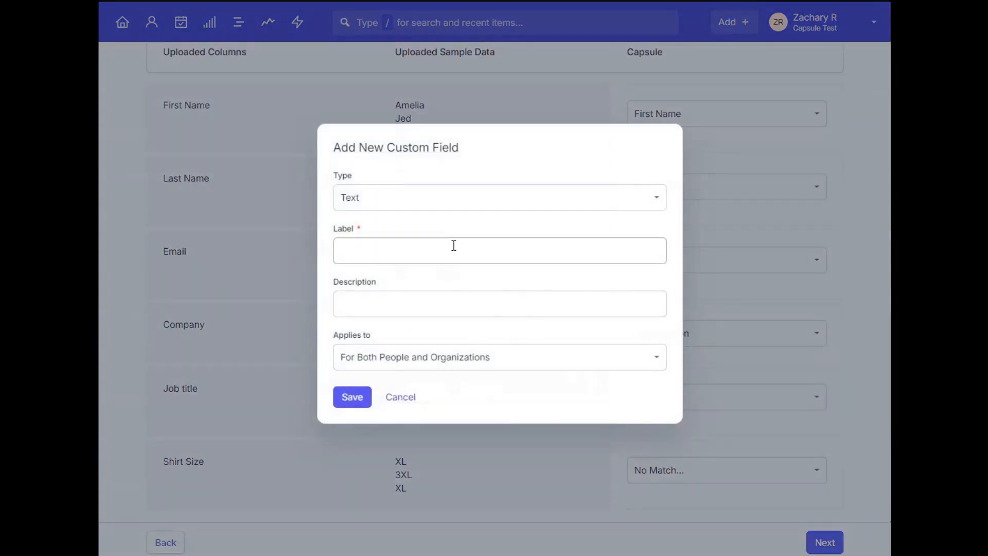
Step: Map the unmatched column to a new Text custom field labelled Shirt Size and save it
{"action": "type", "text": "Shirt S"}
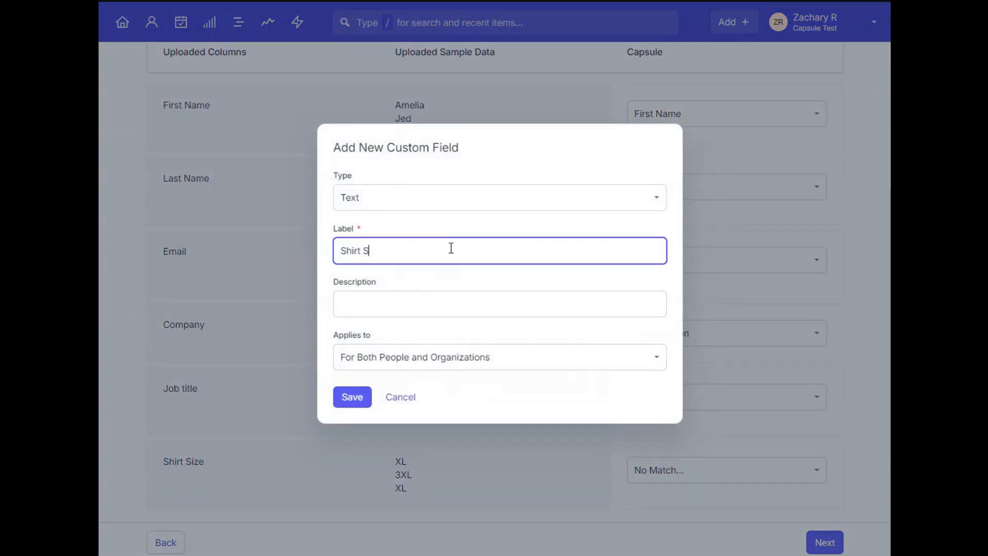
{"action": "left_click", "coordinate": [352, 397]}
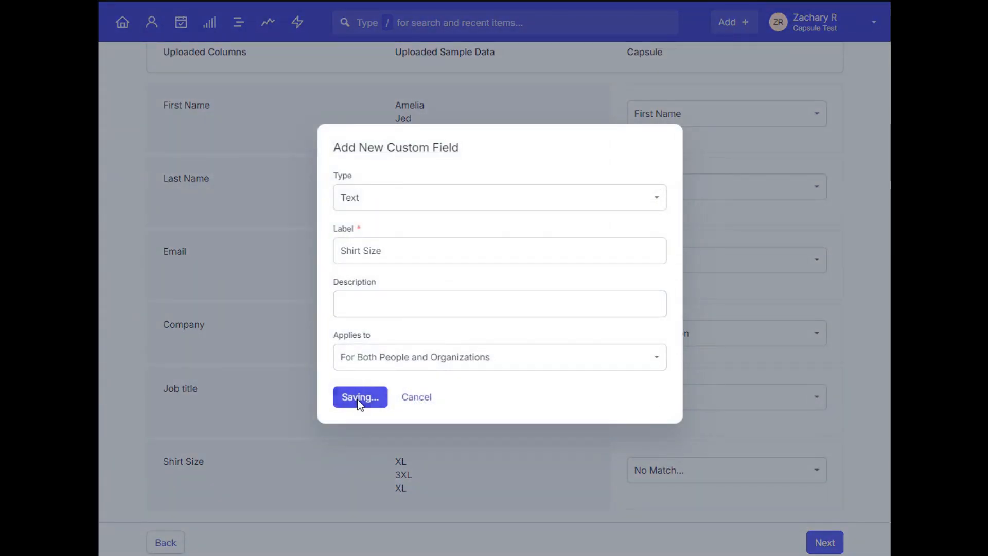
{"action": "left_click", "coordinate": [360, 397]}
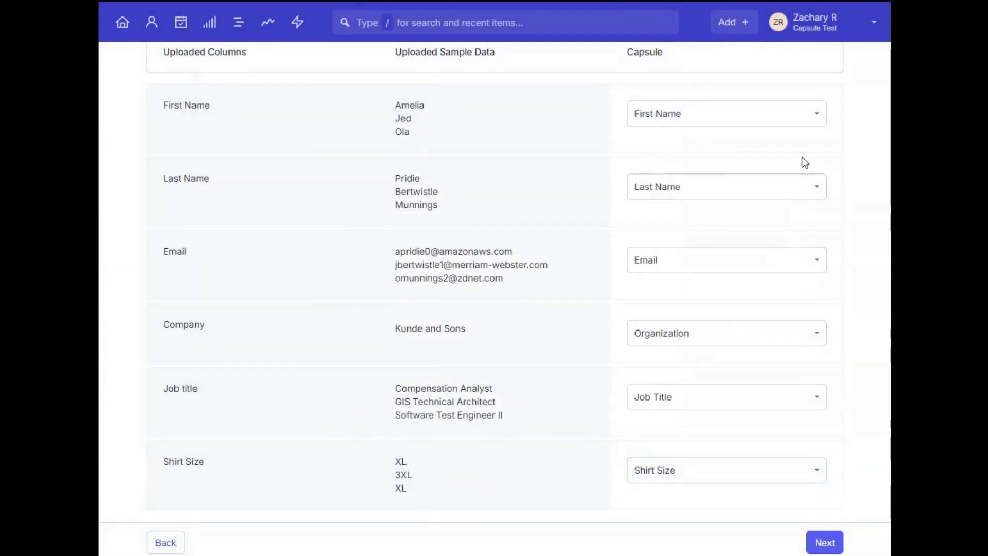
{"action": "left_click", "coordinate": [874, 21]}
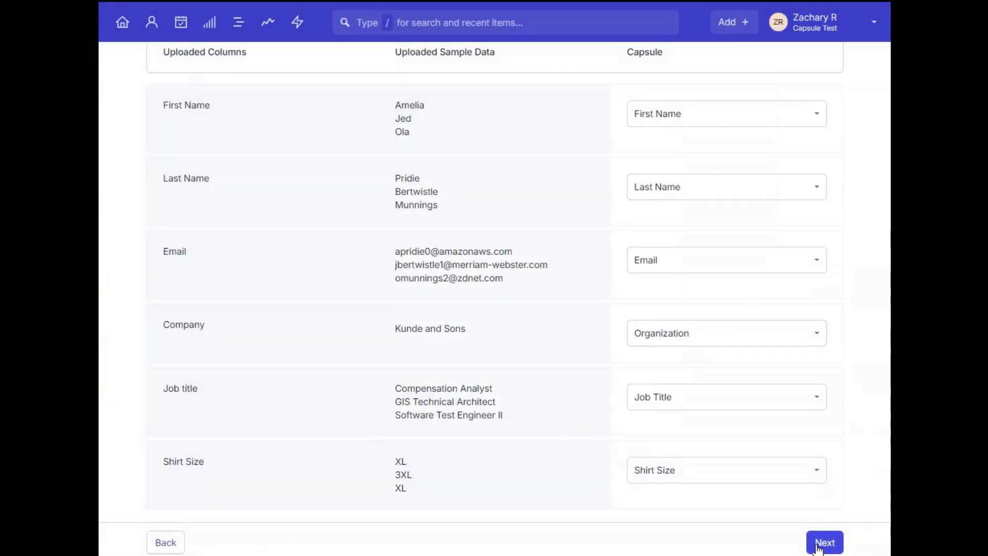
Step: Run the import with Don't import duplicates, then list the 212 contacts from the last import
{"action": "left_click", "coordinate": [825, 543]}
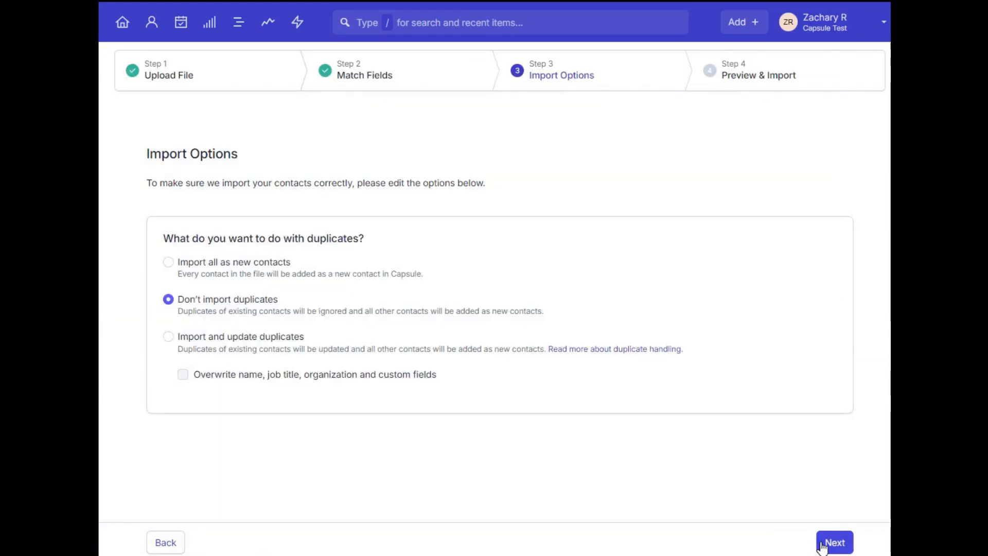
{"action": "left_click", "coordinate": [834, 543]}
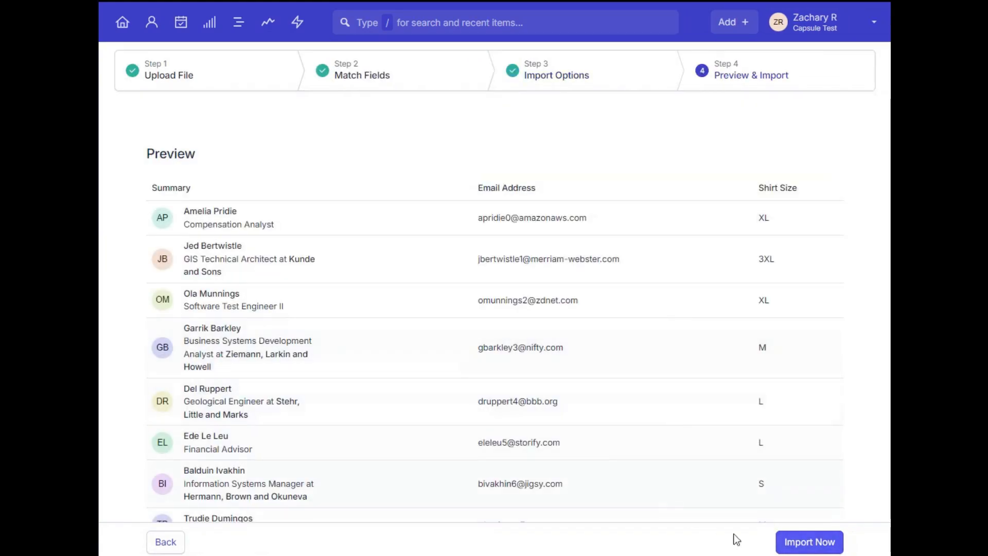
{"action": "left_click", "coordinate": [809, 542]}
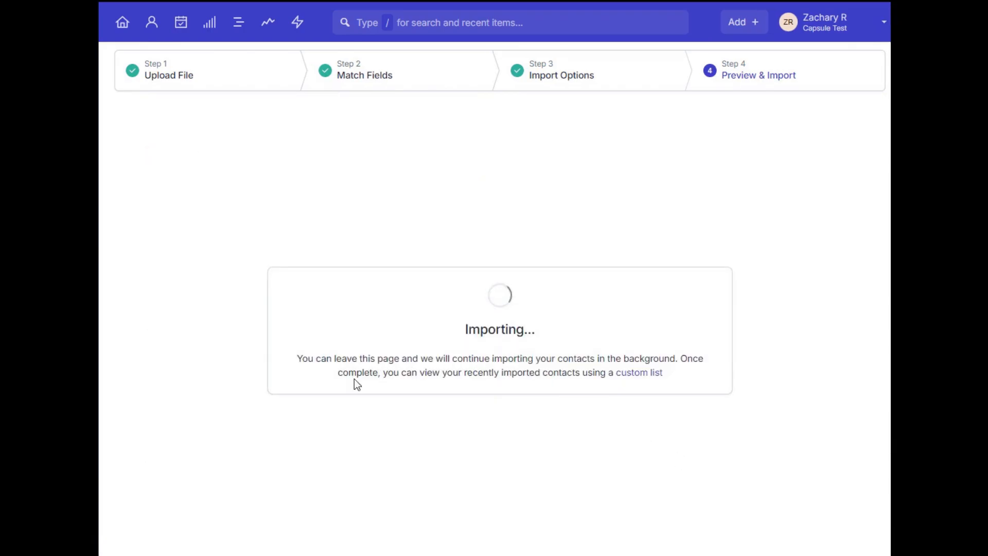
{"action": "mouse_move", "coordinate": [563, 404]}
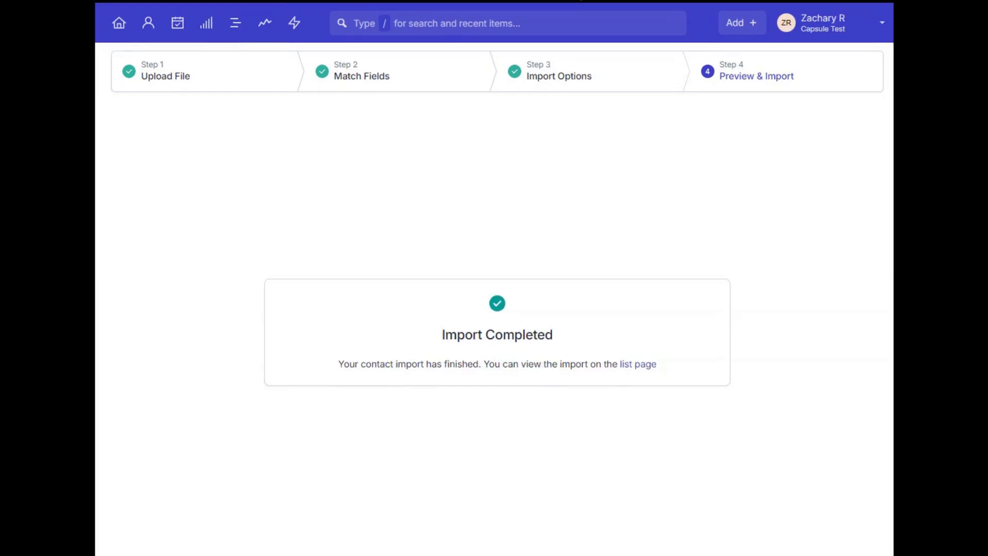
{"action": "mouse_move", "coordinate": [168, 58]}
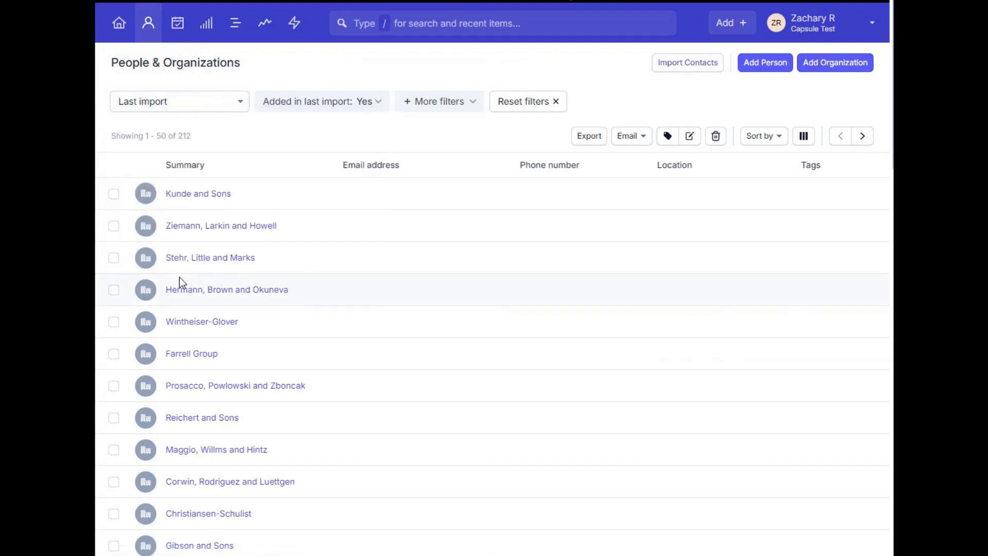
{"action": "mouse_move", "coordinate": [387, 205]}
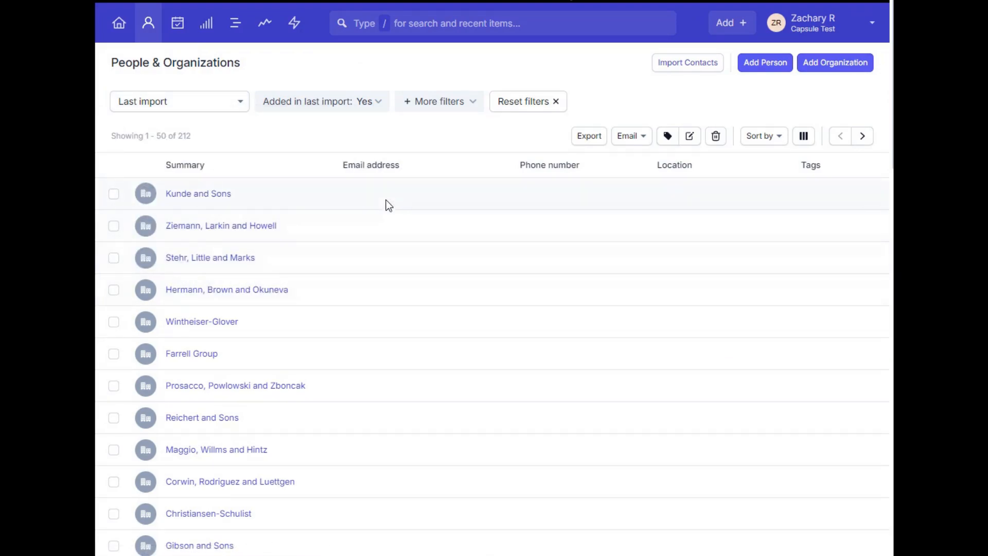
{"action": "mouse_move", "coordinate": [715, 135]}
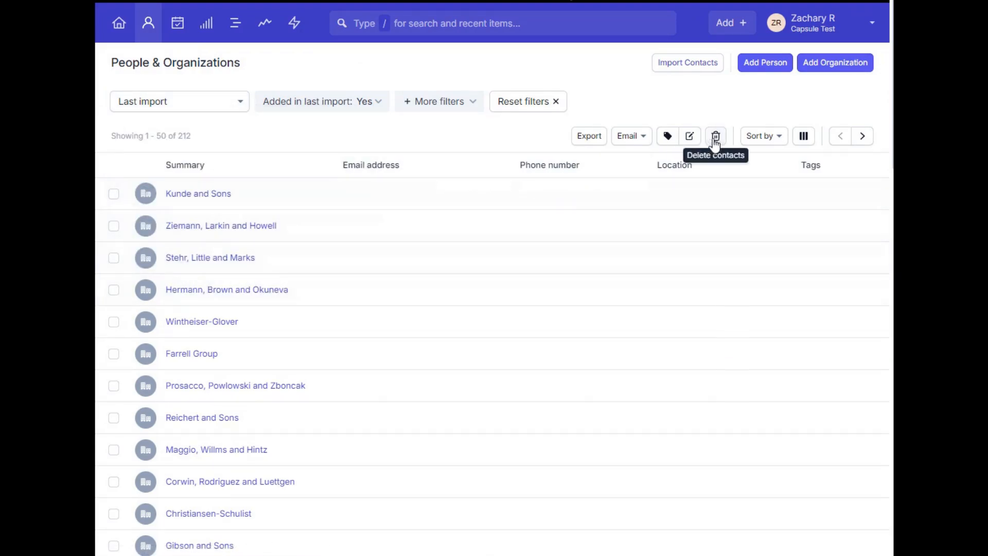
{"action": "left_click", "coordinate": [716, 136]}
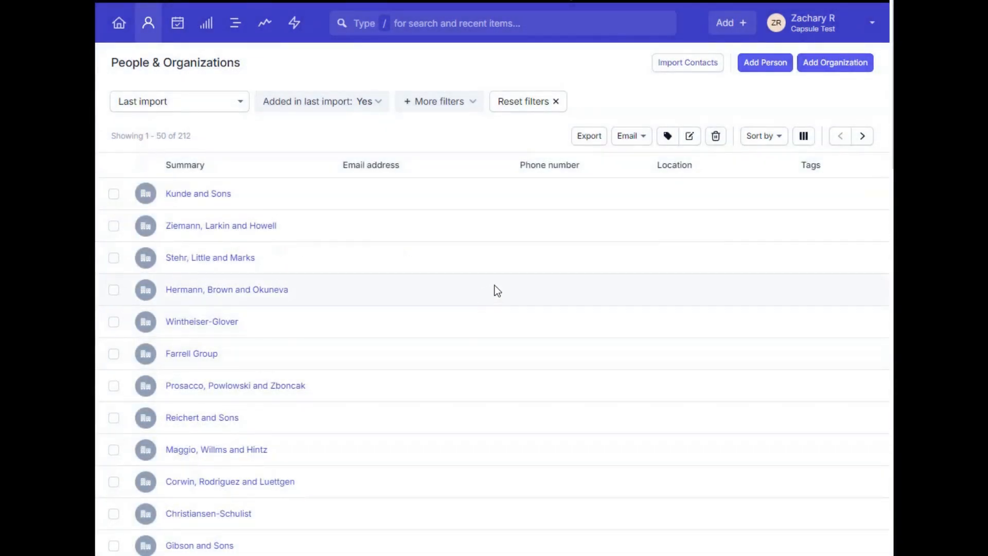
Step: Show all people and organizations, then filter the list to Type: Person
{"action": "left_click", "coordinate": [179, 101]}
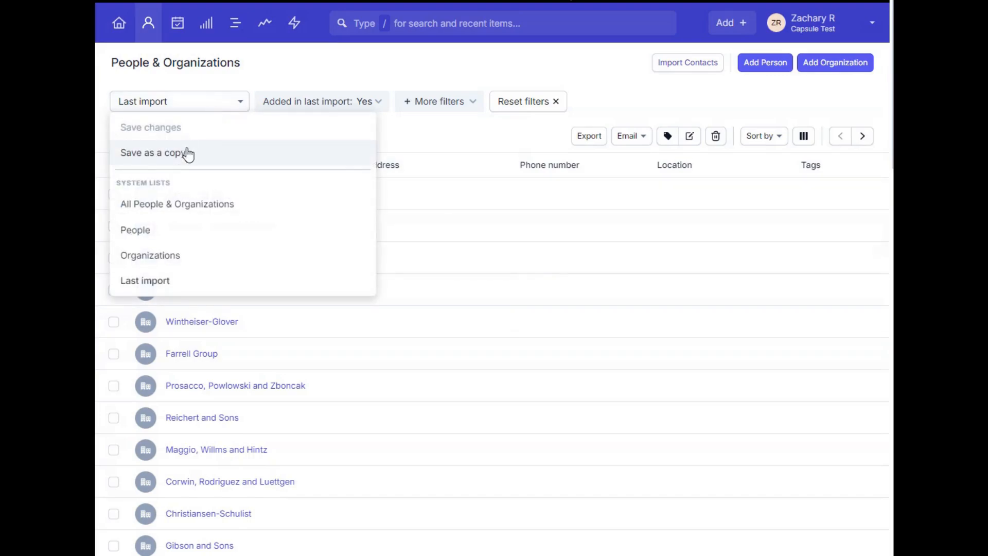
{"action": "left_click", "coordinate": [177, 204]}
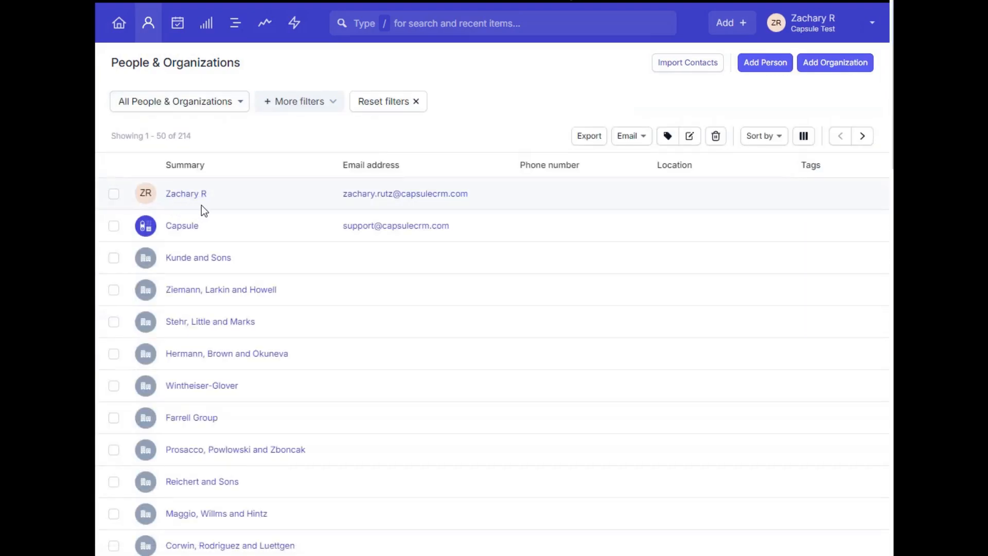
{"action": "mouse_move", "coordinate": [456, 219]}
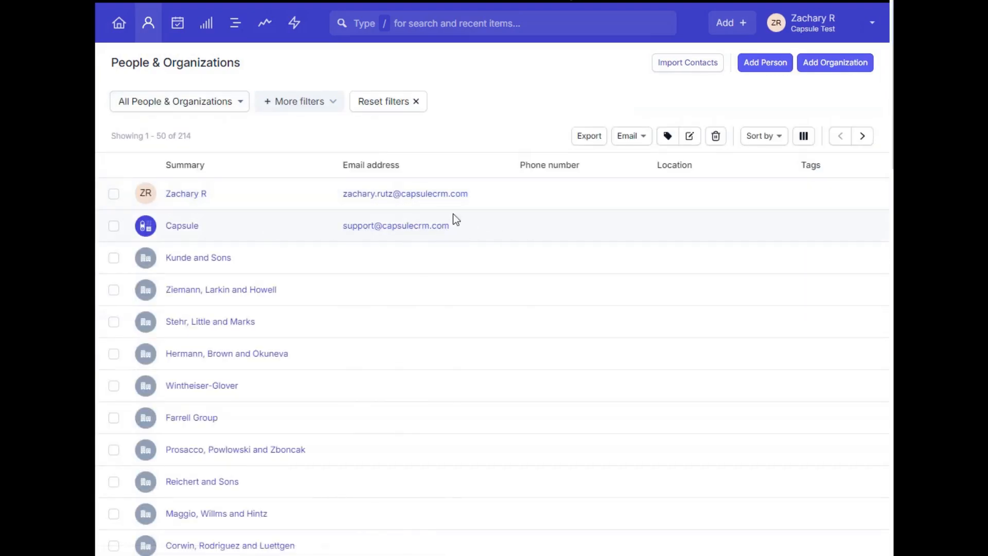
{"action": "left_click", "coordinate": [299, 100]}
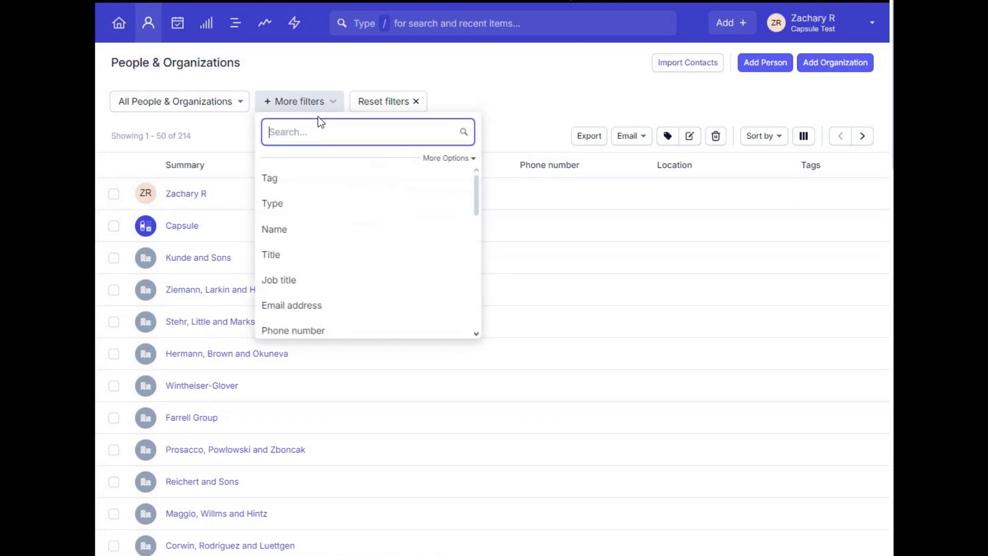
{"action": "left_click", "coordinate": [272, 203]}
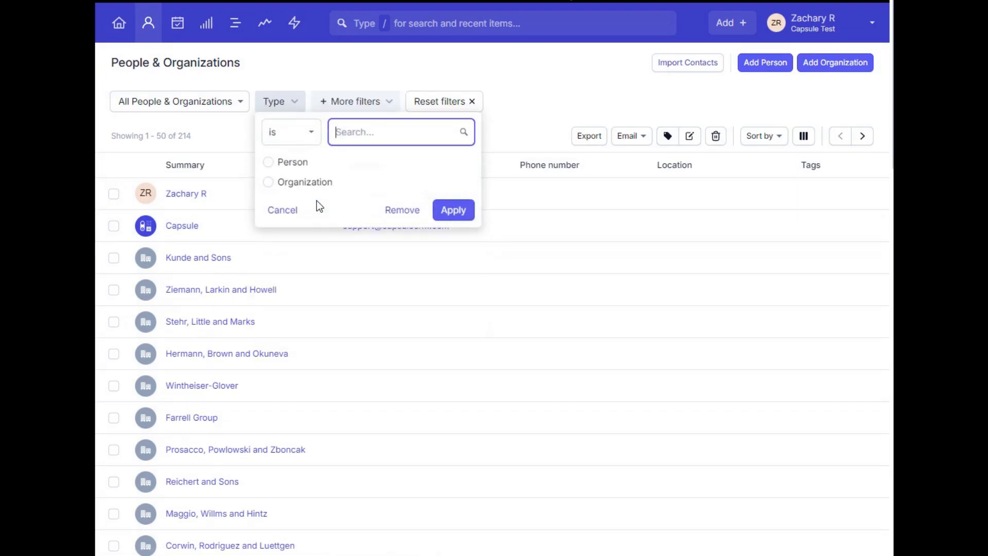
{"action": "left_click", "coordinate": [268, 161]}
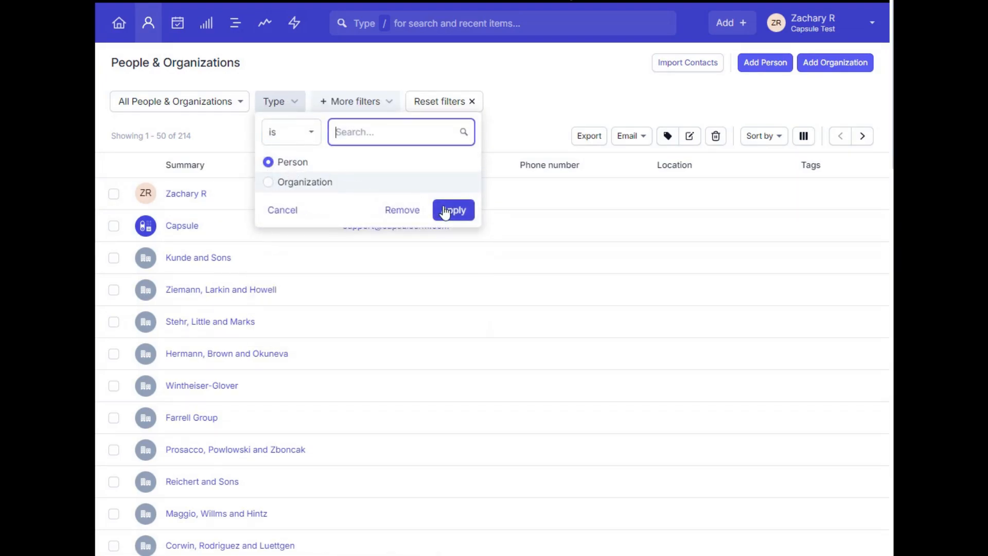
Step: Add a More filters condition Shirt Size is M and apply it
{"action": "left_click", "coordinate": [453, 210]}
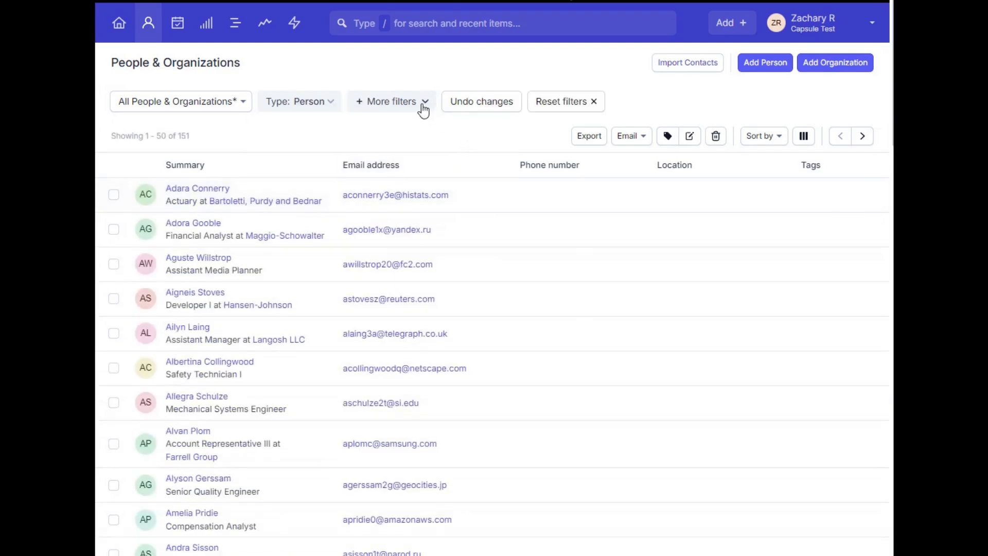
{"action": "left_click", "coordinate": [391, 101]}
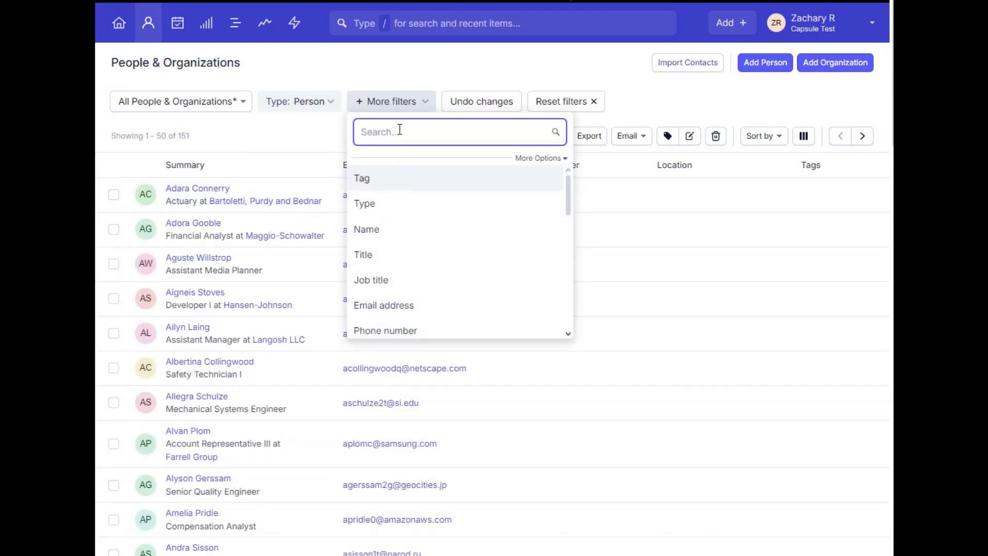
{"action": "type", "text": "shirt"}
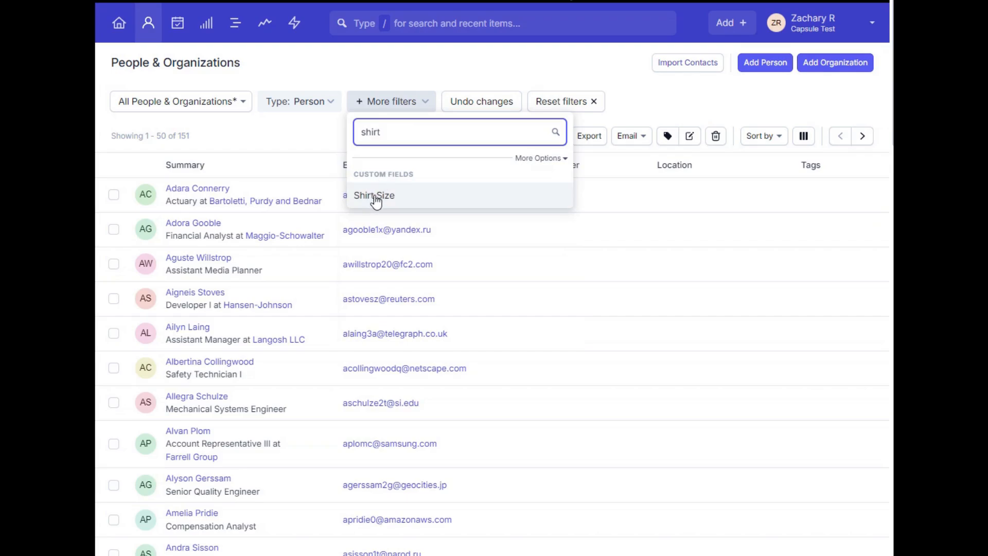
{"action": "left_click", "coordinate": [373, 195]}
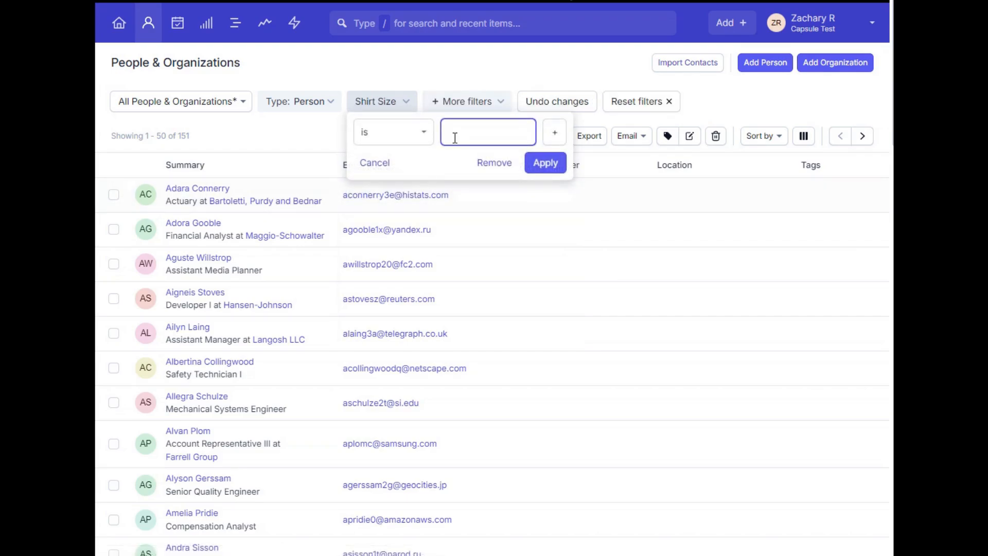
{"action": "type", "text": "M"}
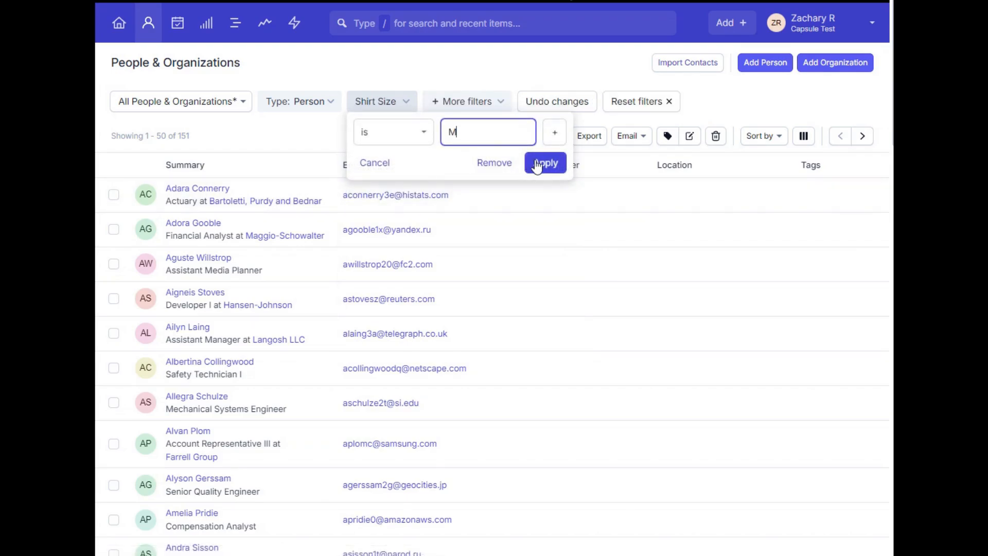
{"action": "left_click", "coordinate": [545, 162]}
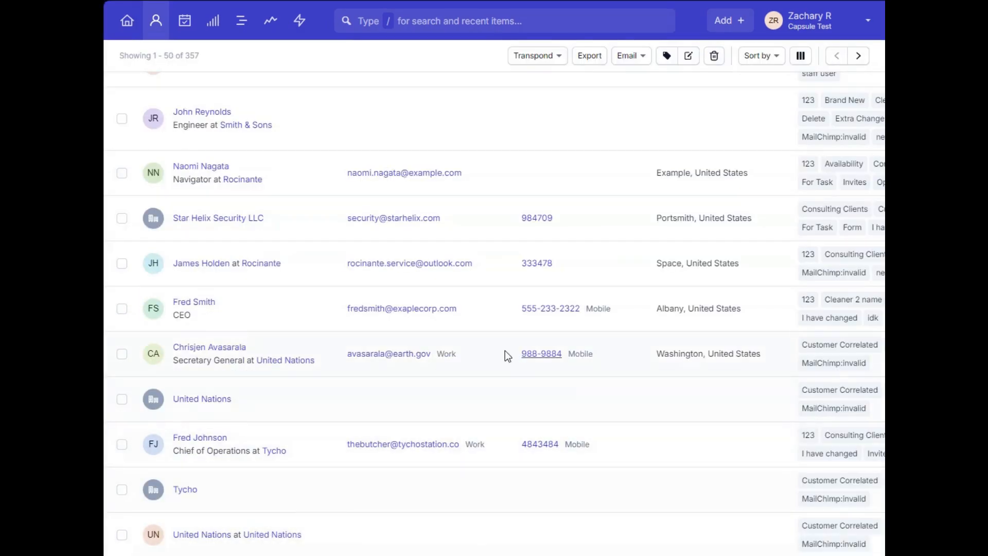
{"action": "mouse_move", "coordinate": [209, 166]}
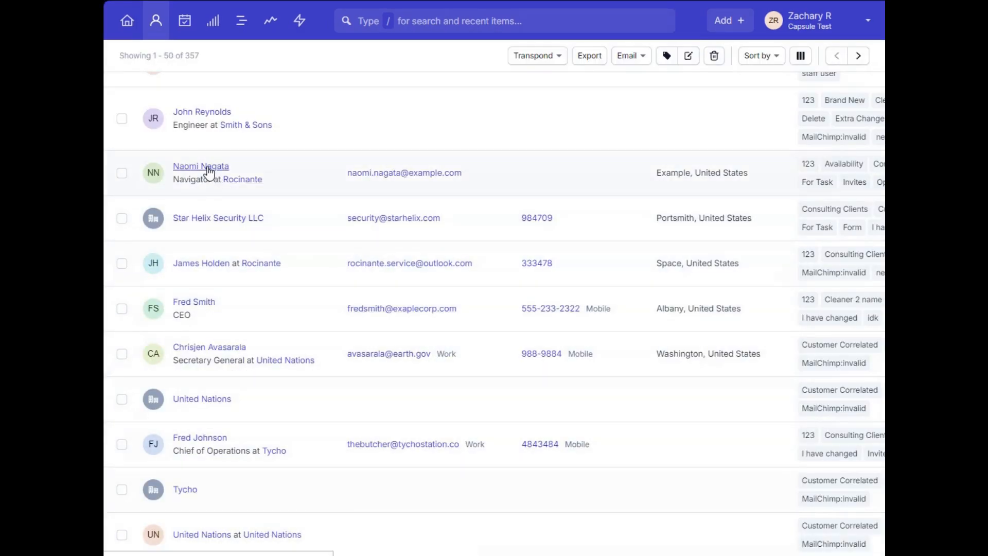
Step: Open one person's record and review her History, Files, Opportunities and Projects
{"action": "left_click", "coordinate": [201, 166]}
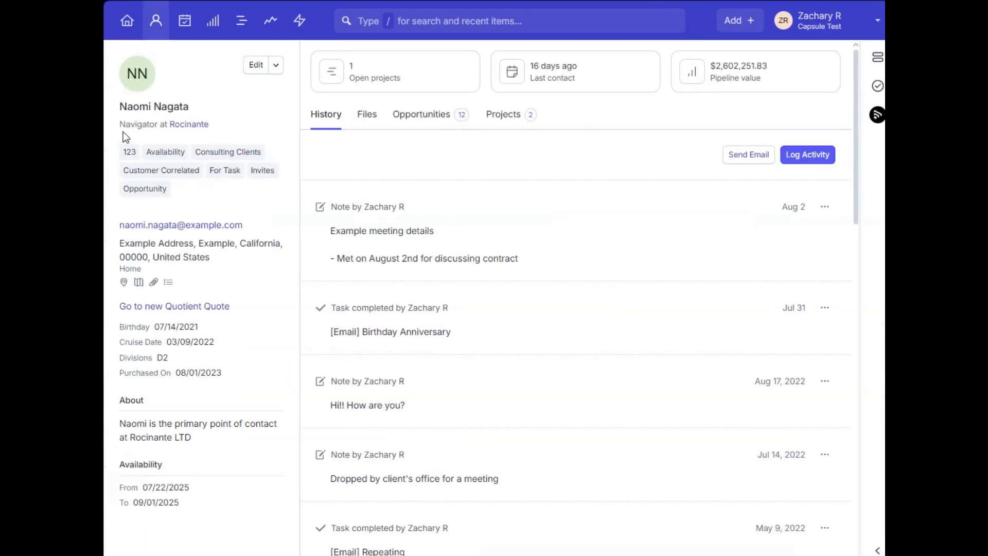
{"action": "mouse_move", "coordinate": [163, 318]}
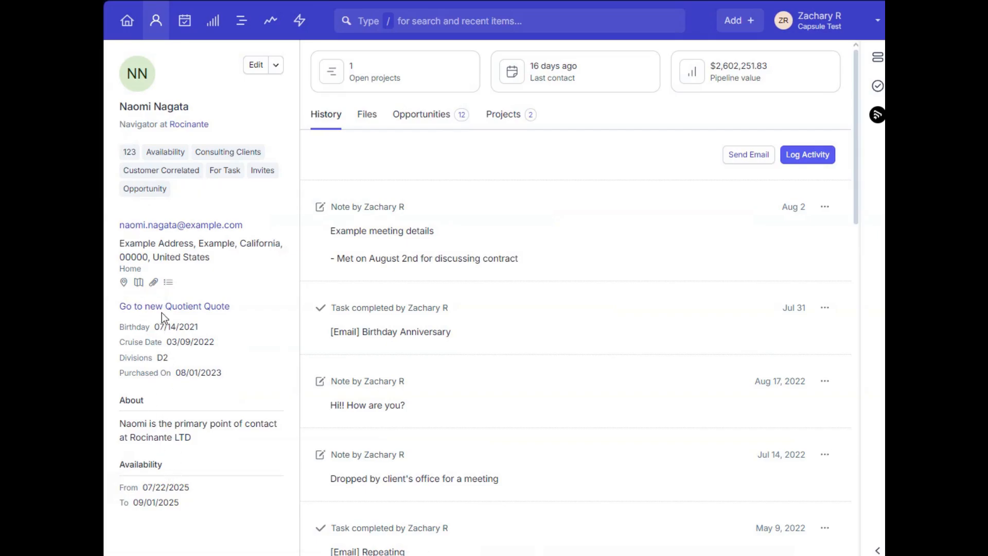
{"action": "mouse_move", "coordinate": [140, 119]}
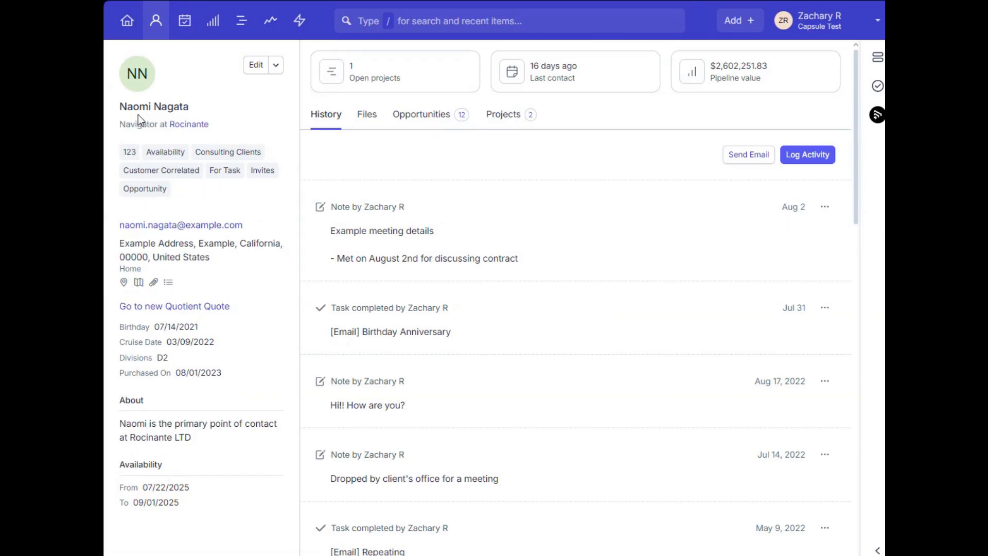
{"action": "mouse_move", "coordinate": [186, 240]}
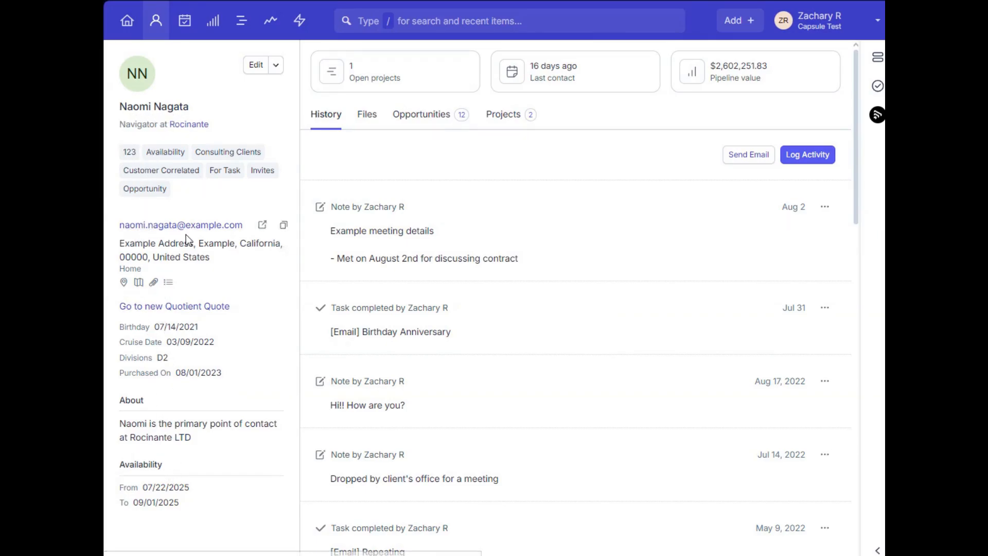
{"action": "mouse_move", "coordinate": [193, 272]}
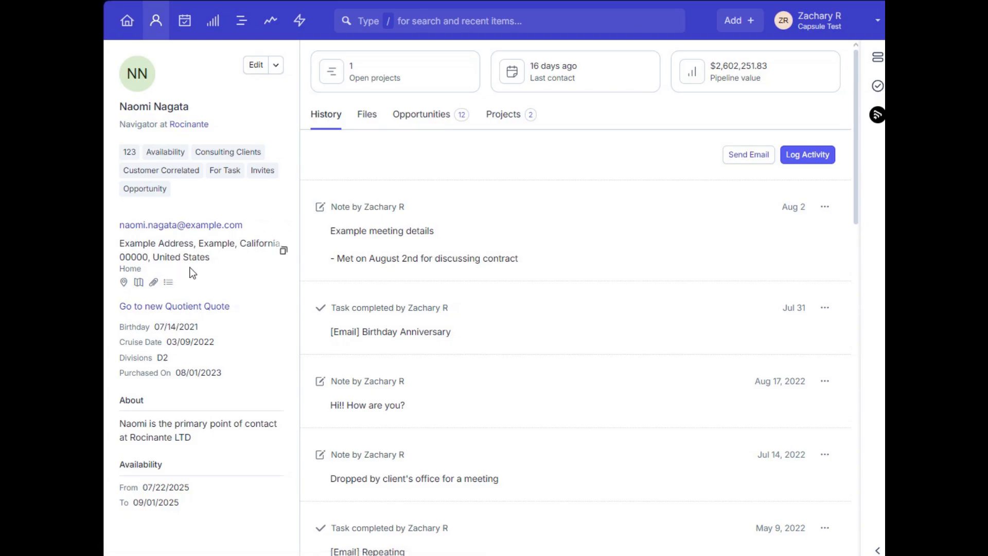
{"action": "mouse_move", "coordinate": [255, 65]}
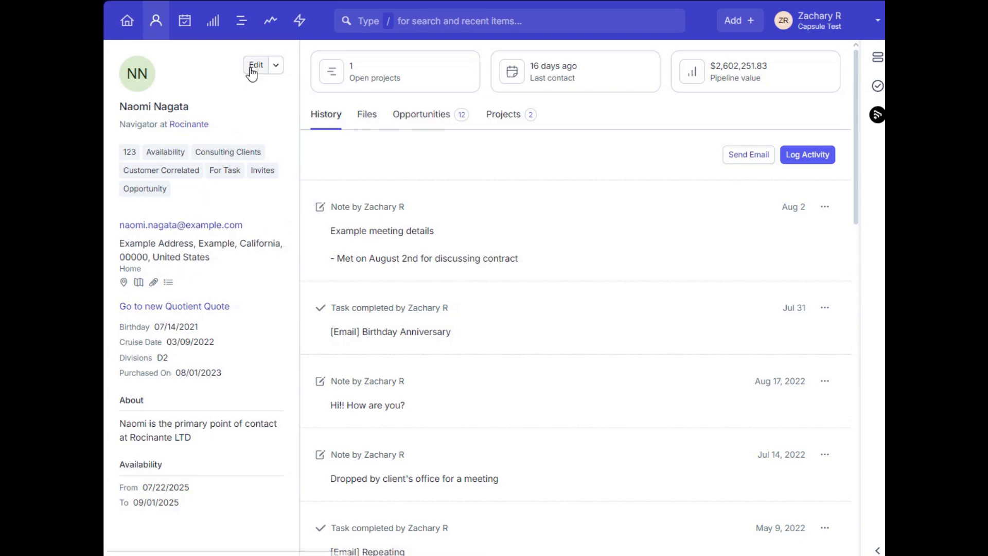
{"action": "left_click", "coordinate": [257, 65]}
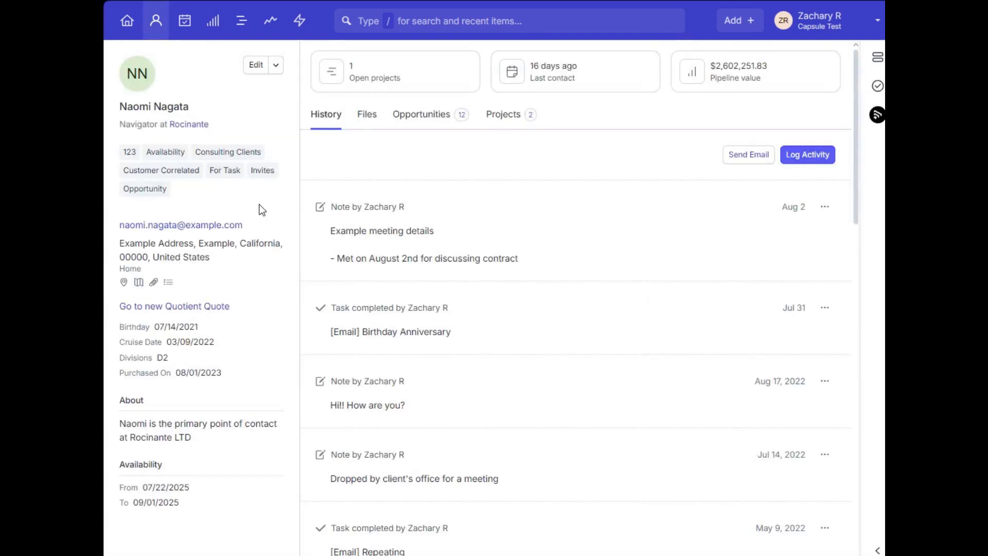
{"action": "mouse_move", "coordinate": [562, 341]}
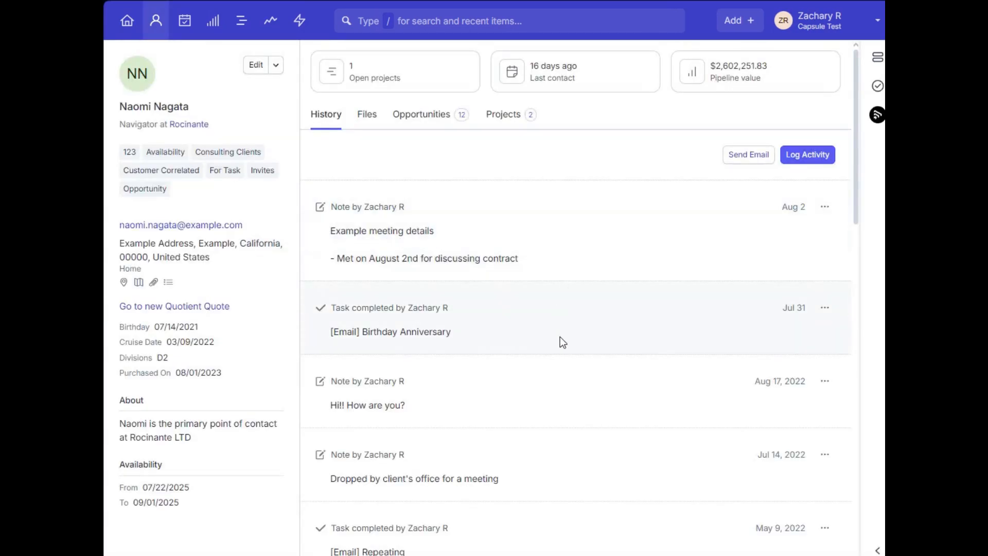
{"action": "scroll", "scroll_direction": "down", "scroll_amount": 3}
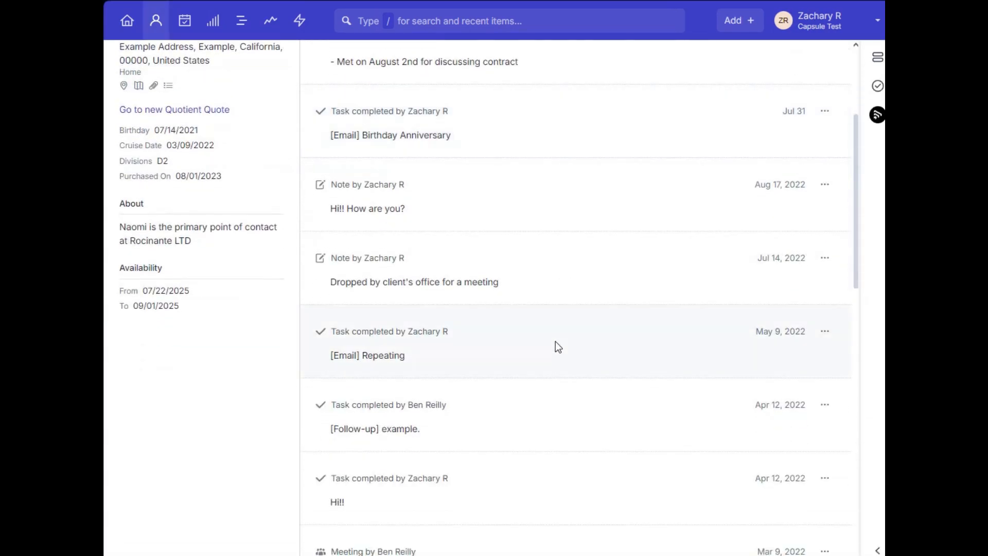
{"action": "scroll", "scroll_direction": "up", "scroll_amount": 3}
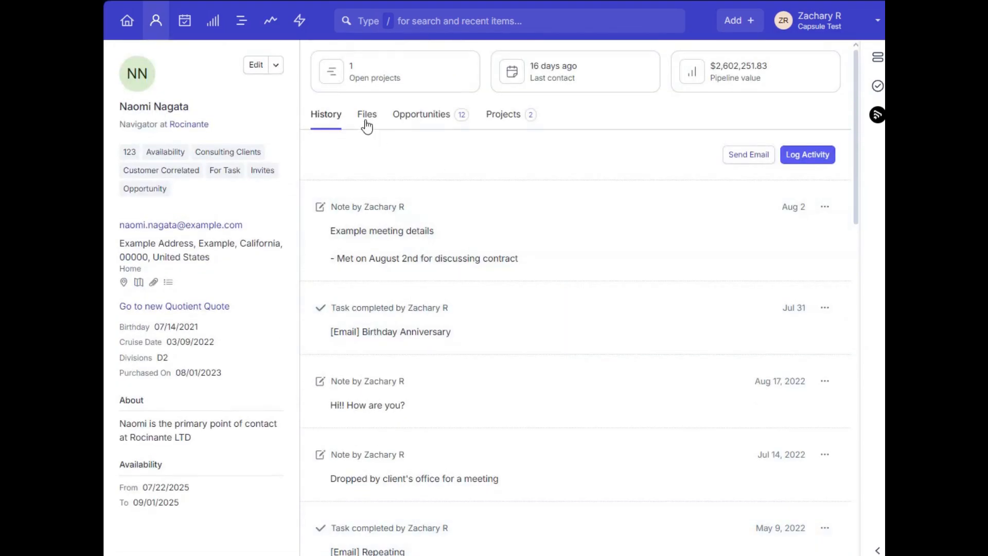
{"action": "left_click", "coordinate": [367, 115]}
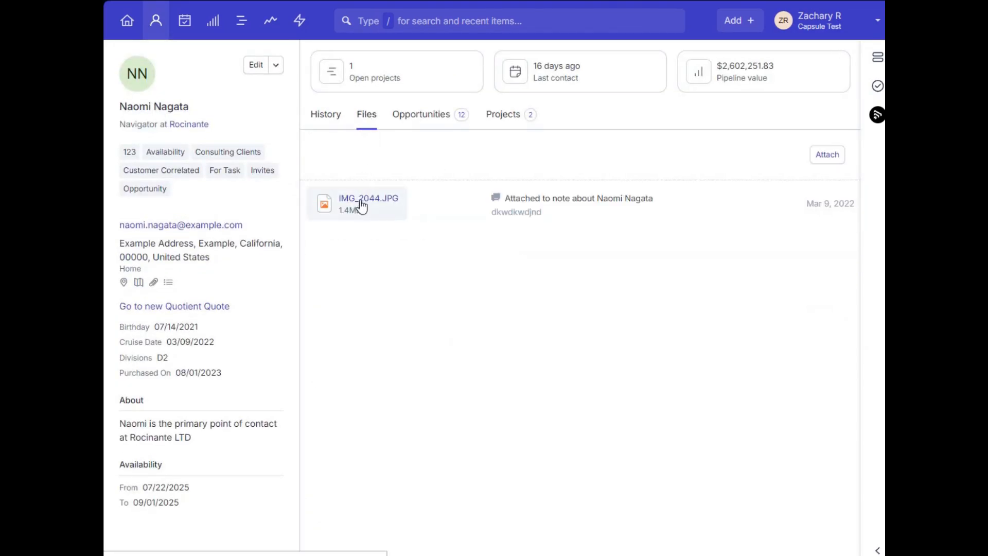
{"action": "mouse_move", "coordinate": [437, 183]}
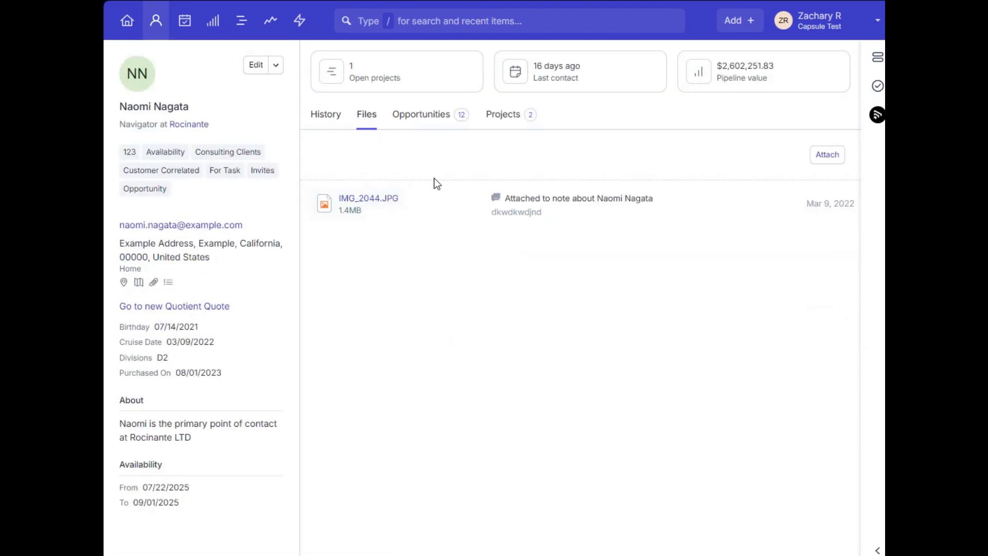
{"action": "mouse_move", "coordinate": [433, 136]}
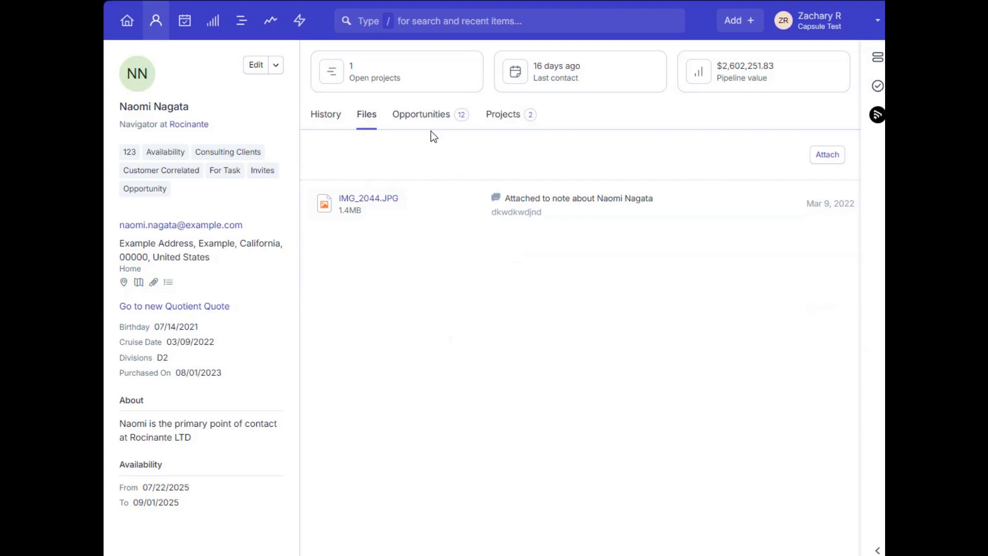
{"action": "left_click", "coordinate": [421, 114]}
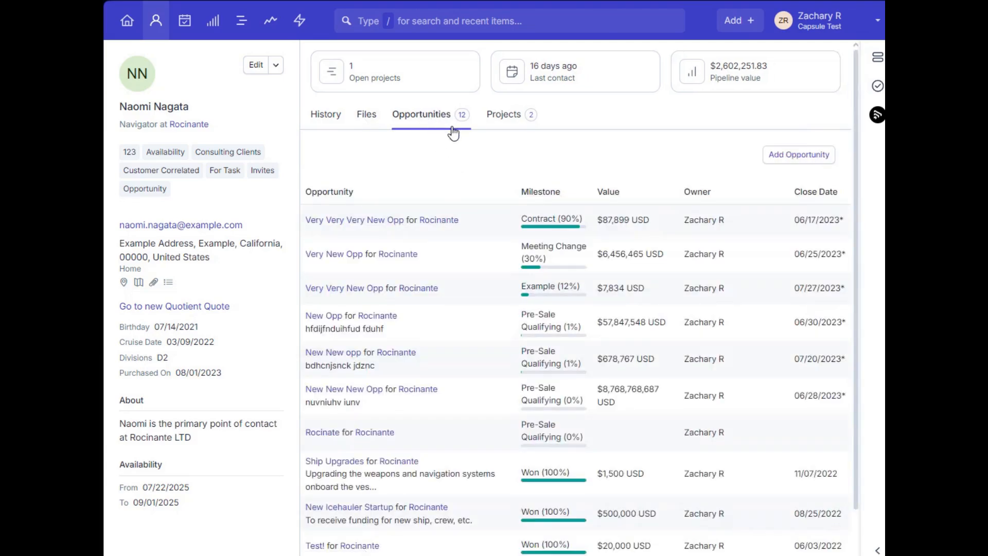
{"action": "left_click", "coordinate": [504, 115]}
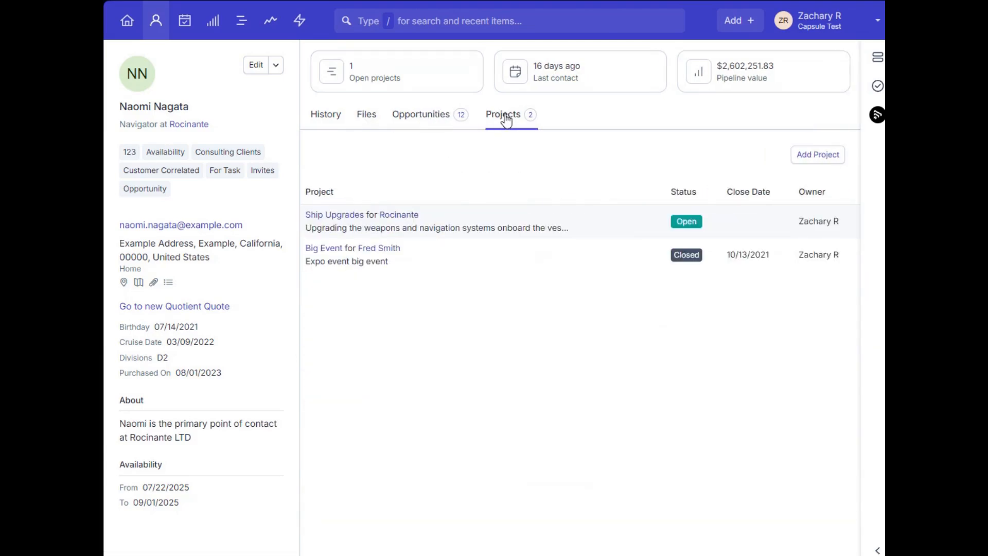
{"action": "mouse_move", "coordinate": [403, 201]}
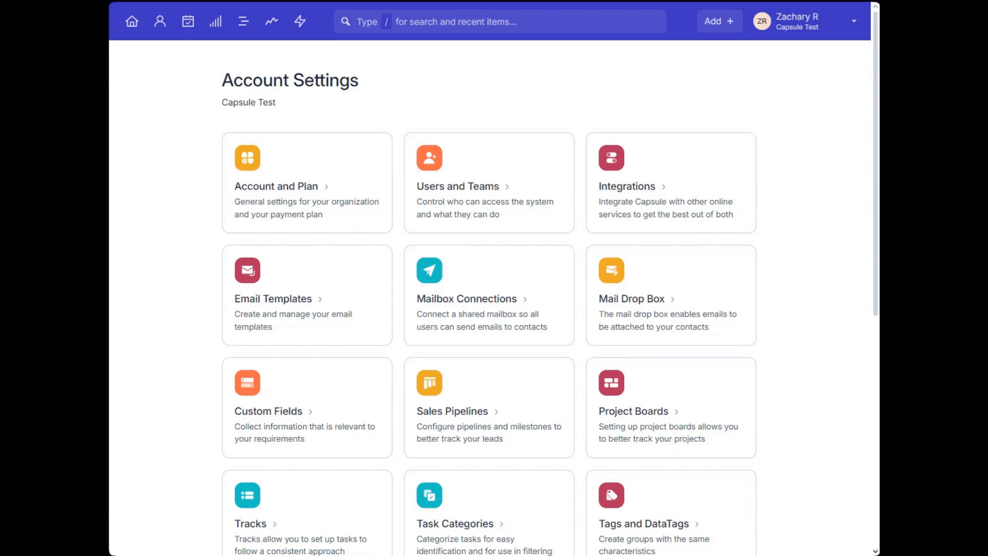
{"action": "mouse_move", "coordinate": [396, 91]}
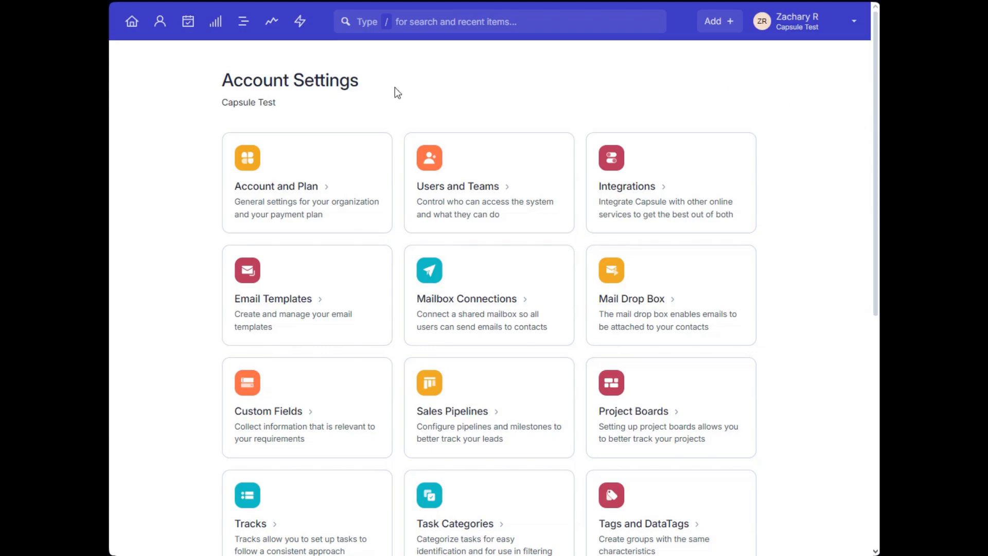
{"action": "mouse_move", "coordinate": [268, 411]}
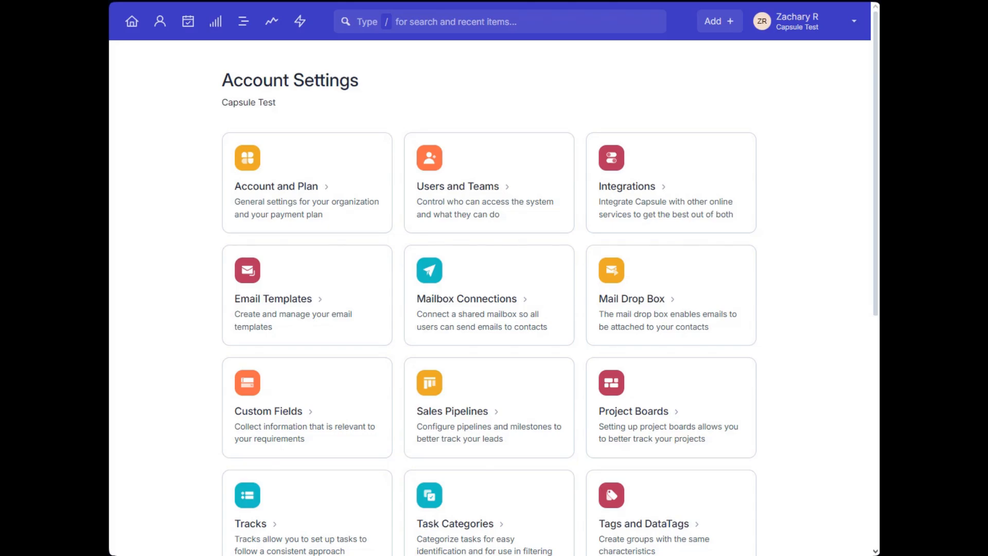
{"action": "mouse_move", "coordinate": [117, 120]}
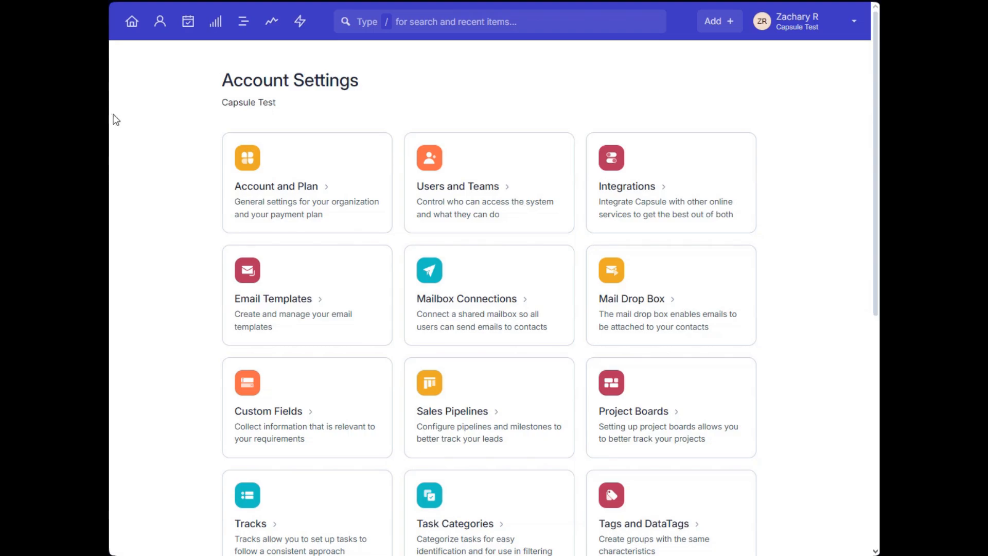
{"action": "mouse_move", "coordinate": [798, 32]}
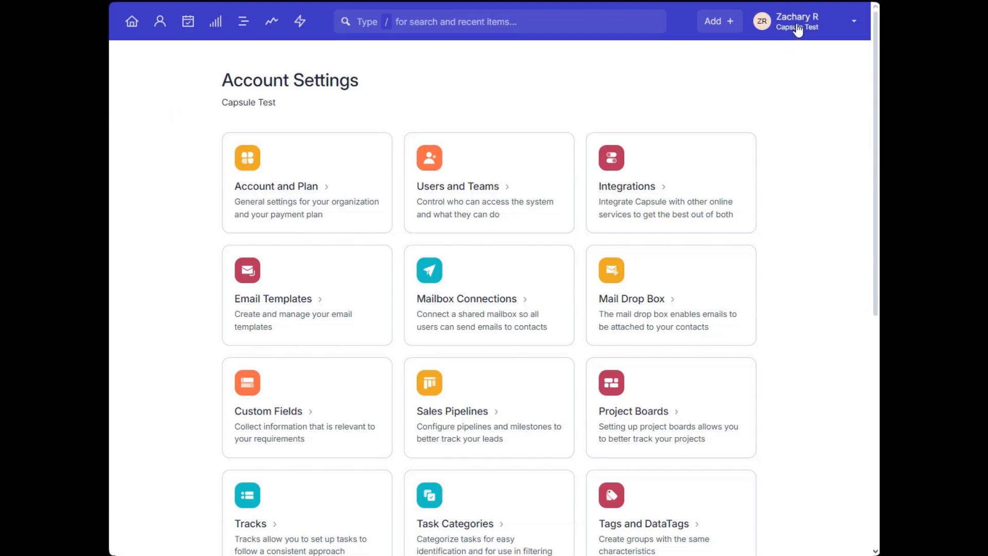
{"action": "mouse_move", "coordinate": [788, 82]}
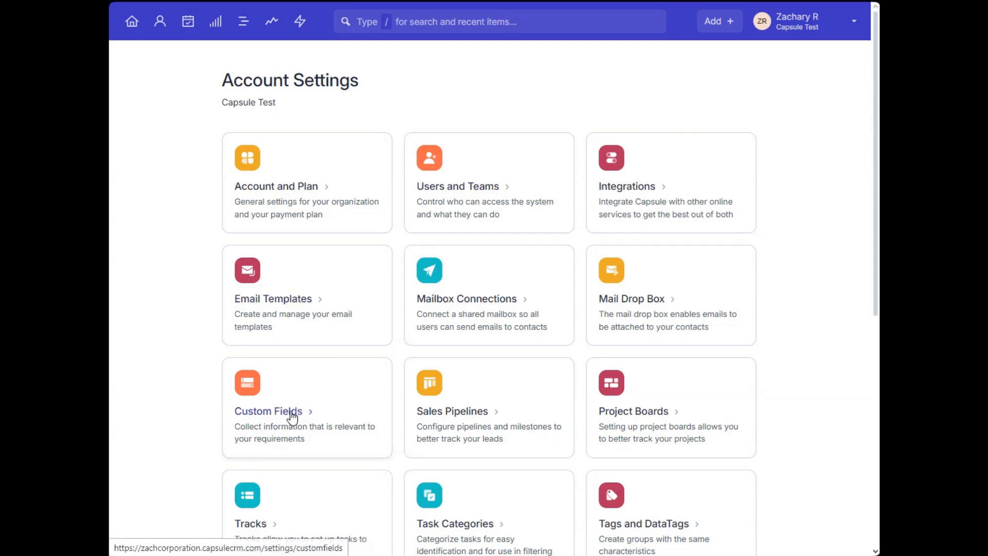
Step: Open the Custom Fields settings and check the Opportunities and People & Organizations field lists
{"action": "left_click", "coordinate": [268, 411]}
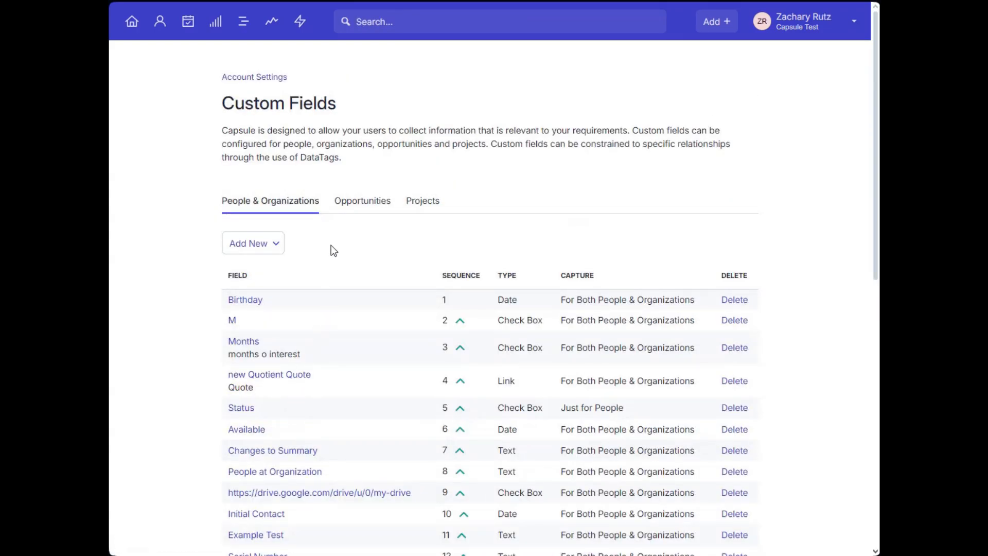
{"action": "mouse_move", "coordinate": [309, 208]}
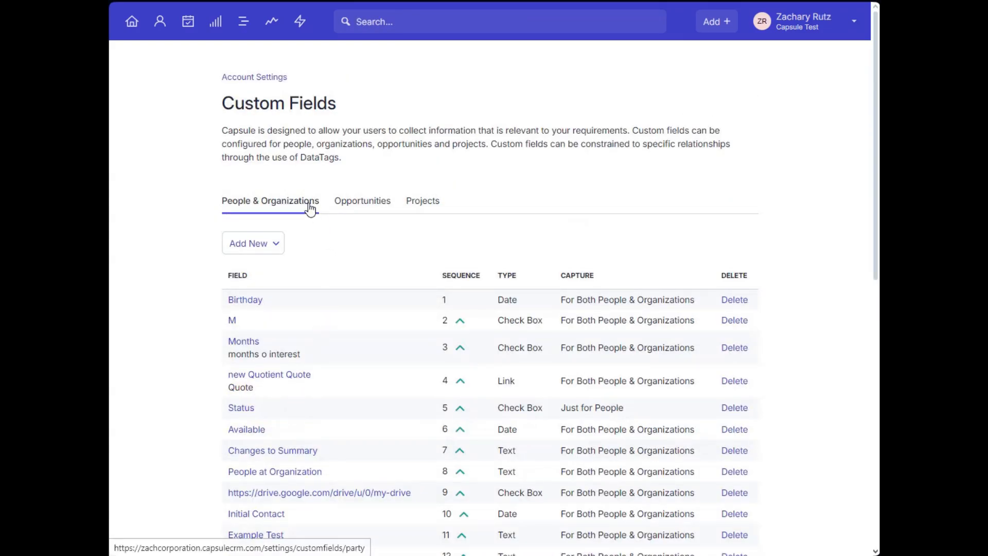
{"action": "left_click", "coordinate": [361, 201]}
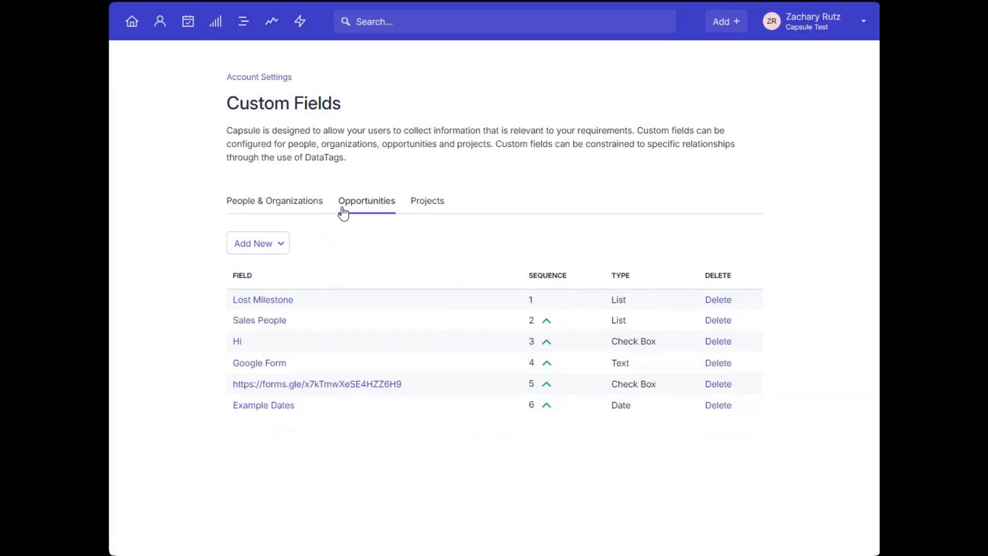
{"action": "left_click", "coordinate": [427, 200]}
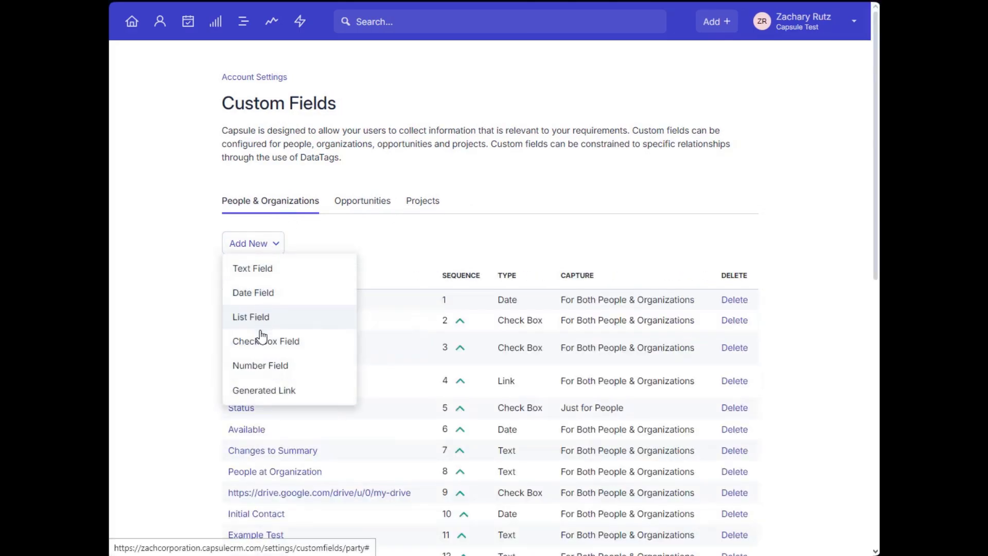
Step: Add a new Text field labelled New! and tick Searchable
{"action": "left_click", "coordinate": [253, 268]}
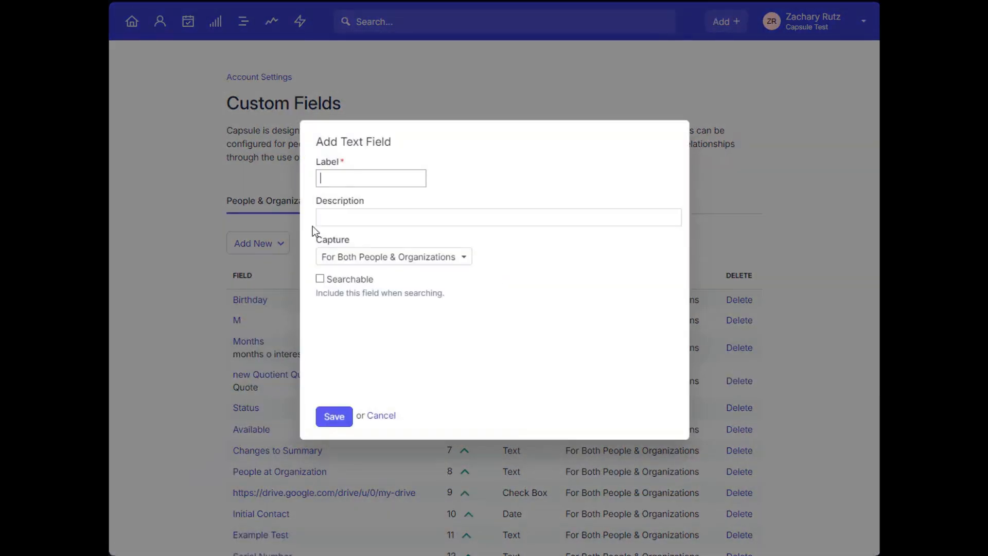
{"action": "type", "text": "New!"}
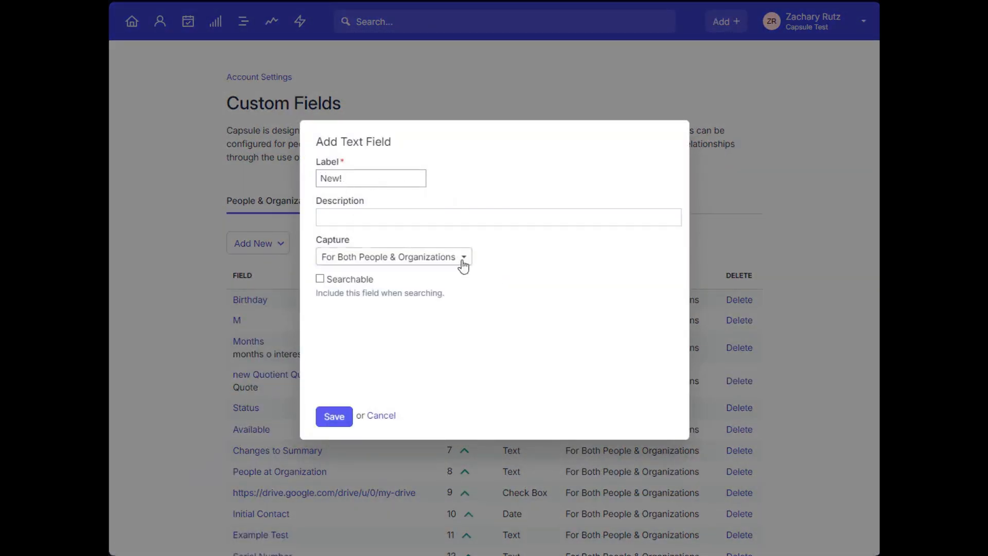
{"action": "left_click", "coordinate": [333, 416]}
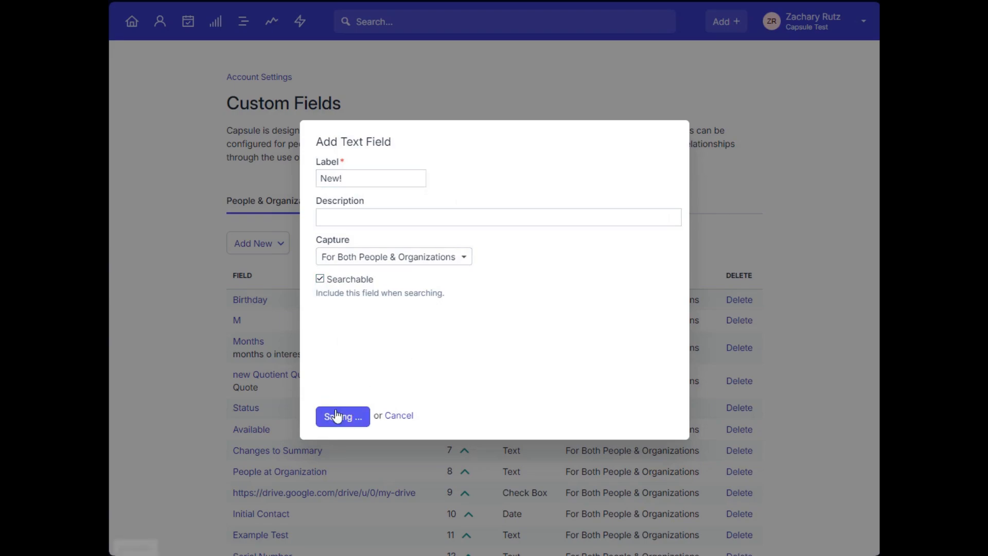
Step: Save the New! field, then enter New Tag! as a new tag on the contact
{"action": "left_click", "coordinate": [341, 415]}
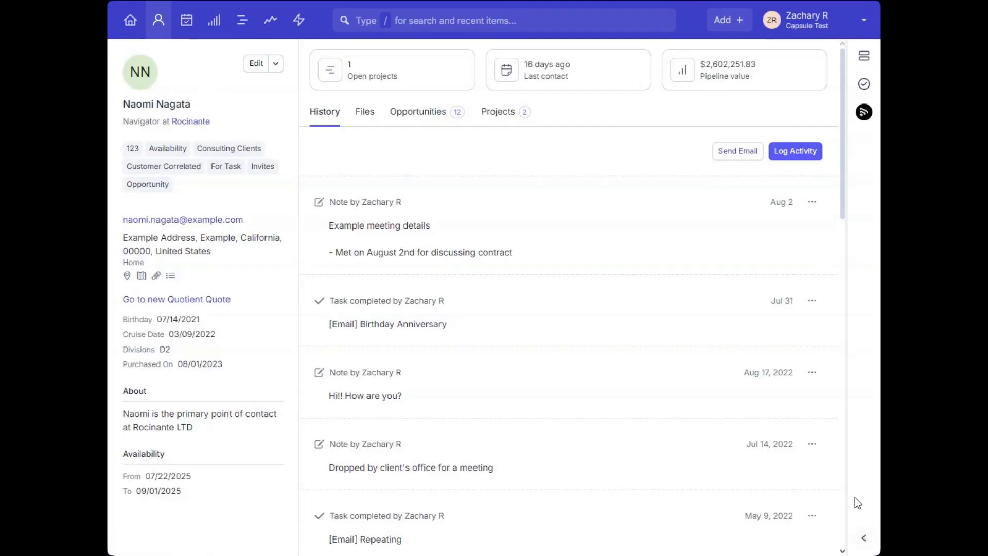
{"action": "mouse_move", "coordinate": [248, 103]}
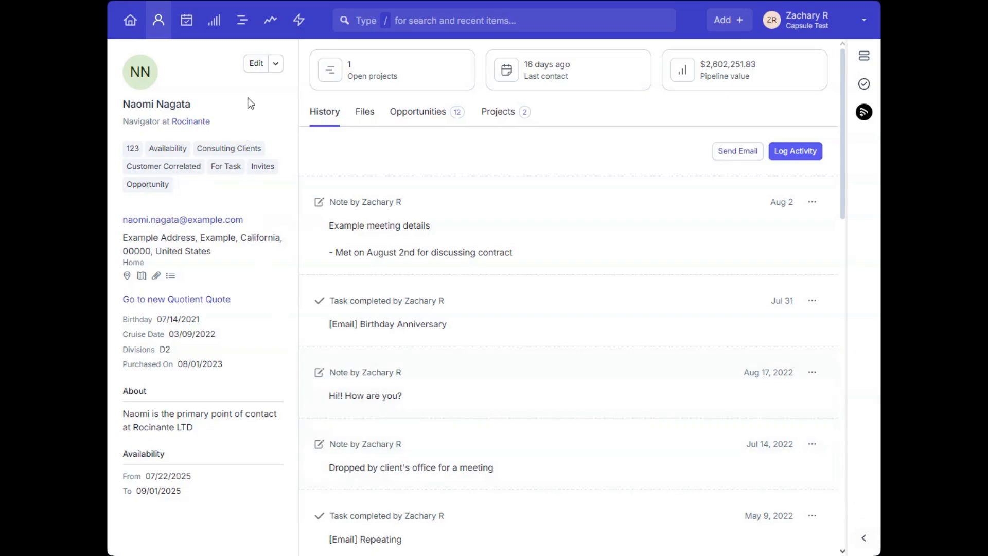
{"action": "mouse_move", "coordinate": [193, 184]}
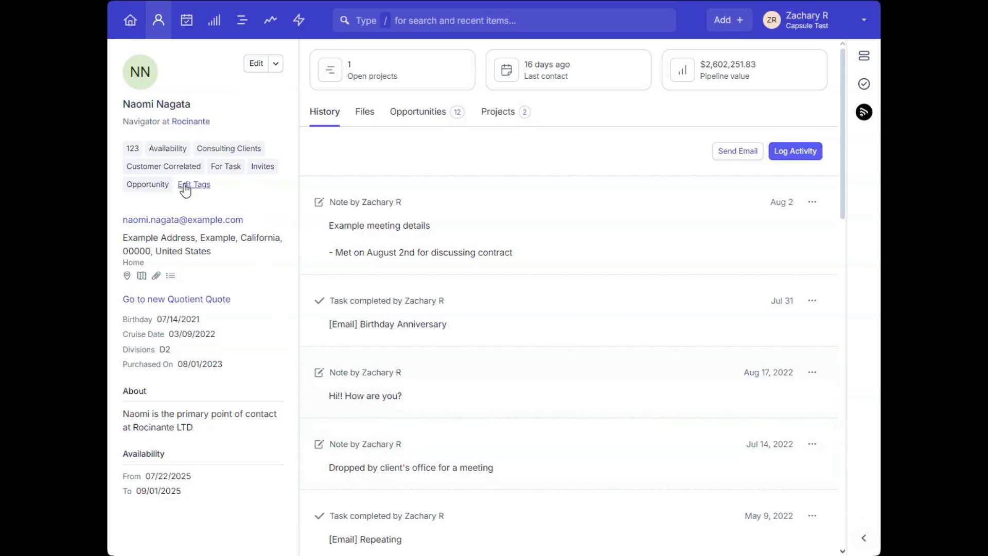
{"action": "left_click", "coordinate": [195, 185]}
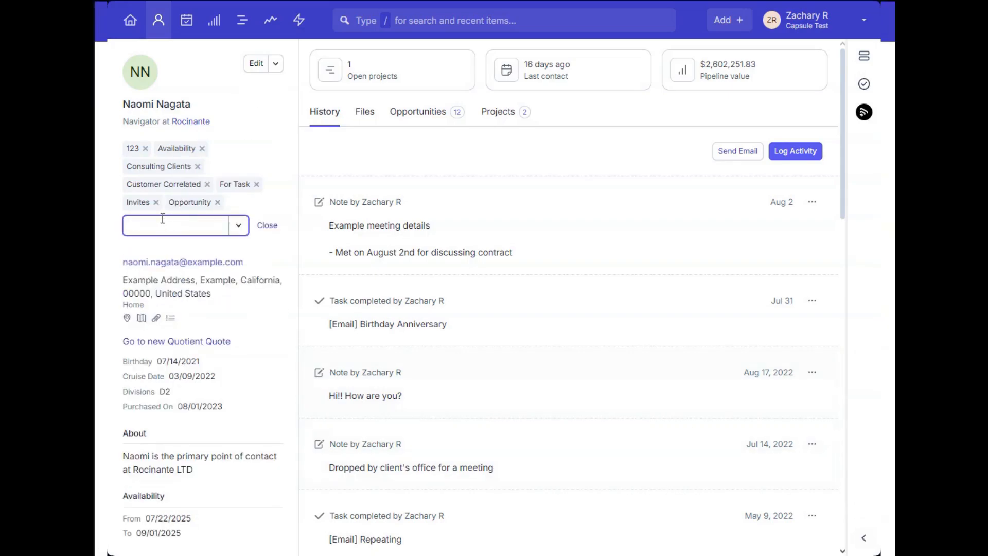
{"action": "type", "text": "New Tag!"}
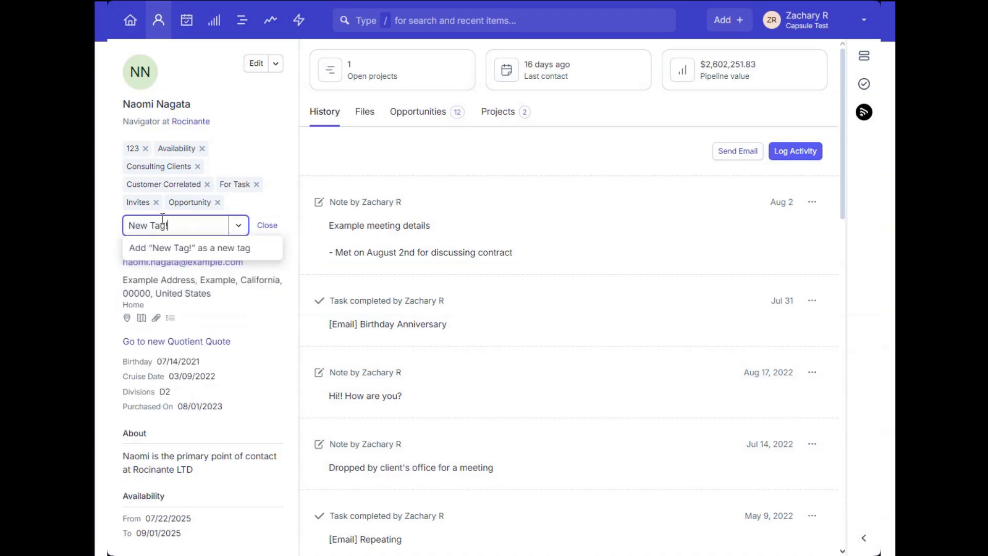
{"action": "mouse_move", "coordinate": [208, 252]}
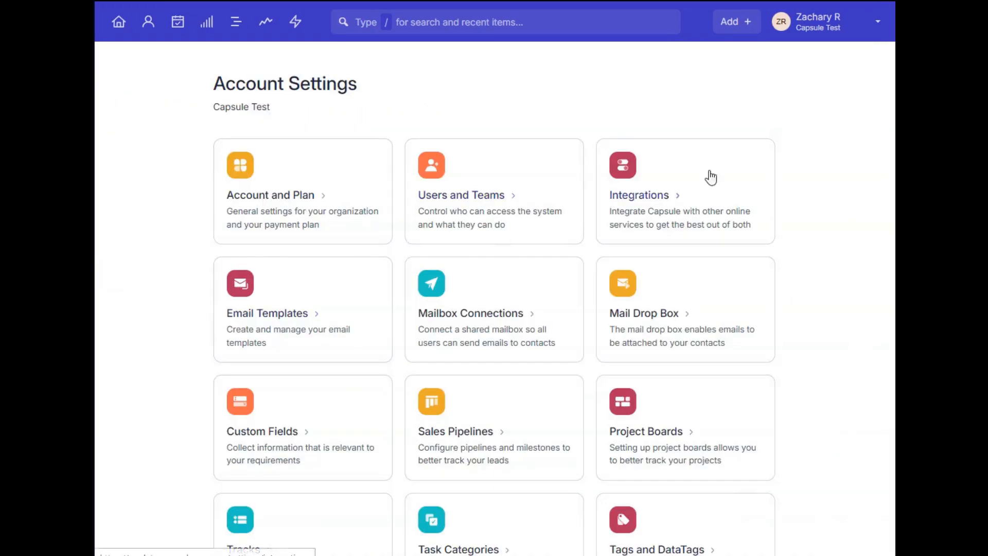
Step: Return to Account Settings and open the Tags and DataTags settings
{"action": "left_click", "coordinate": [876, 20]}
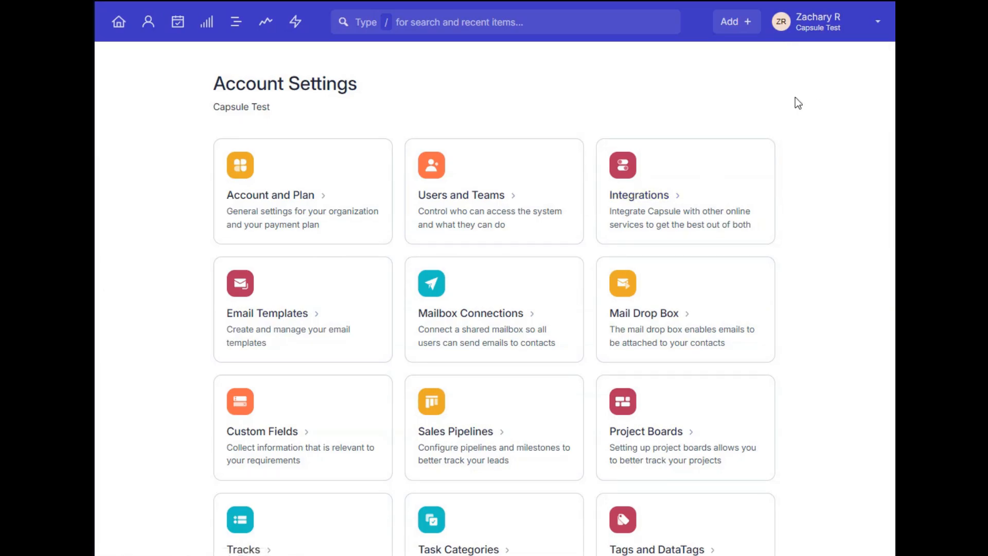
{"action": "scroll", "scroll_direction": "down", "scroll_amount": 3}
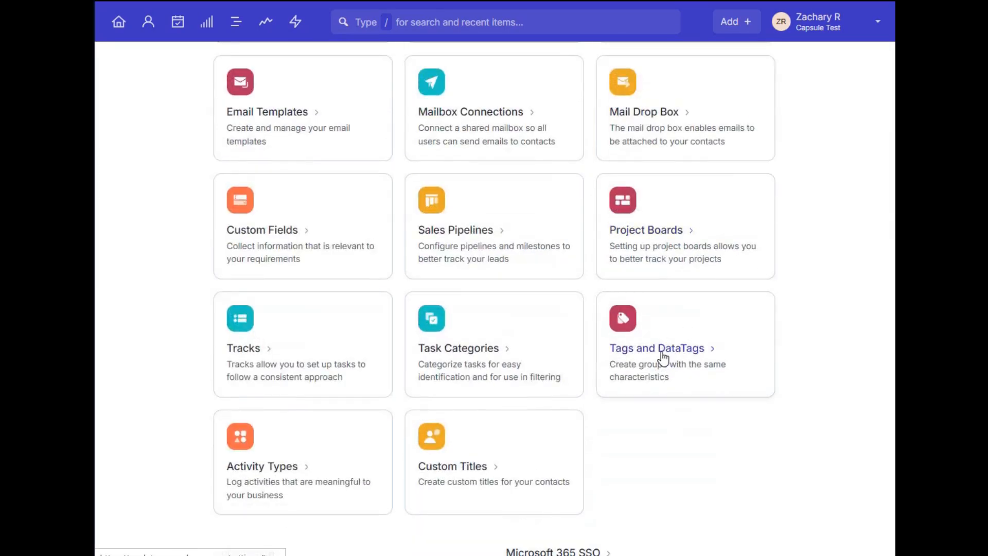
{"action": "left_click", "coordinate": [658, 348]}
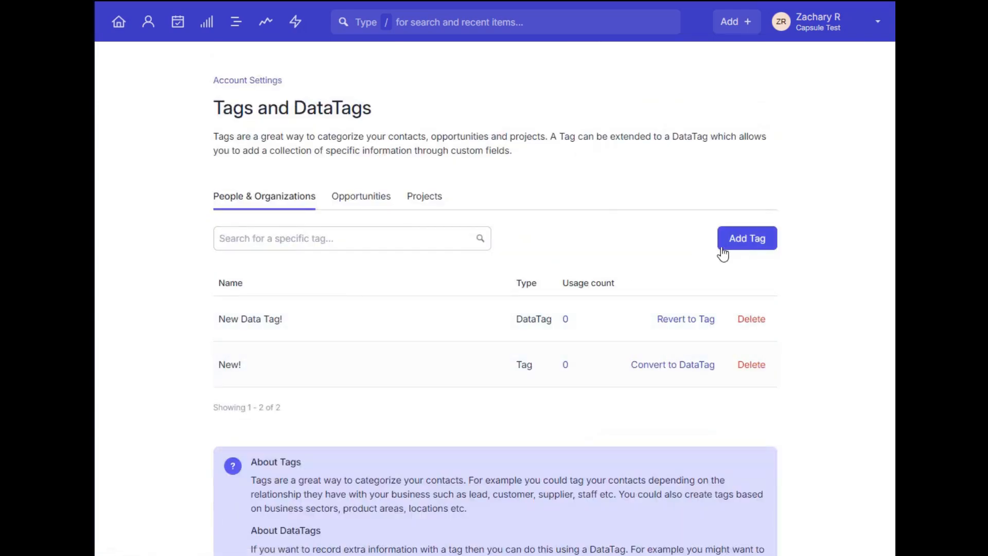
Step: Start a new people and organizations tag named Product, ready to save
{"action": "left_click", "coordinate": [748, 238]}
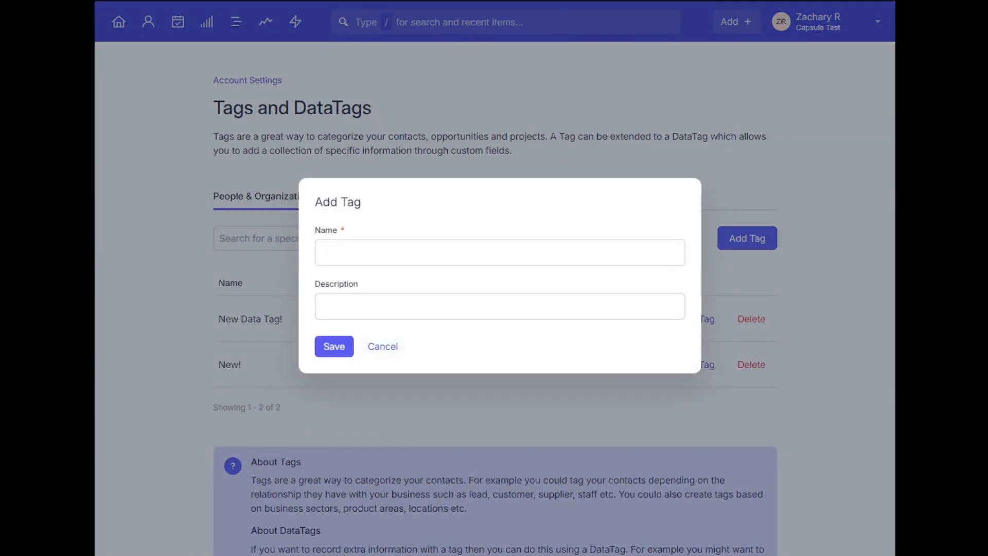
{"action": "left_click", "coordinate": [383, 346]}
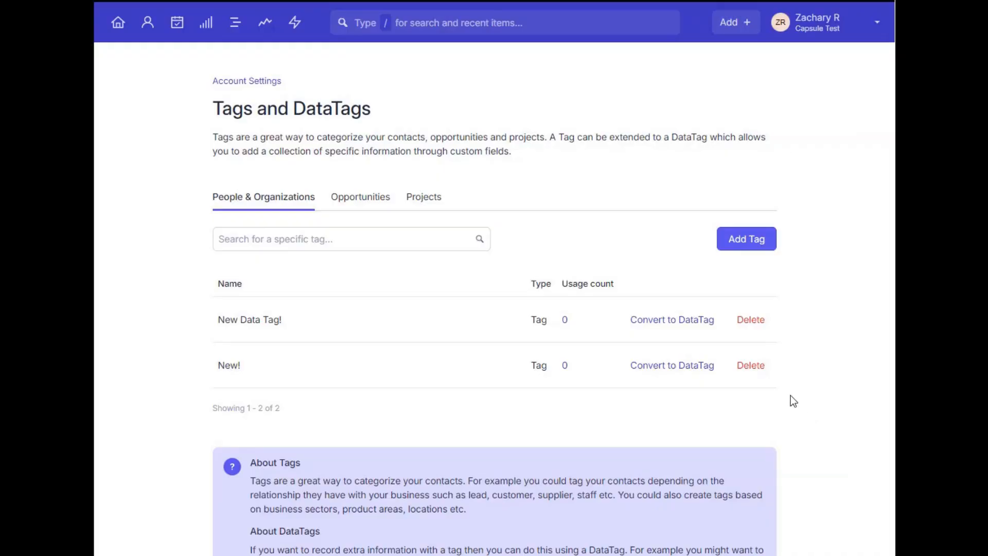
{"action": "mouse_move", "coordinate": [751, 271]}
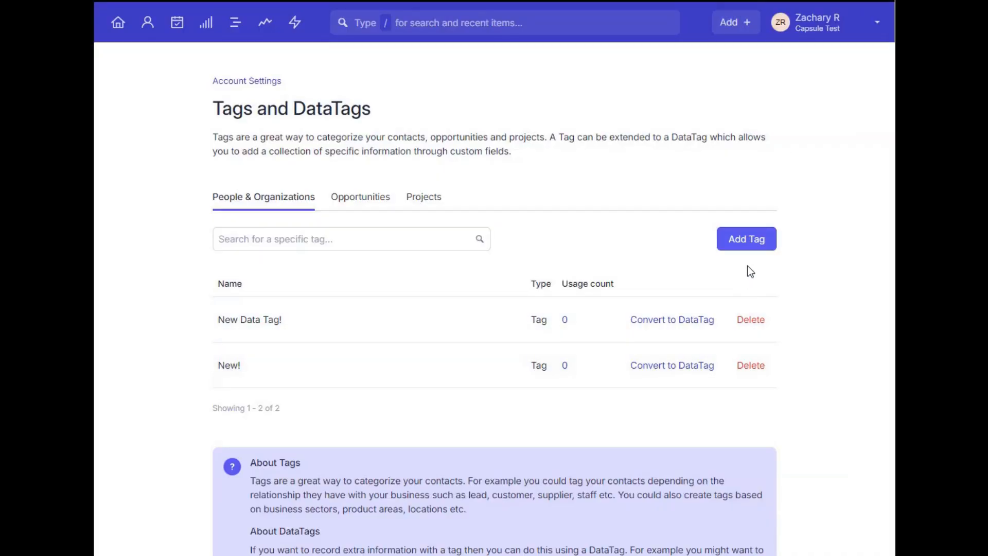
{"action": "left_click", "coordinate": [746, 238]}
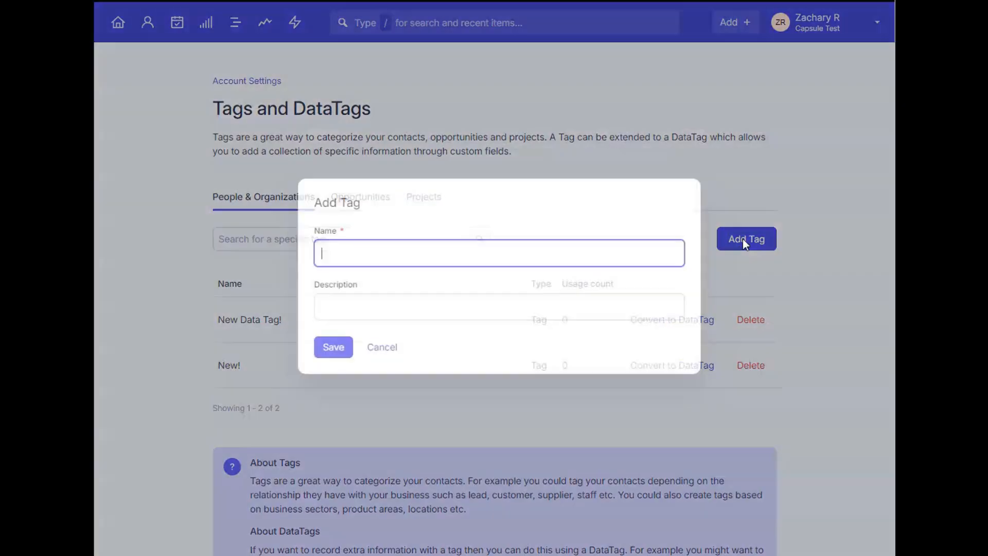
{"action": "type", "text": "Pr"}
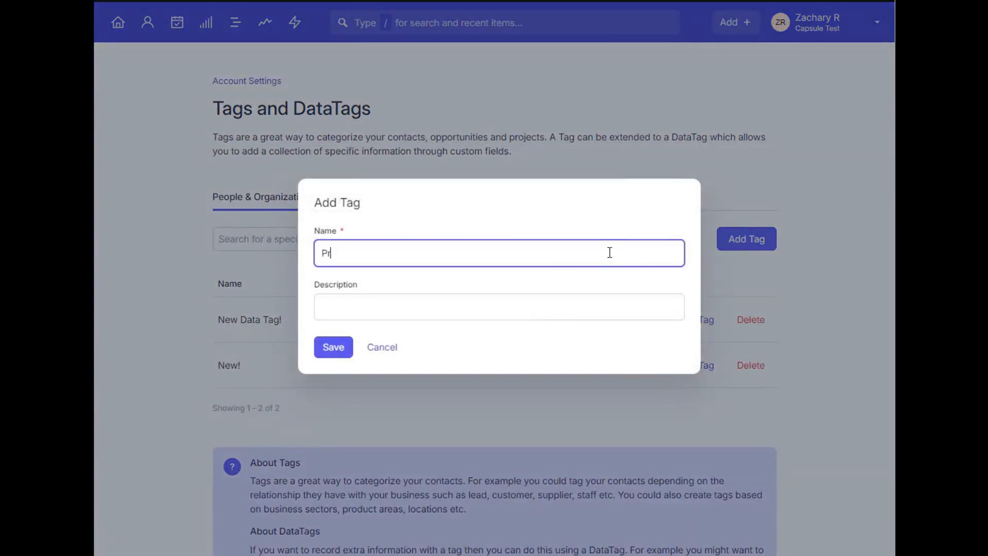
{"action": "type", "text": "oduct"}
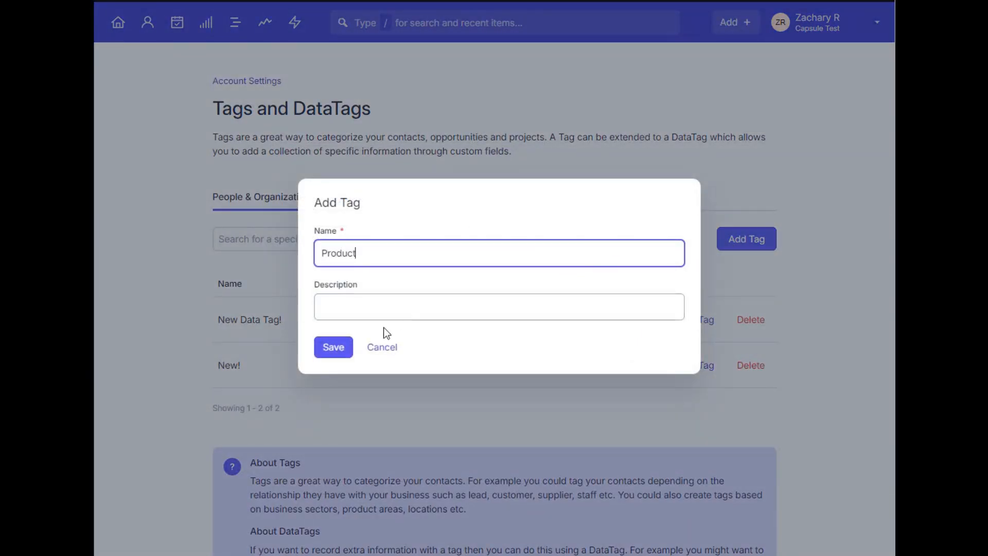
Step: Save the Product tag, convert it to a DataTag and add a Check Box field to it
{"action": "left_click", "coordinate": [333, 347]}
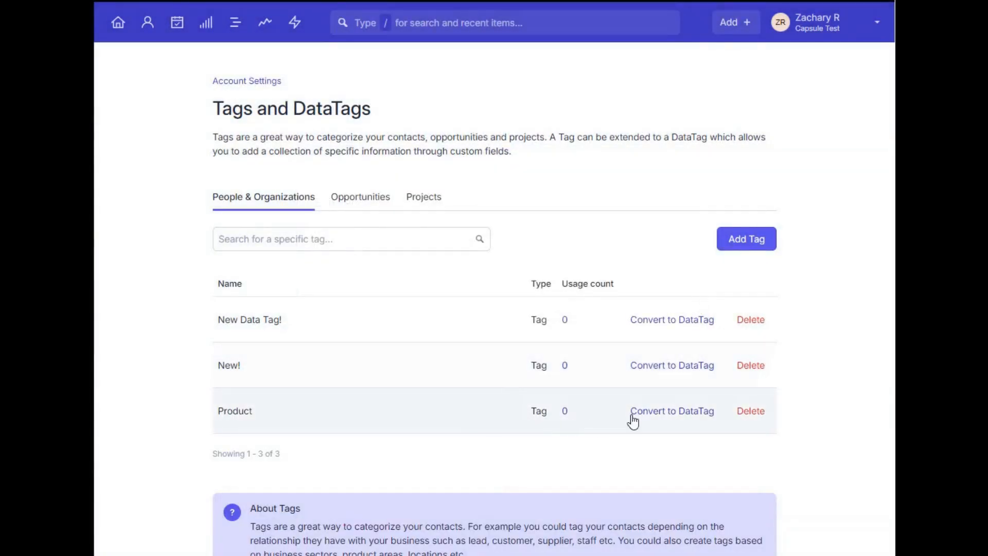
{"action": "left_click", "coordinate": [672, 411]}
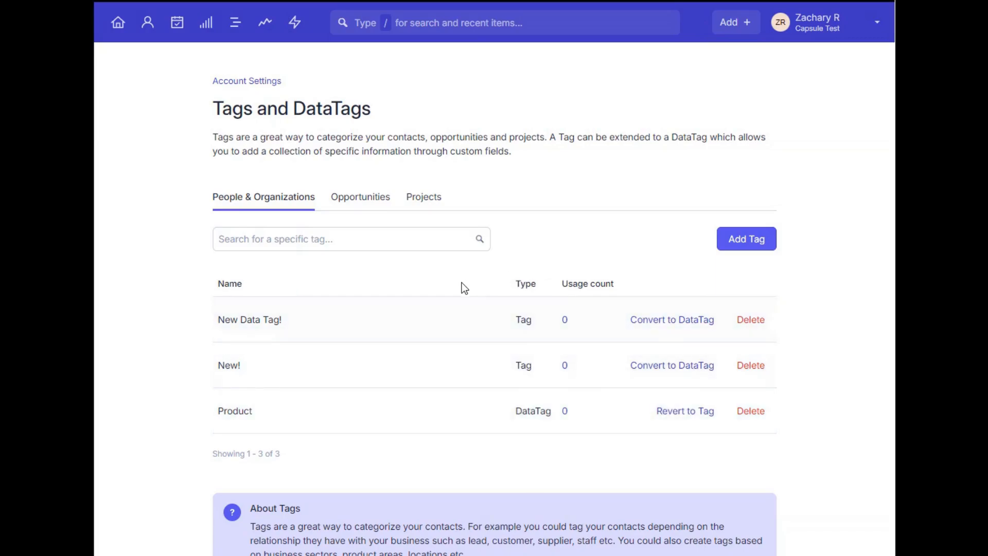
{"action": "left_click", "coordinate": [235, 411]}
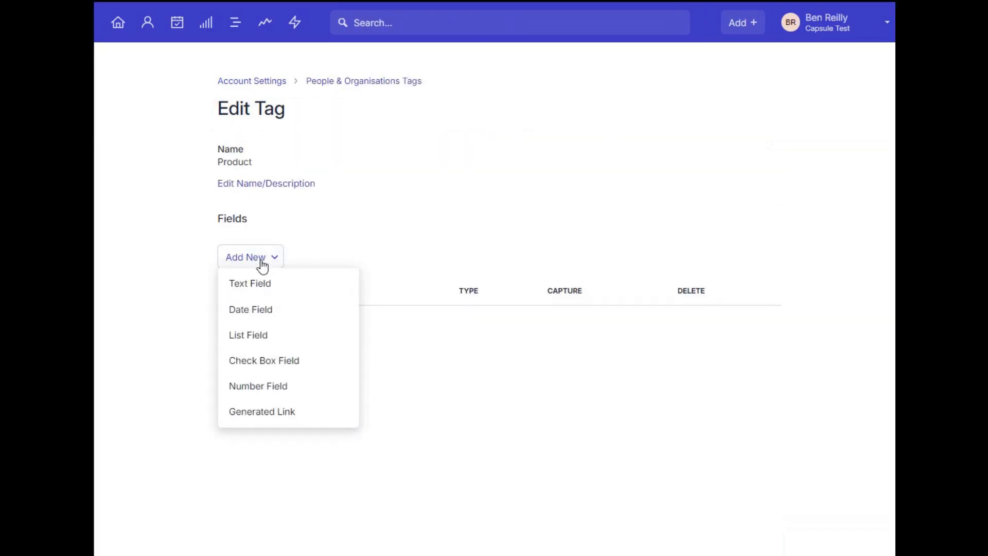
{"action": "left_click", "coordinate": [265, 360]}
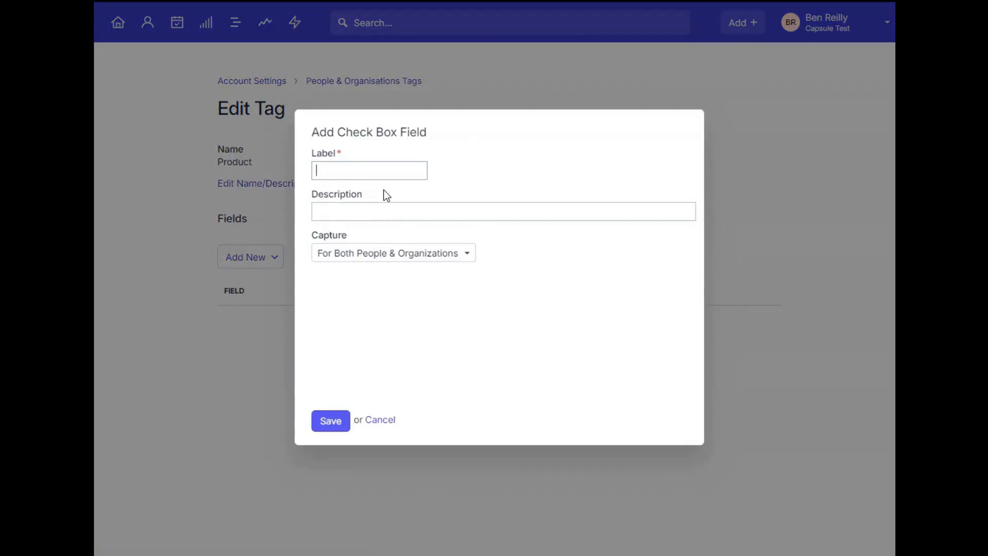
{"action": "left_click", "coordinate": [251, 256]}
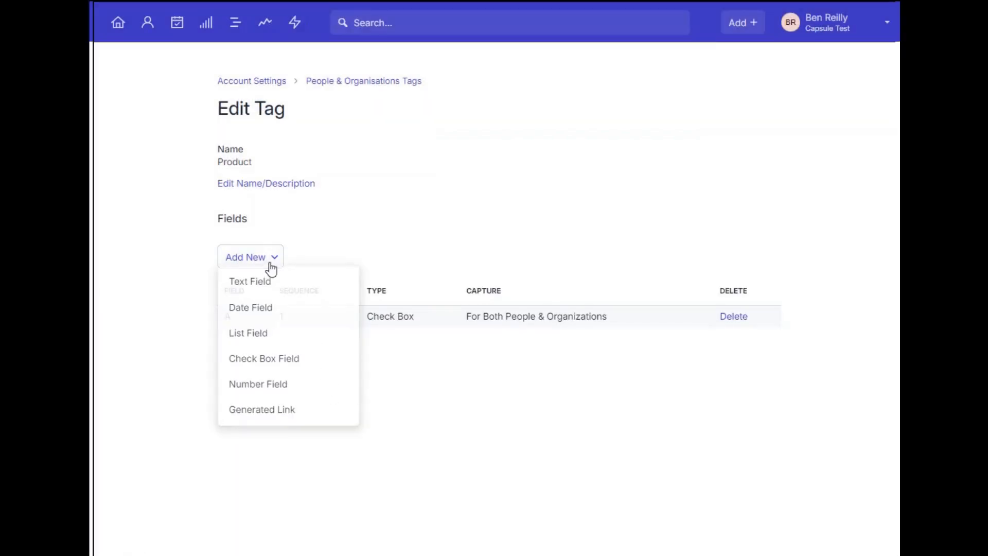
{"action": "left_click", "coordinate": [264, 359]}
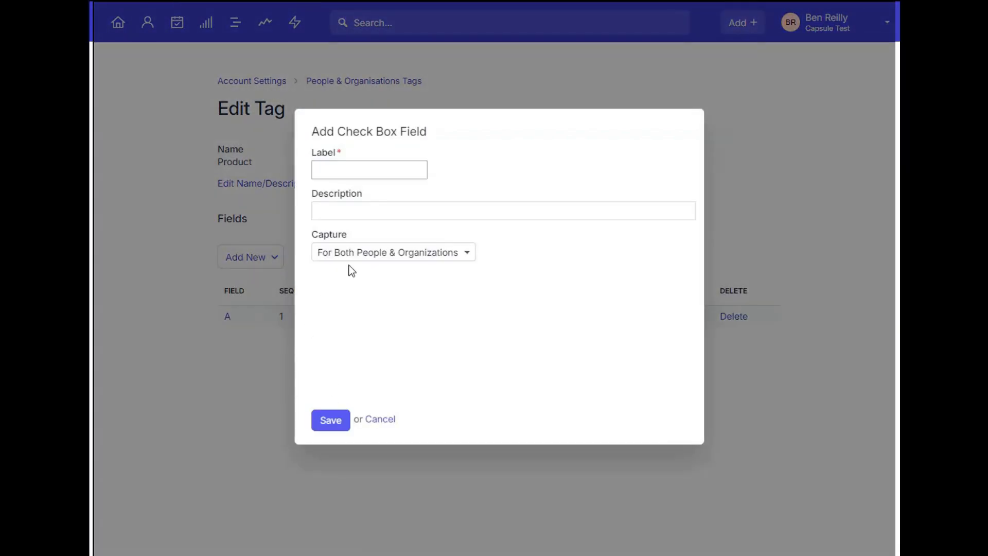
{"action": "left_click", "coordinate": [330, 420]}
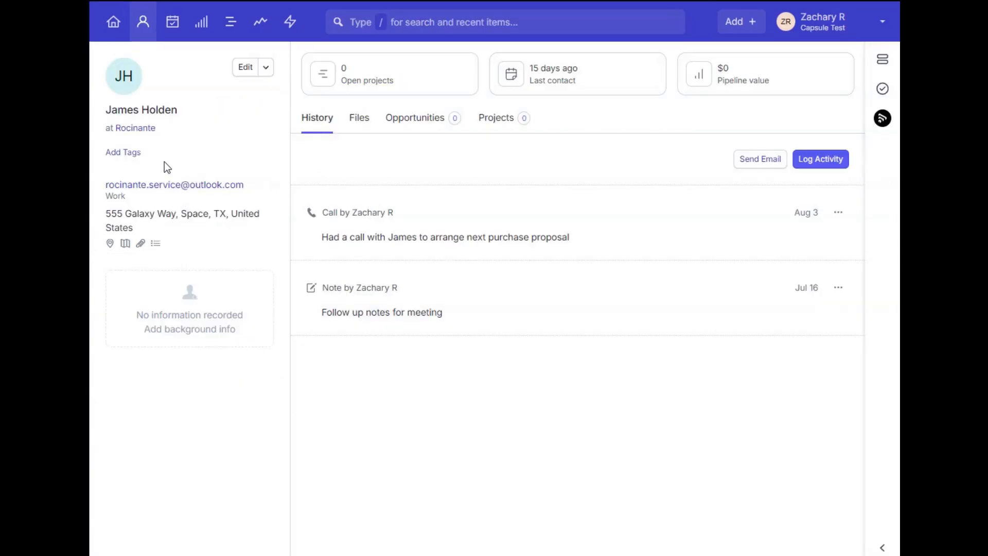
Step: Tag the contact with the Product DataTag, ticking option A, and save
{"action": "left_click", "coordinate": [123, 153]}
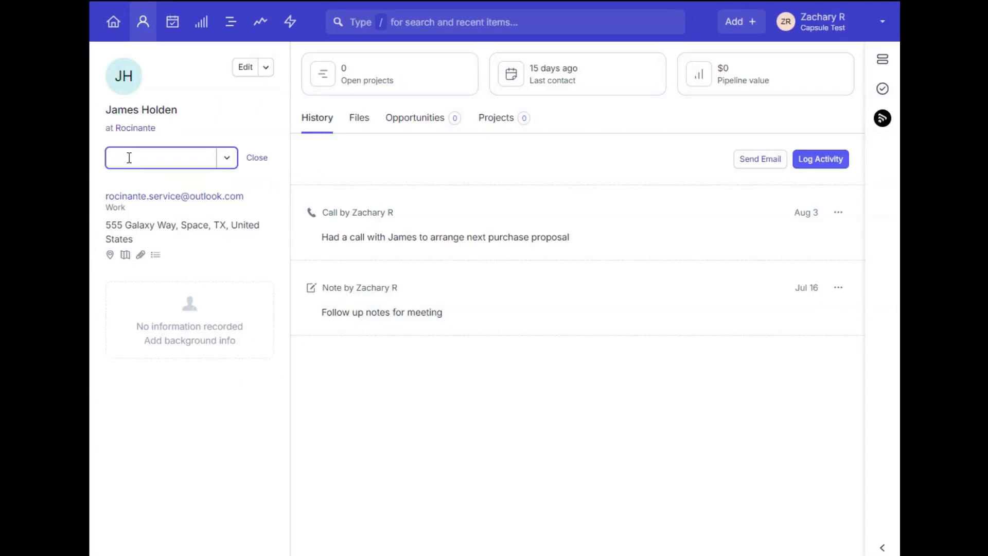
{"action": "type", "text": "Pr"}
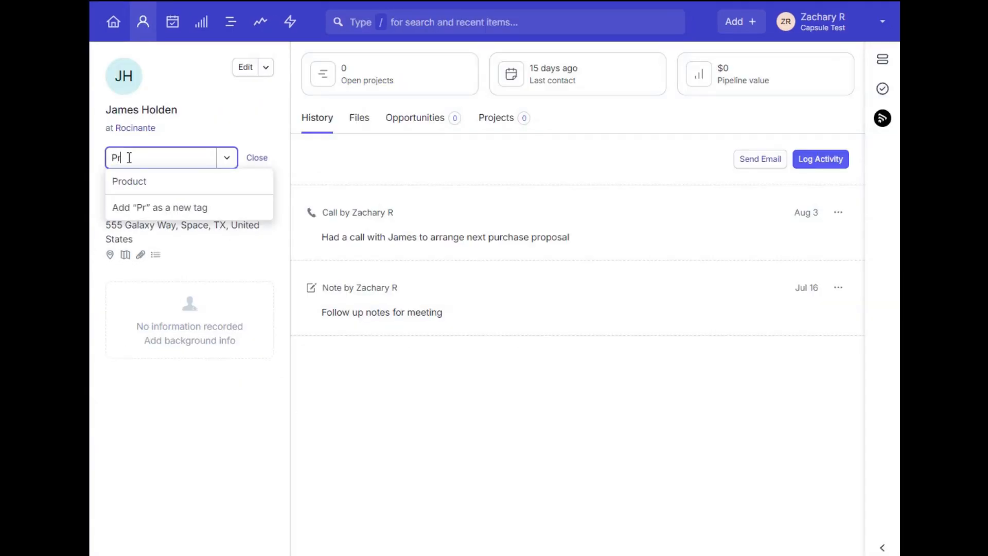
{"action": "left_click", "coordinate": [130, 181]}
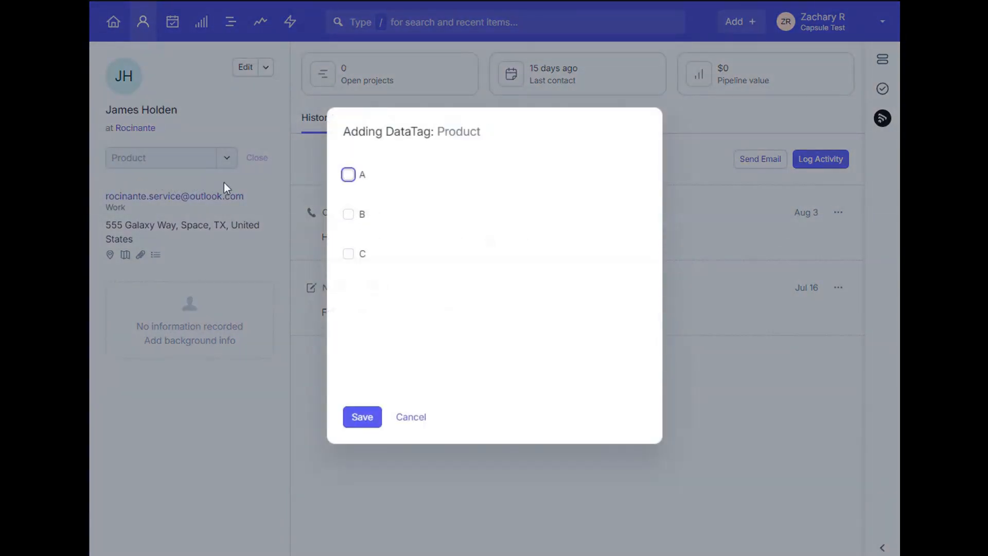
{"action": "left_click", "coordinate": [349, 175]}
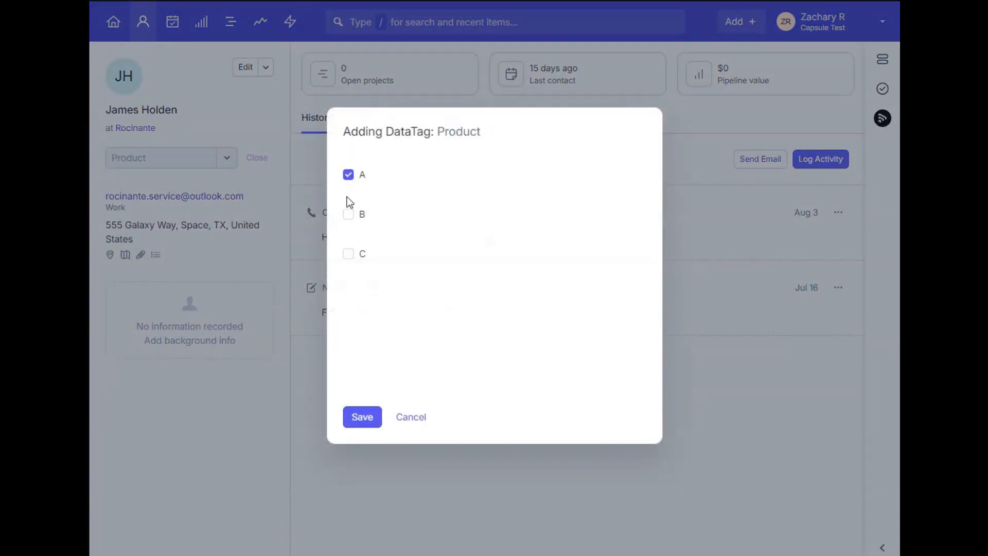
{"action": "left_click", "coordinate": [349, 255]}
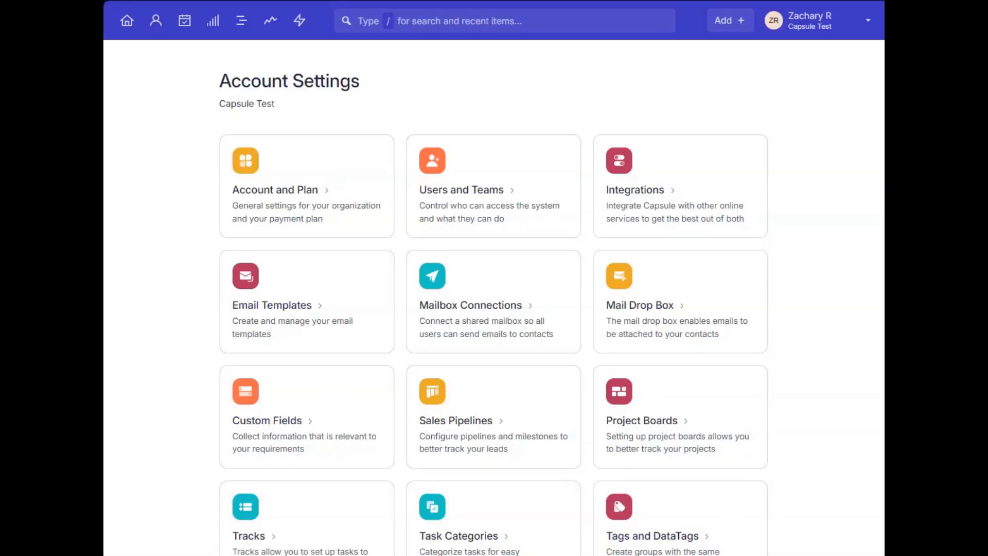
{"action": "mouse_move", "coordinate": [176, 212]}
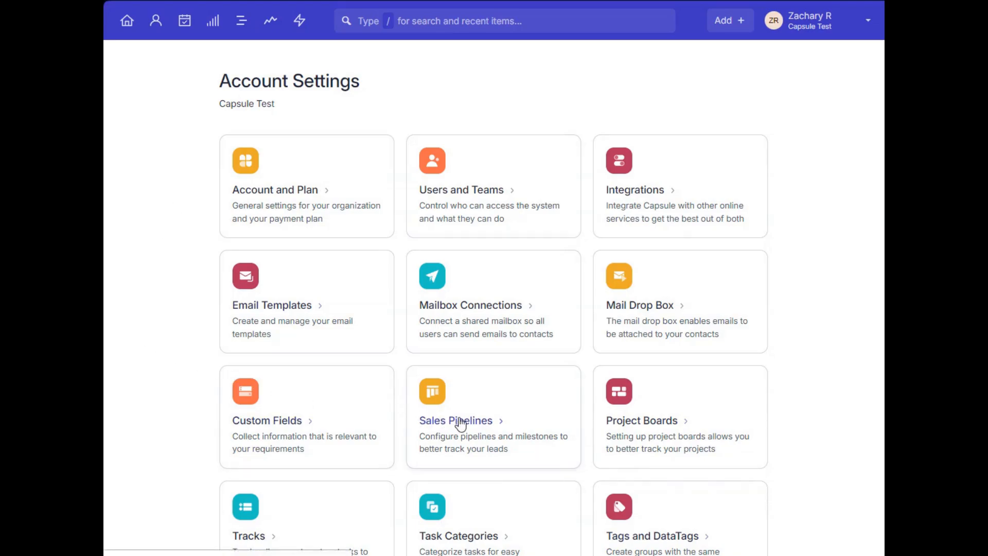
{"action": "mouse_move", "coordinate": [476, 429]}
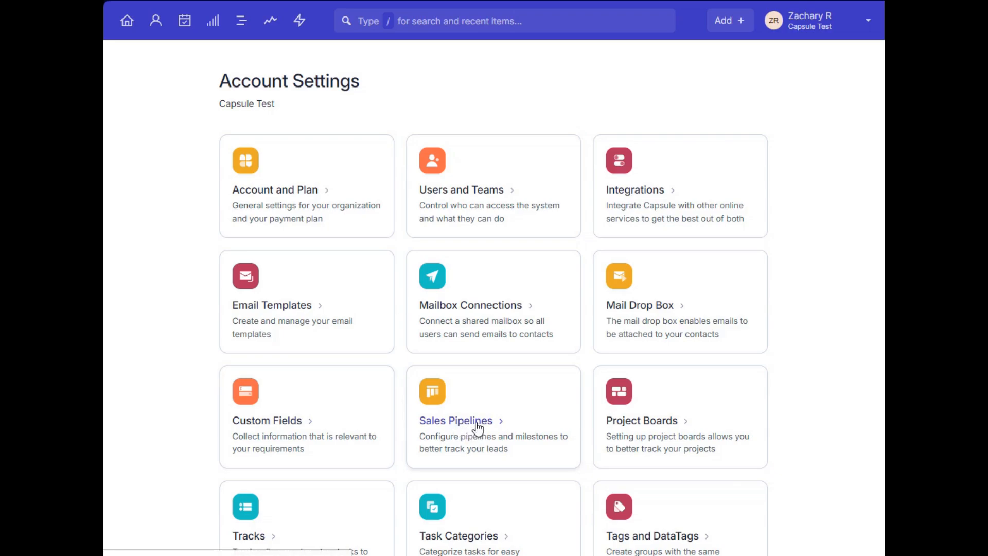
Step: Rename the Sales Pipeline's New milestone to 'Brand New' and save, keeping 10% probability
{"action": "left_click", "coordinate": [456, 420]}
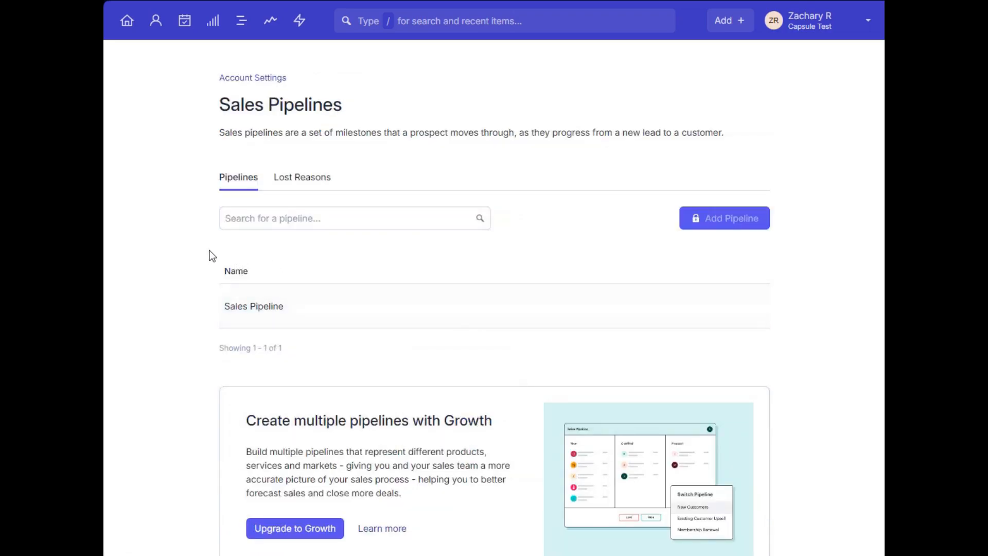
{"action": "mouse_move", "coordinate": [203, 205]}
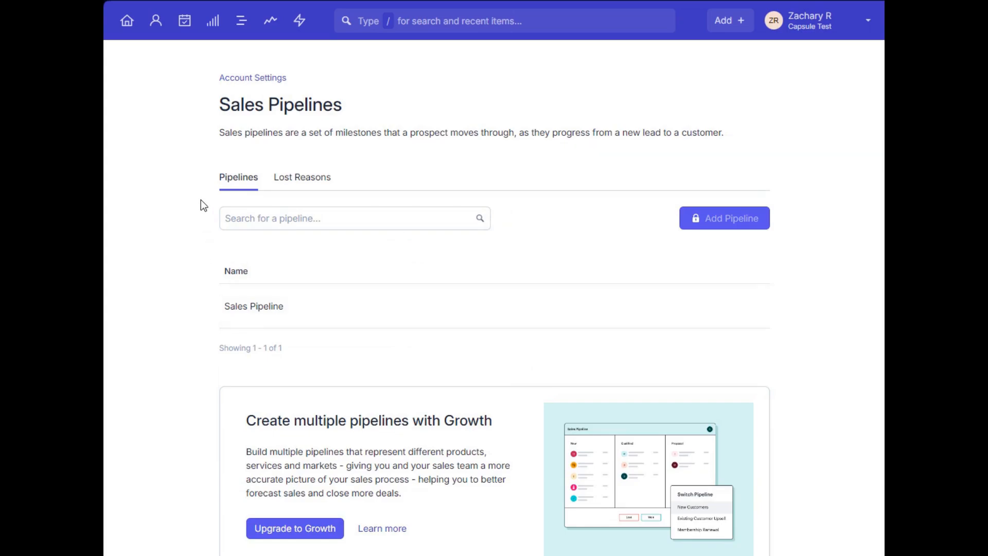
{"action": "mouse_move", "coordinate": [255, 207]}
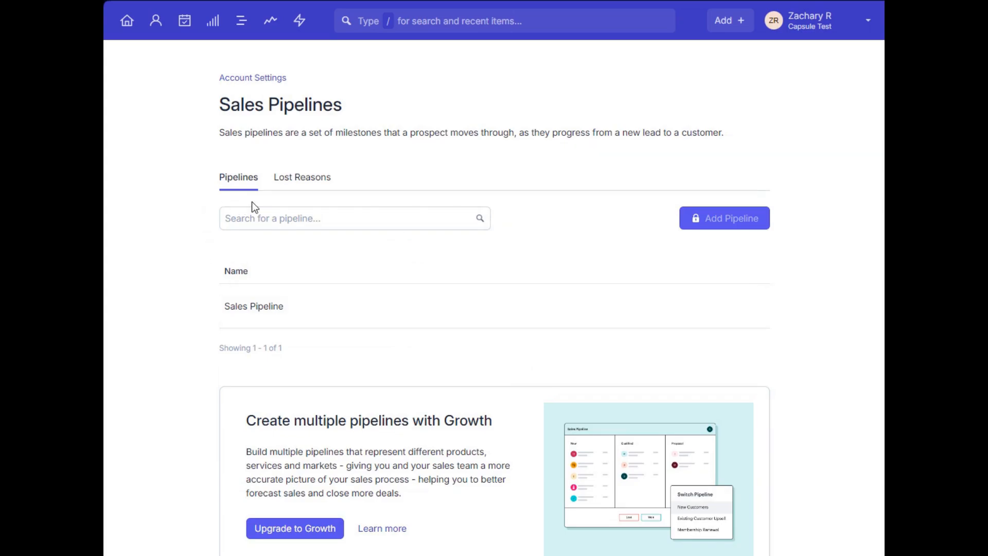
{"action": "mouse_move", "coordinate": [302, 183]}
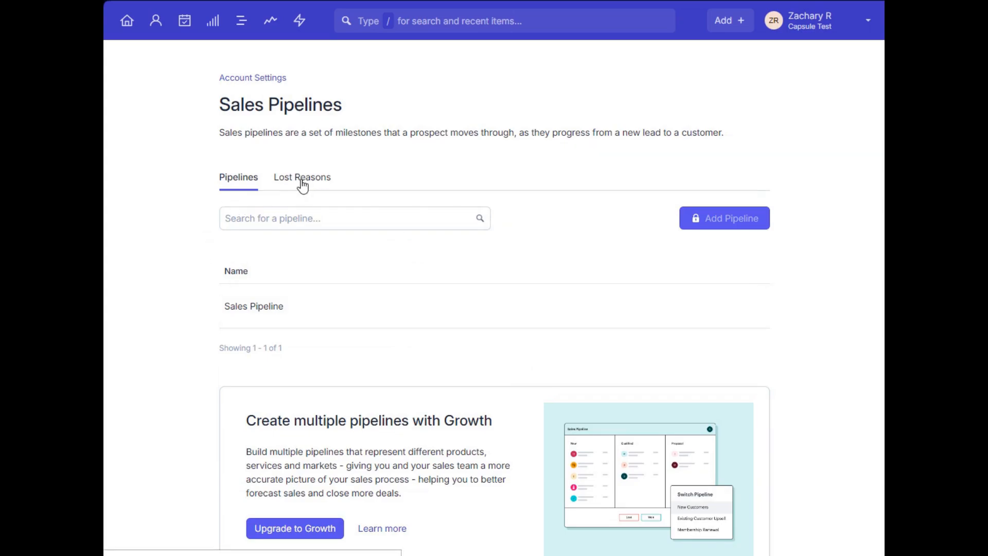
{"action": "mouse_move", "coordinate": [297, 309]}
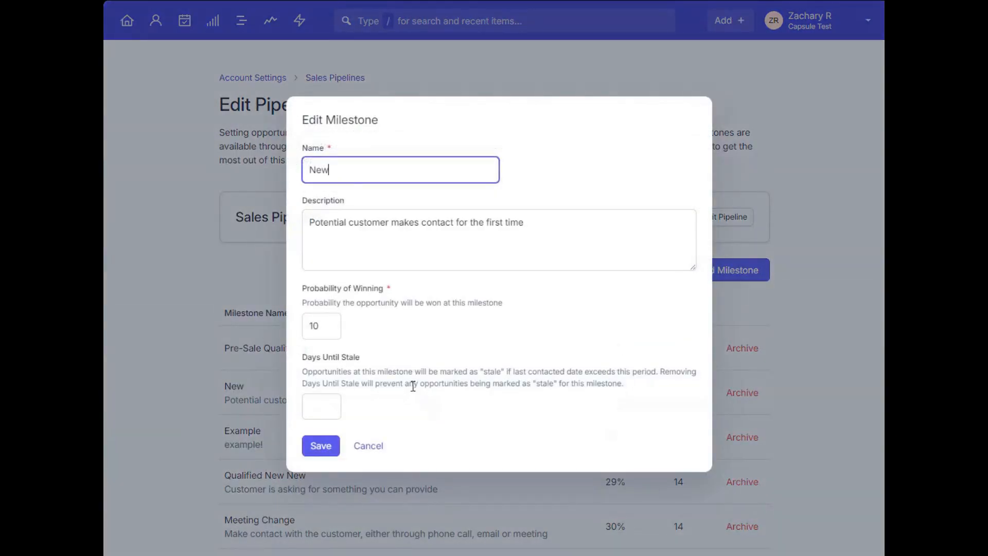
{"action": "key", "text": "BackSpace"}
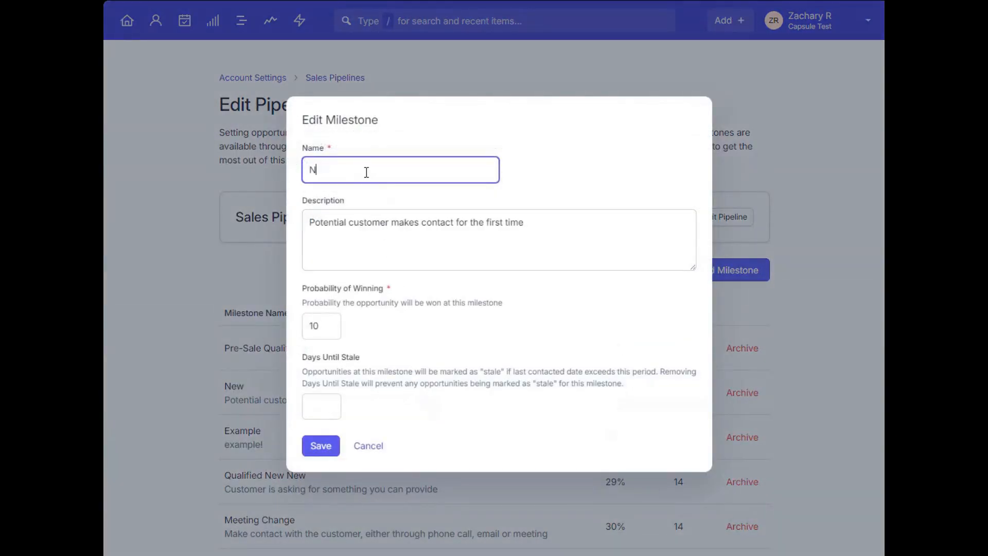
{"action": "type", "text": "Brand"}
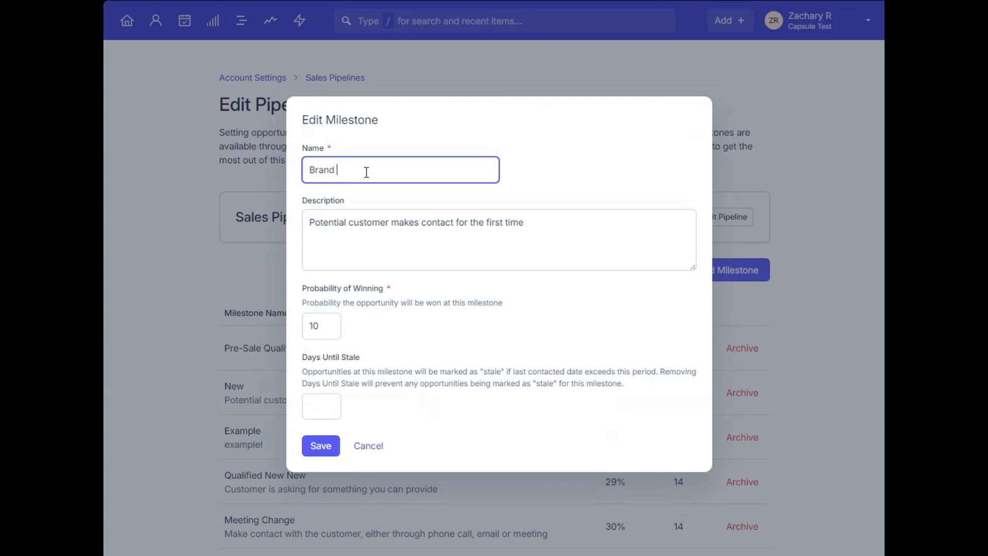
{"action": "type", "text": "New"}
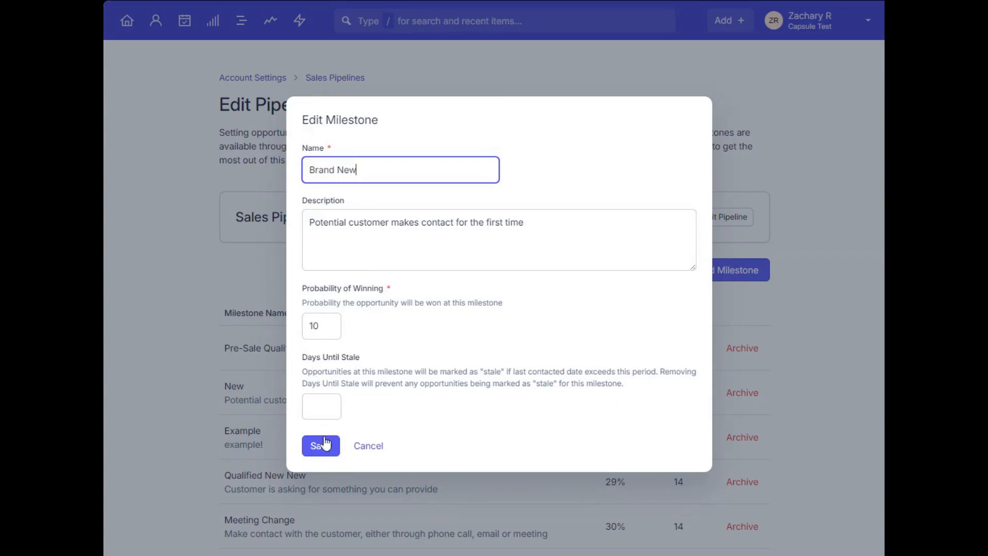
{"action": "left_click", "coordinate": [321, 446]}
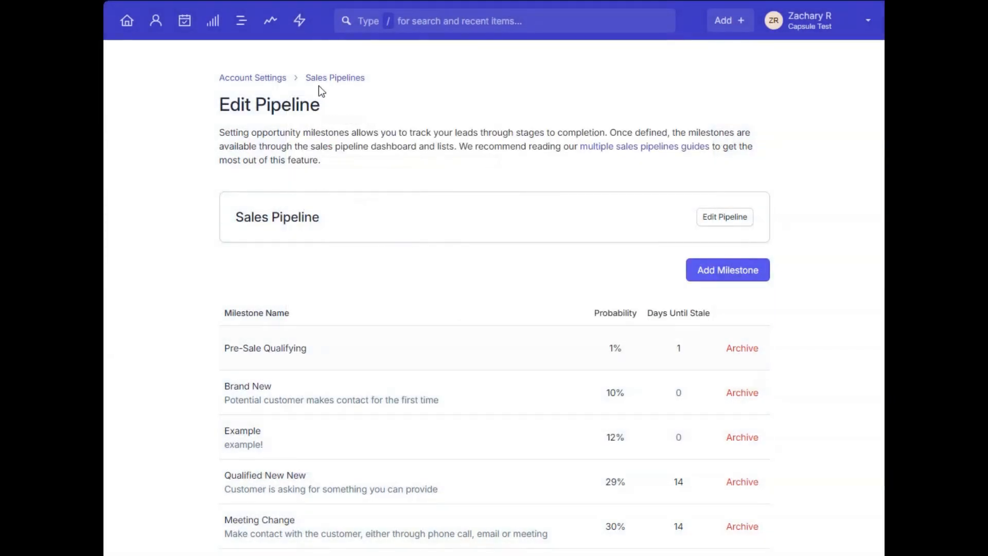
{"action": "left_click", "coordinate": [334, 78]}
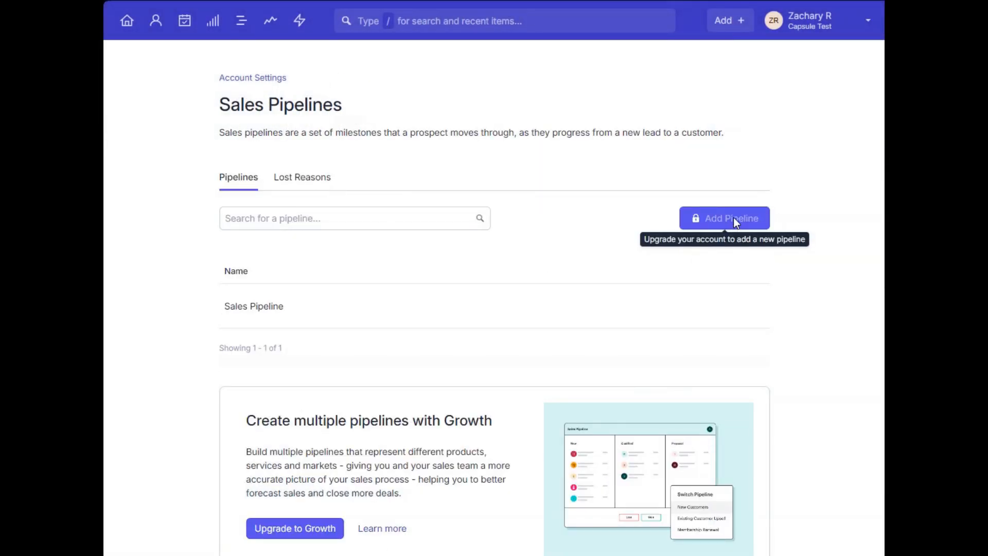
{"action": "mouse_move", "coordinate": [216, 44]}
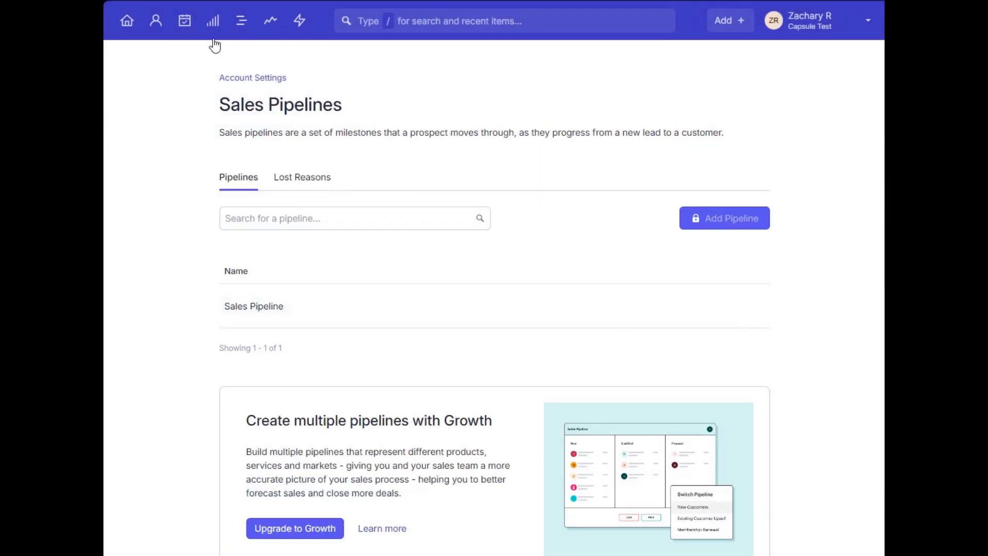
Step: View the Sales Pipeline opportunities as board and list, then browse the extra filter fields
{"action": "left_click", "coordinate": [212, 20]}
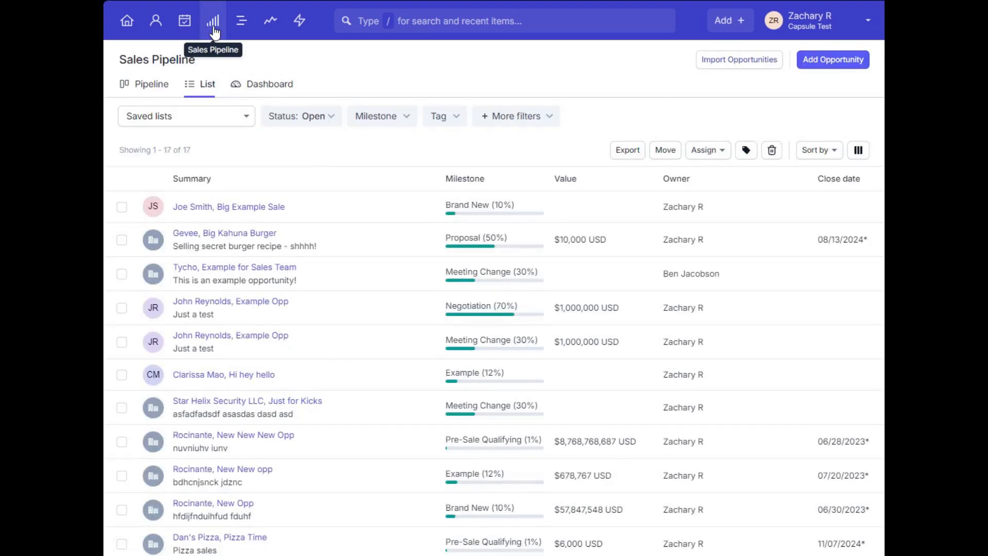
{"action": "mouse_move", "coordinate": [245, 56]}
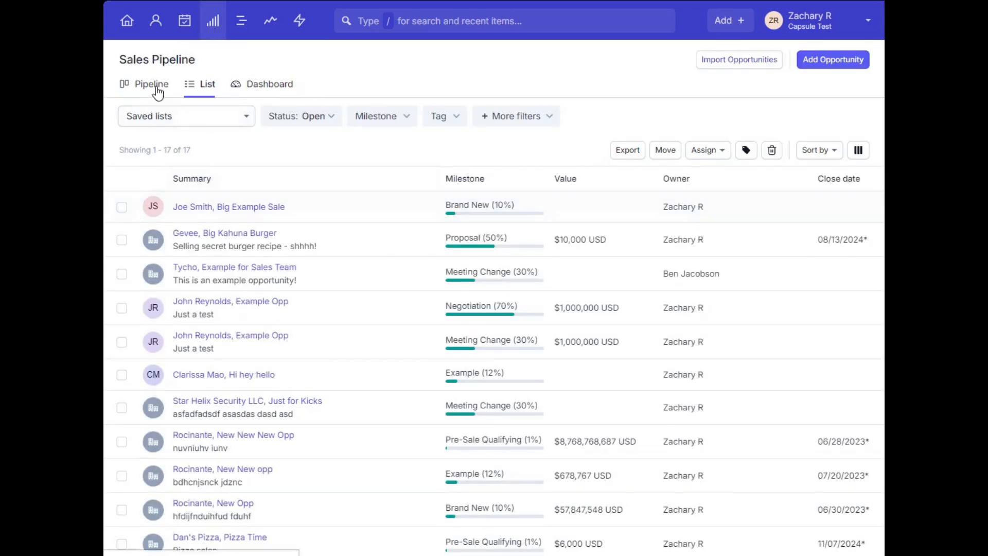
{"action": "left_click", "coordinate": [152, 83]}
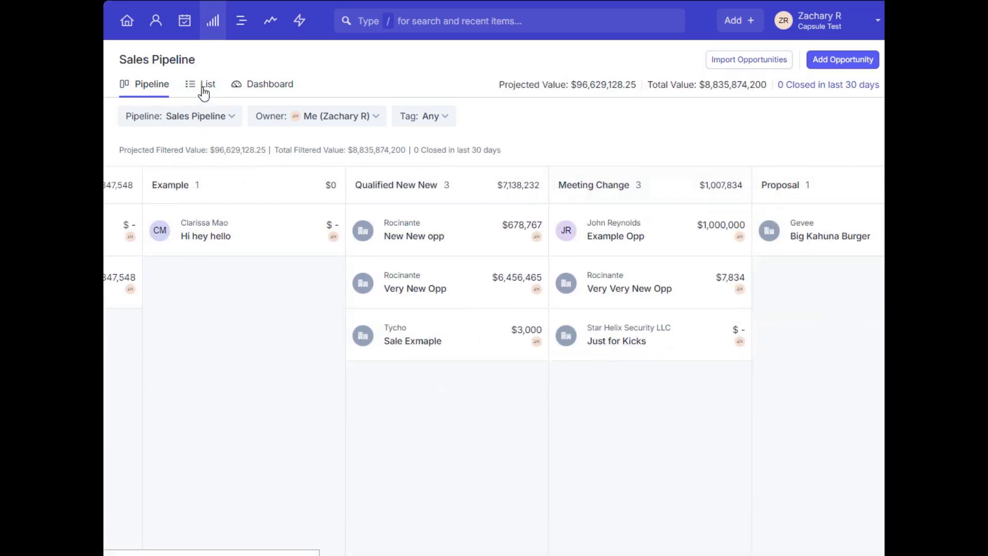
{"action": "left_click", "coordinate": [207, 83]}
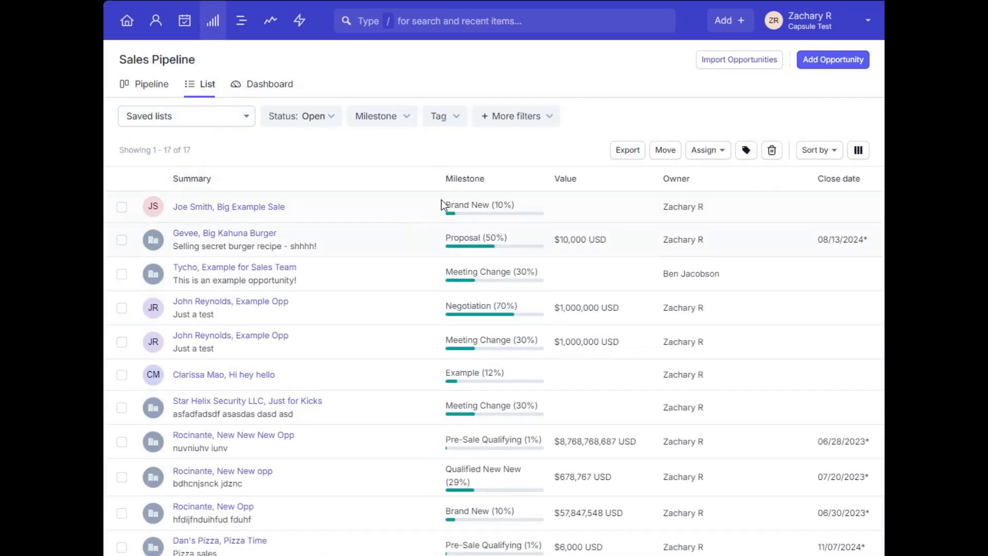
{"action": "left_click", "coordinate": [516, 117]}
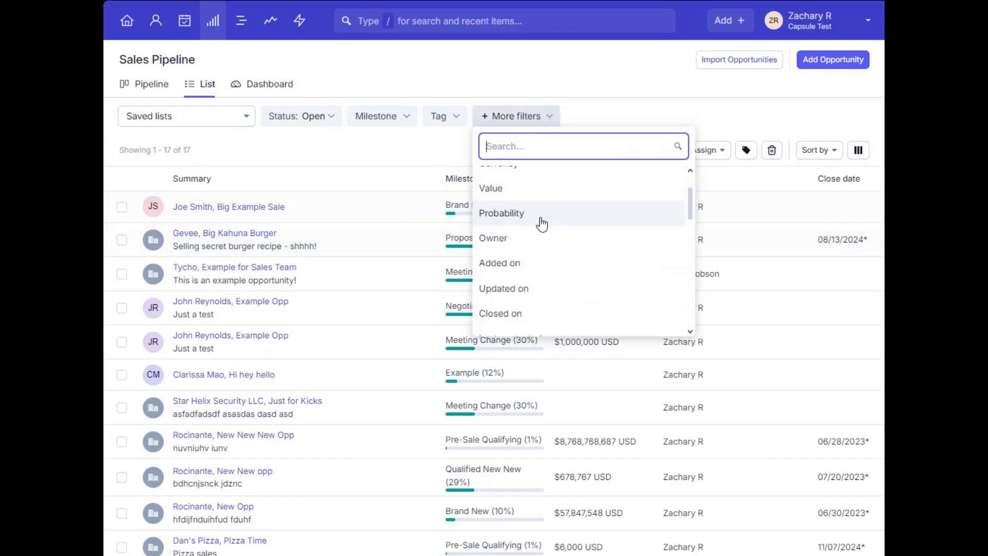
{"action": "scroll", "scroll_direction": "down", "scroll_amount": 3}
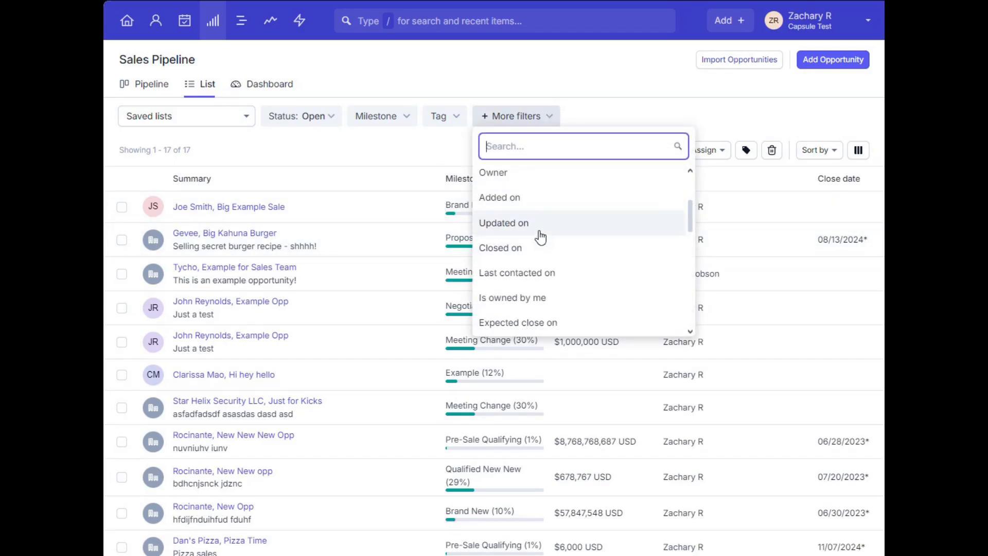
{"action": "left_click", "coordinate": [238, 21]}
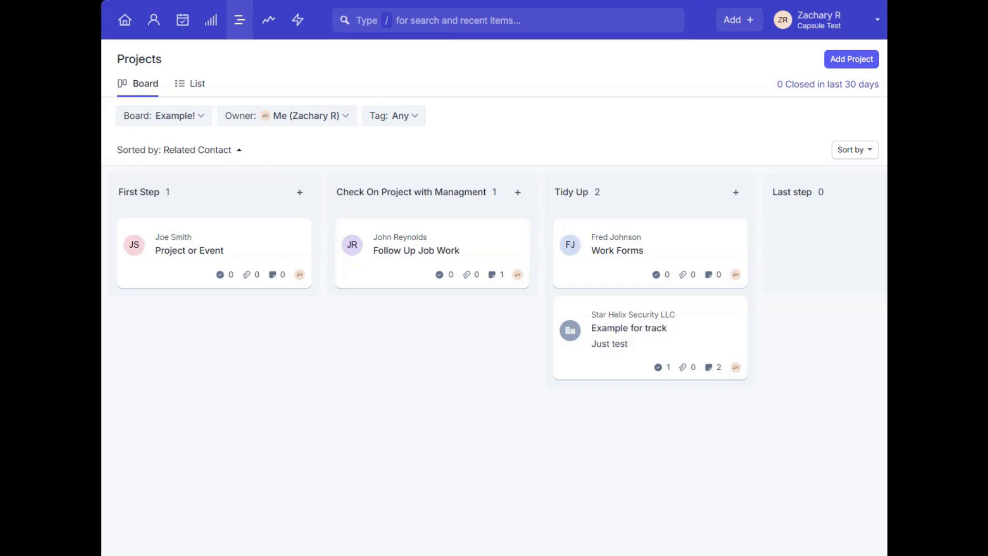
{"action": "mouse_move", "coordinate": [347, 165]}
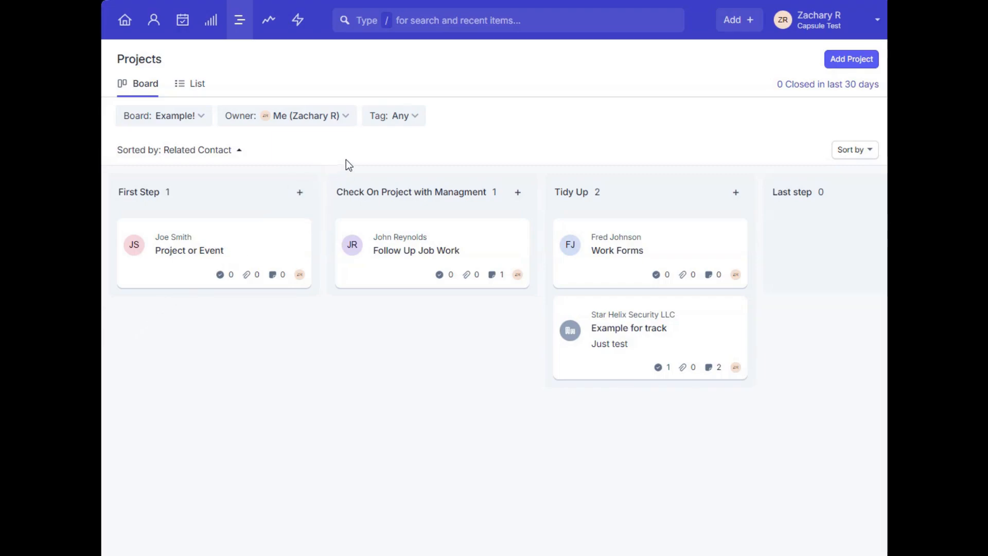
{"action": "mouse_move", "coordinate": [783, 92]}
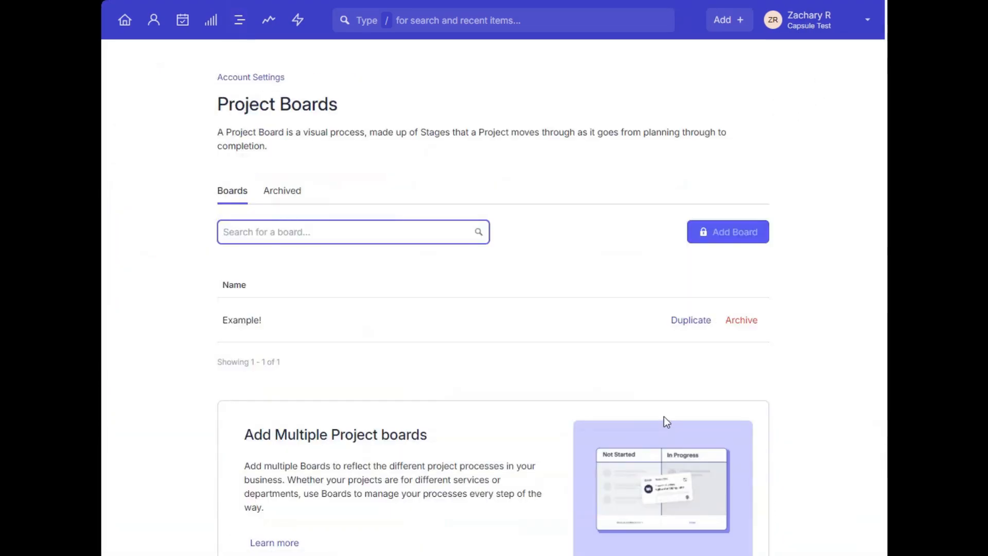
{"action": "mouse_move", "coordinate": [196, 344]}
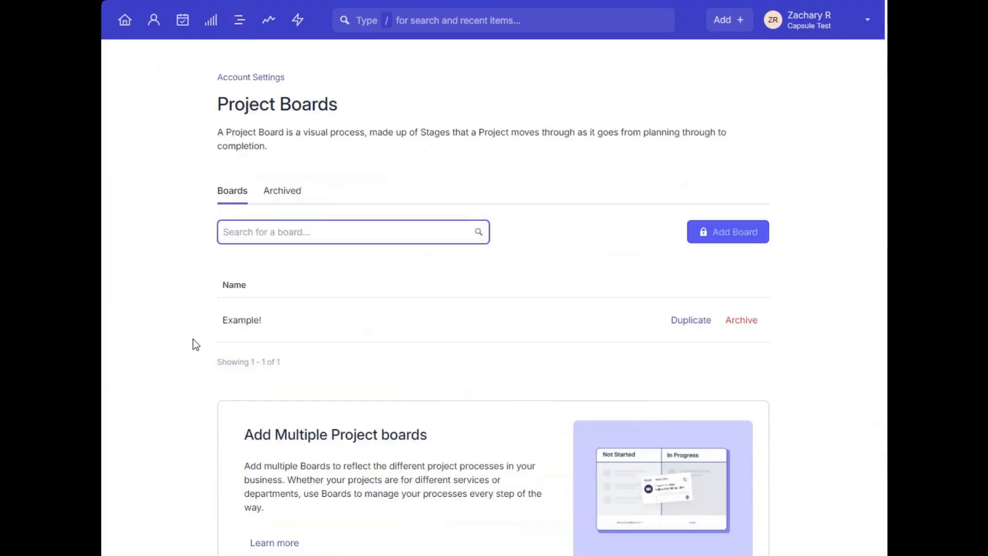
{"action": "mouse_move", "coordinate": [300, 287]}
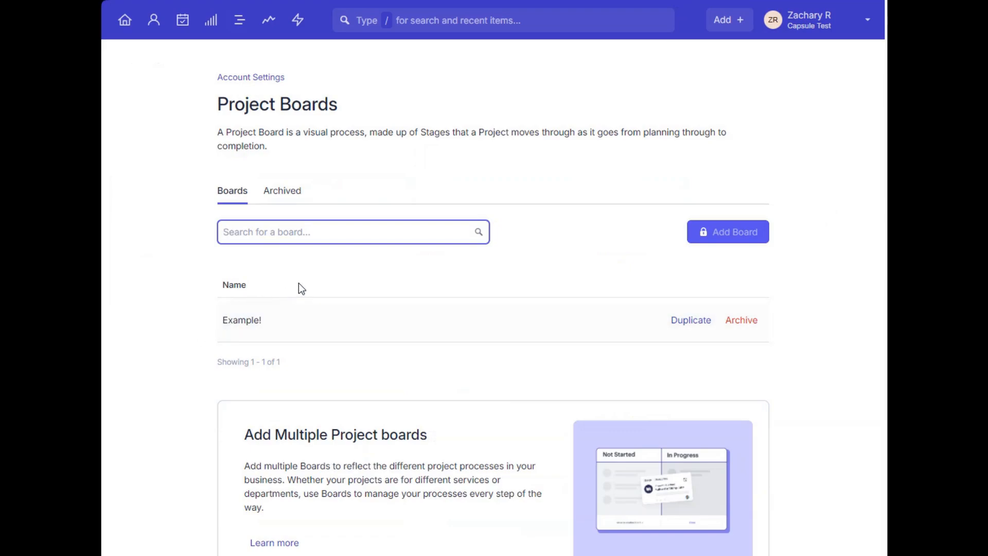
{"action": "mouse_move", "coordinate": [232, 298]}
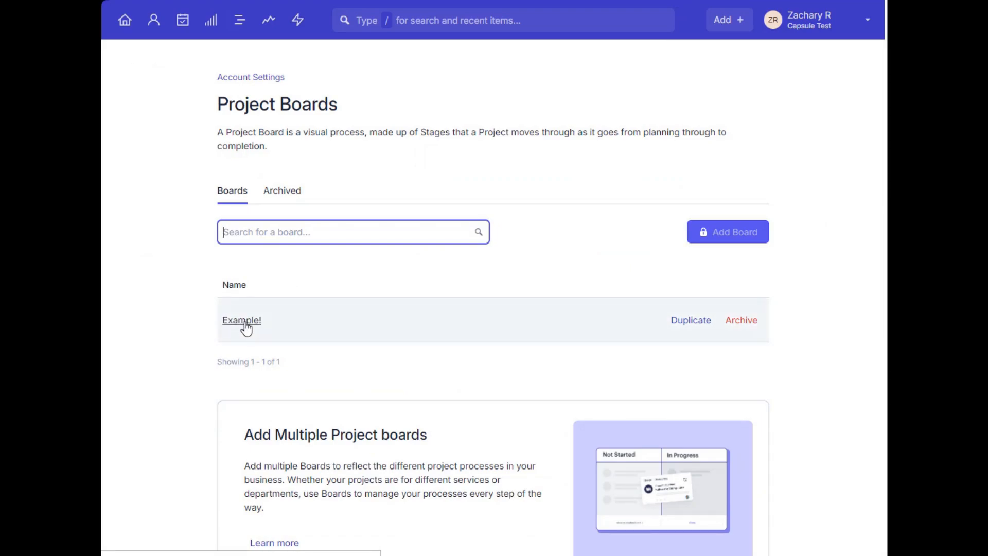
{"action": "left_click", "coordinate": [242, 320]}
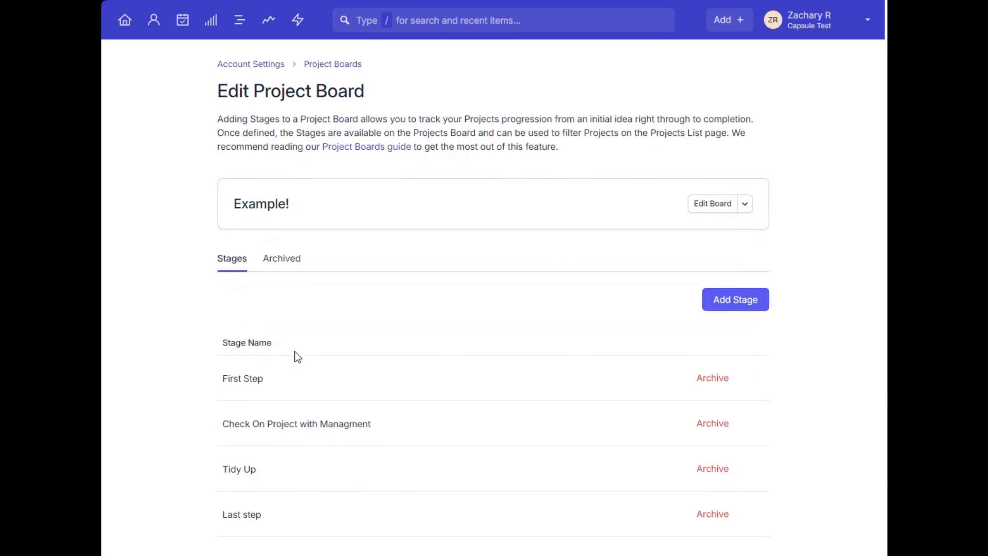
{"action": "mouse_move", "coordinate": [255, 378]}
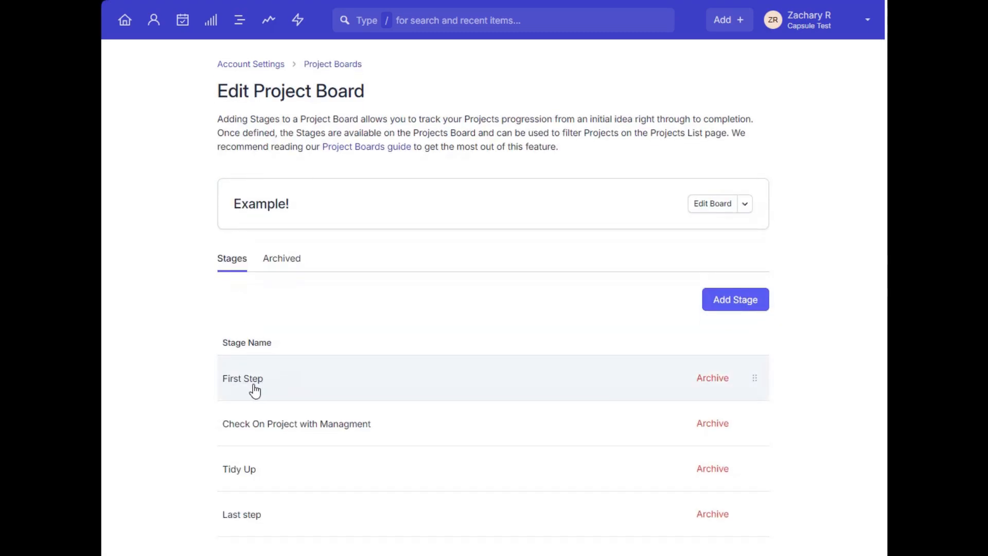
{"action": "left_click", "coordinate": [242, 378]}
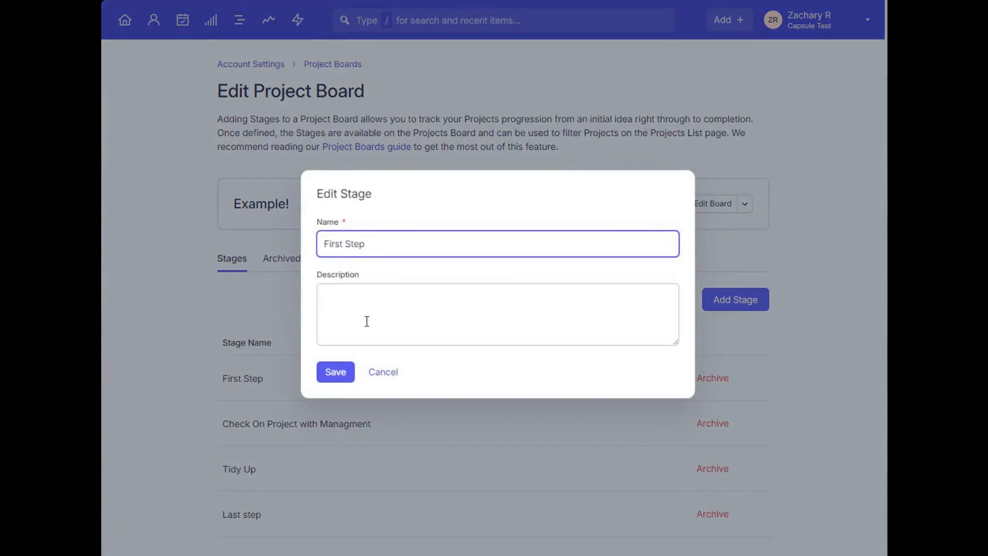
{"action": "left_click", "coordinate": [383, 372]}
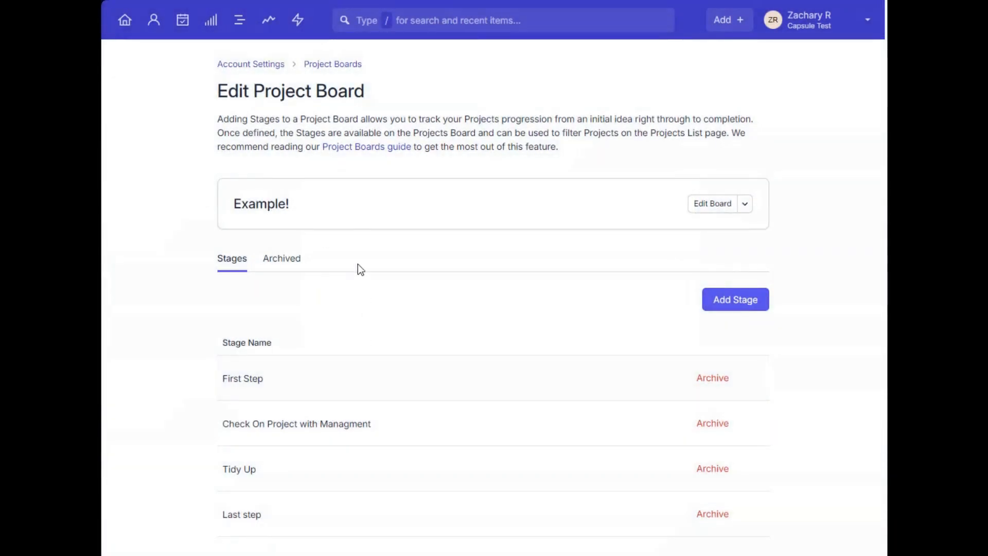
{"action": "left_click", "coordinate": [333, 64]}
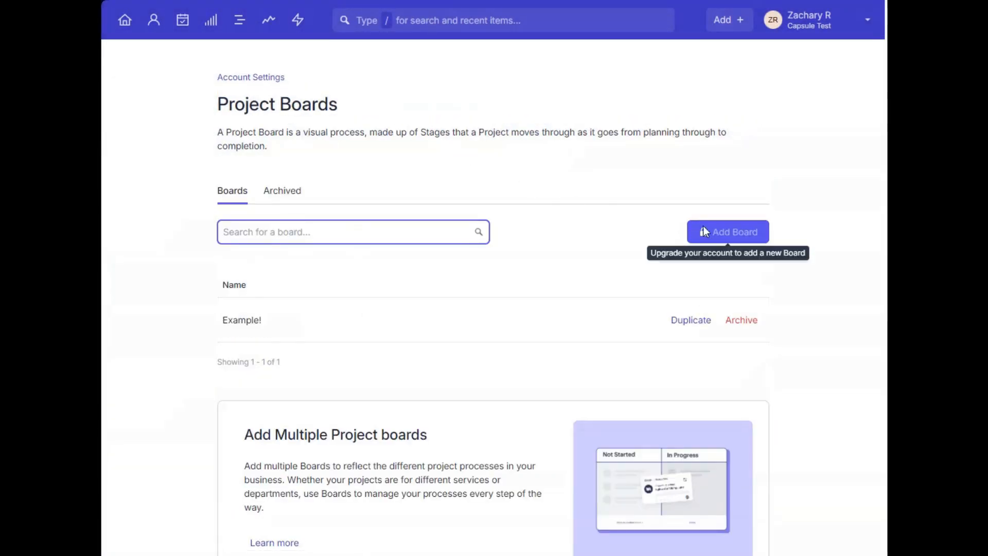
{"action": "scroll", "scroll_direction": "down", "scroll_amount": 3}
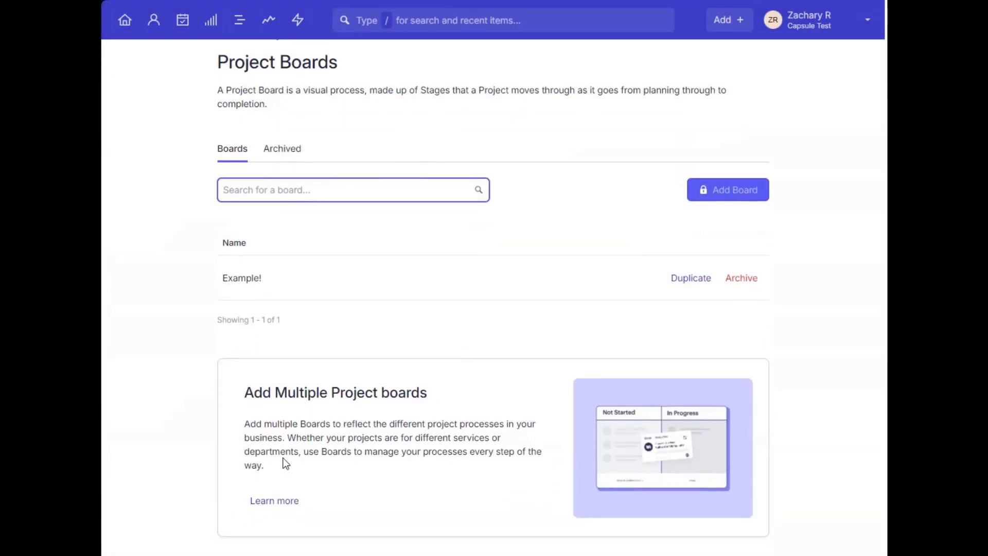
{"action": "mouse_move", "coordinate": [314, 494]}
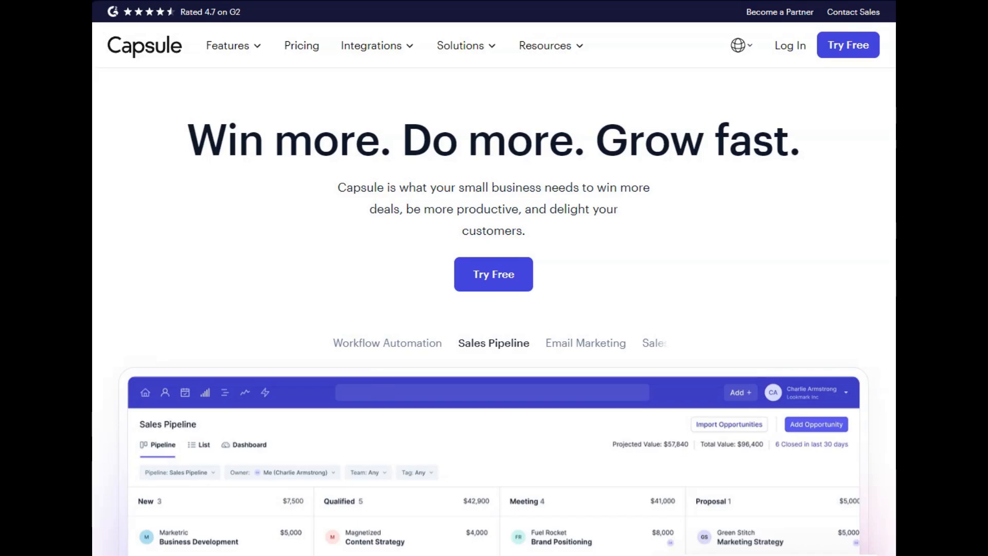
{"action": "mouse_move", "coordinate": [240, 230]}
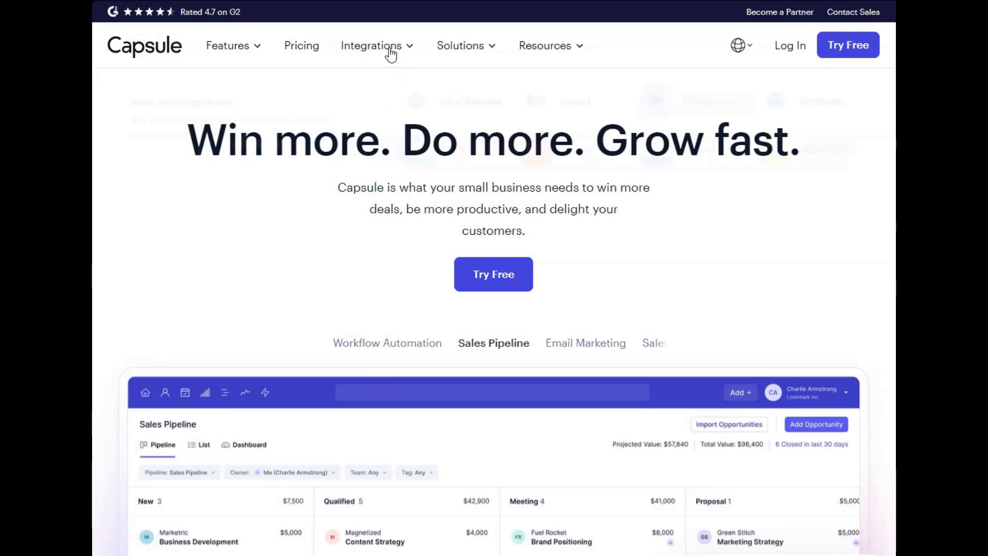
Step: Browse the website's full App Marketplace of available integrations
{"action": "left_click", "coordinate": [372, 46]}
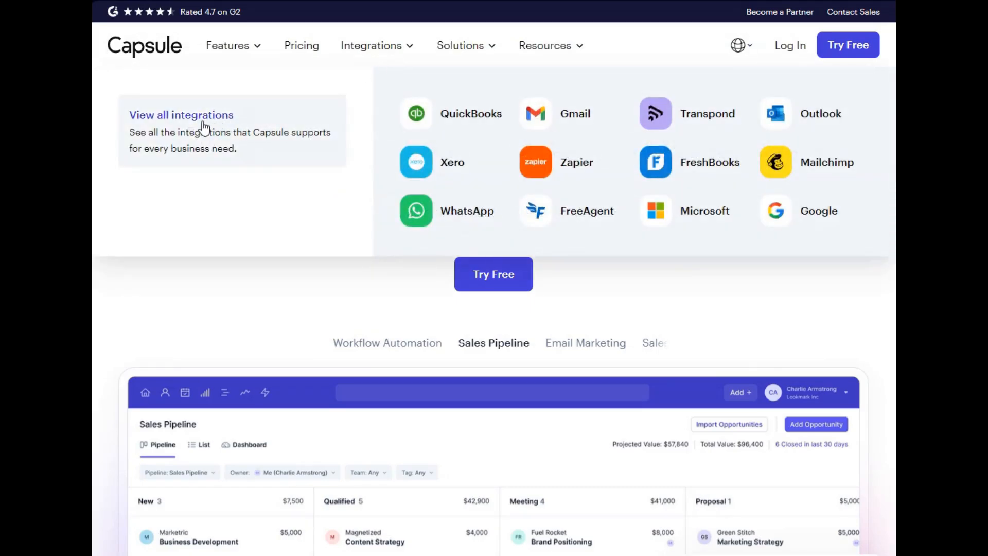
{"action": "left_click", "coordinate": [181, 114]}
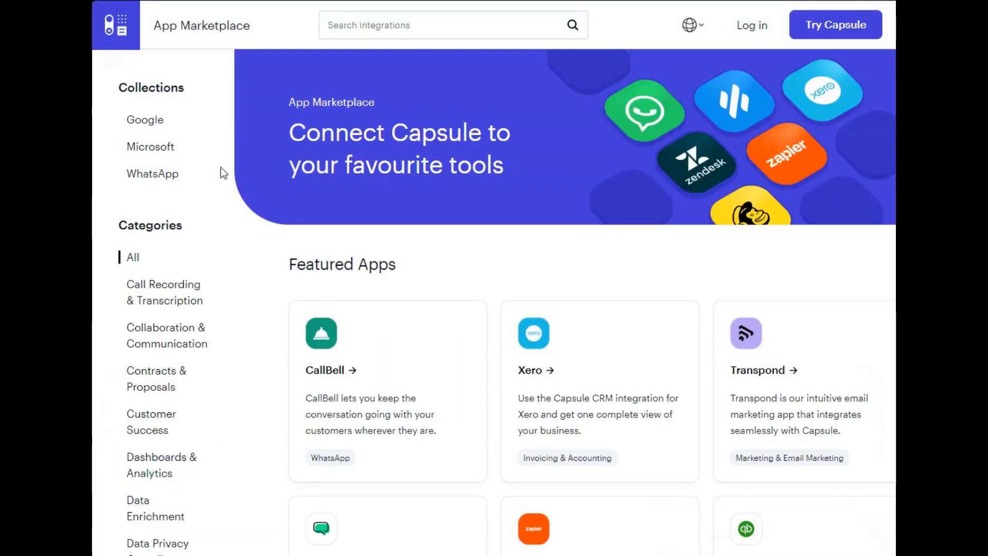
{"action": "scroll", "scroll_direction": "down", "scroll_amount": 3}
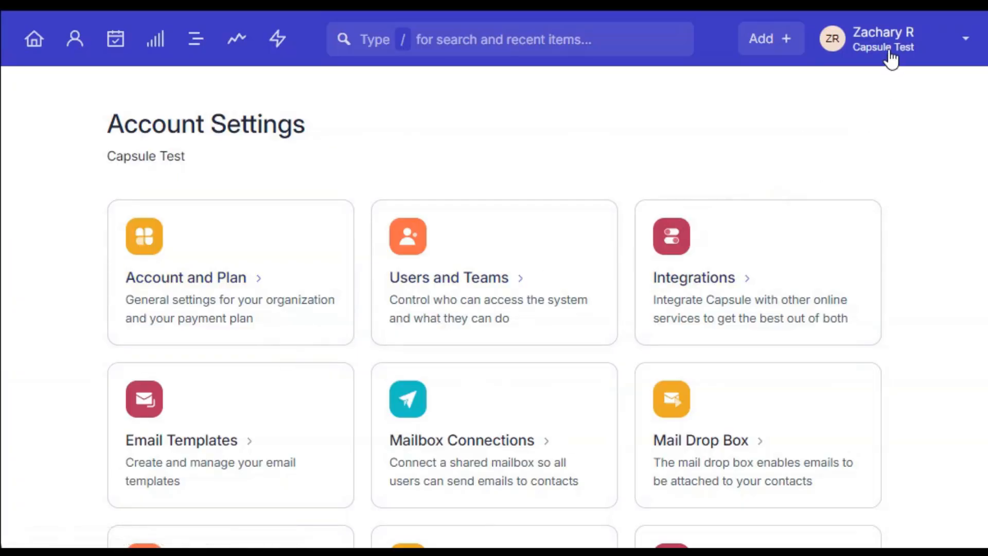
Step: From Users and Teams, add a user and send the new user invitation
{"action": "left_click", "coordinate": [883, 39]}
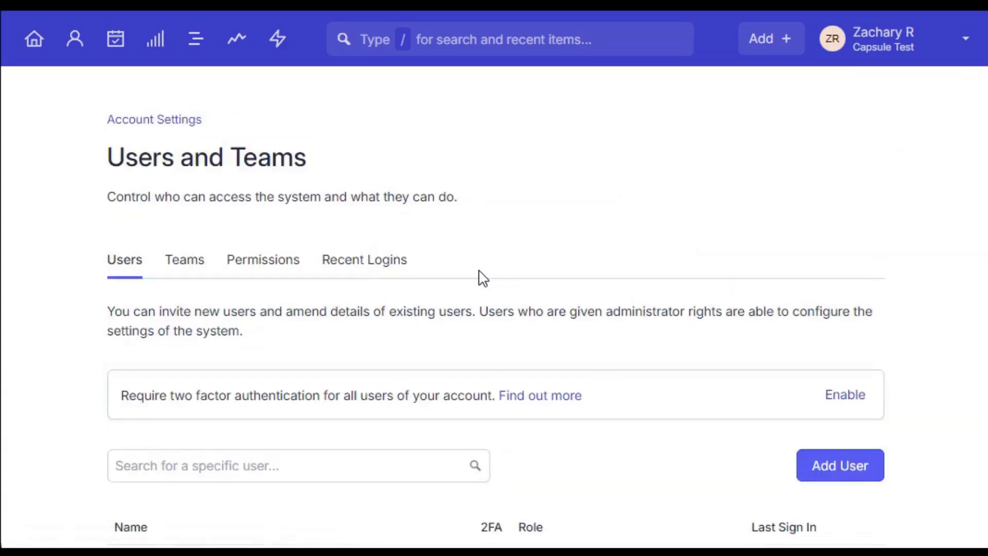
{"action": "left_click", "coordinate": [839, 465]}
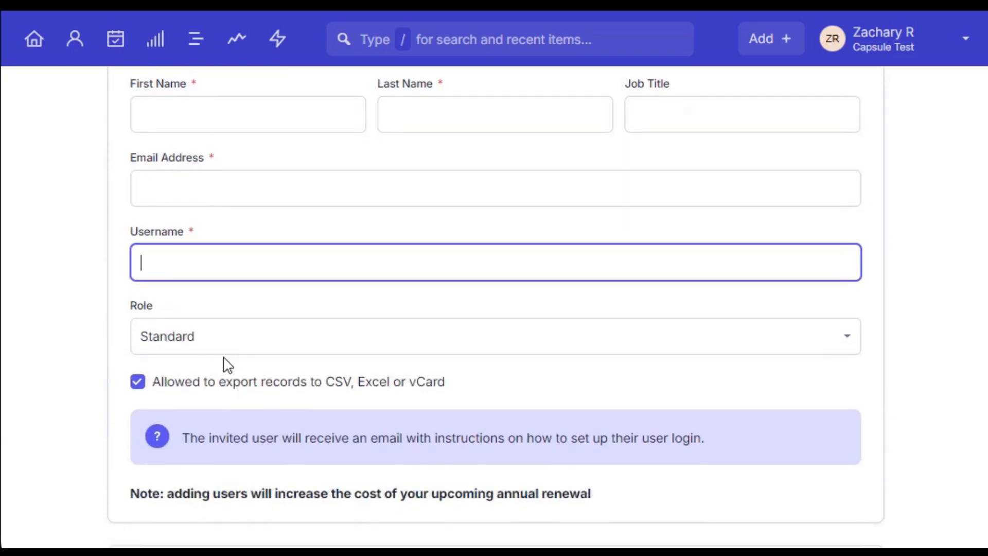
{"action": "scroll", "scroll_direction": "down", "scroll_amount": 3}
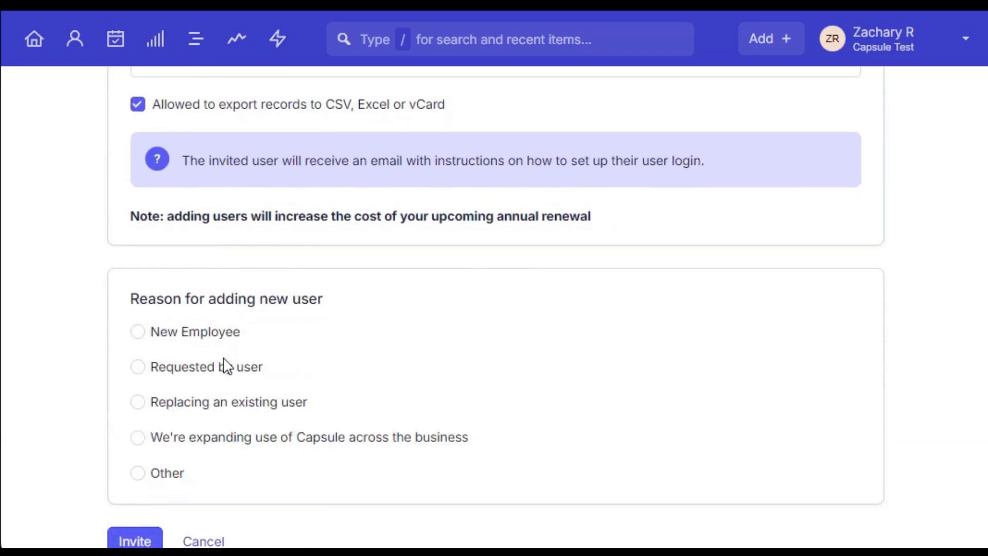
{"action": "scroll", "scroll_direction": "down", "scroll_amount": 3}
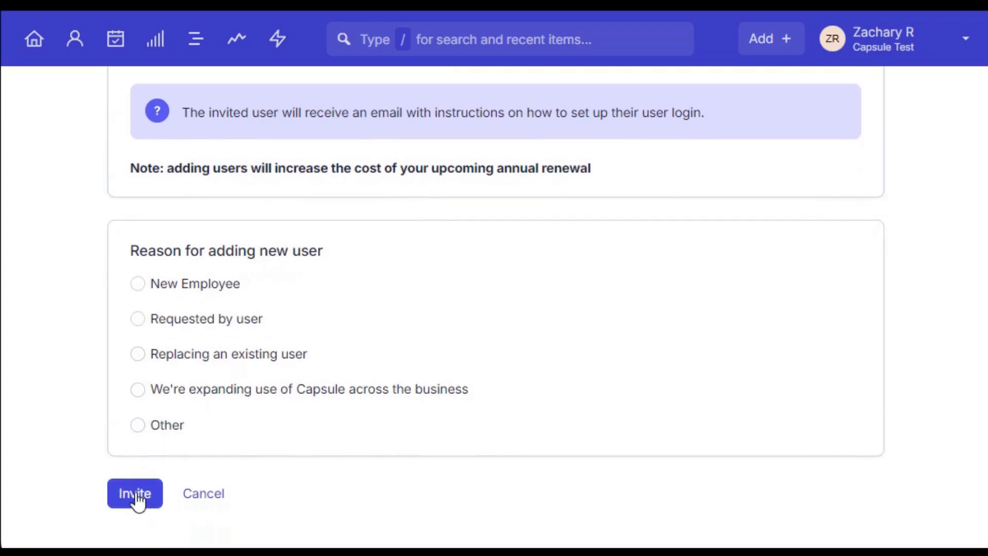
{"action": "left_click", "coordinate": [134, 493]}
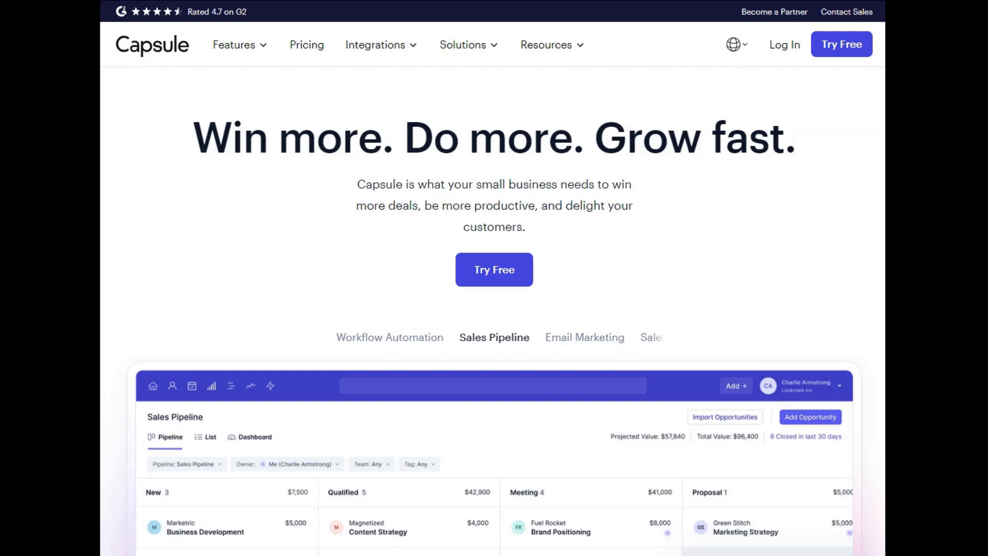
Step: Reach the Support page's 'Send us a message' contact form via Resources
{"action": "left_click", "coordinate": [547, 44]}
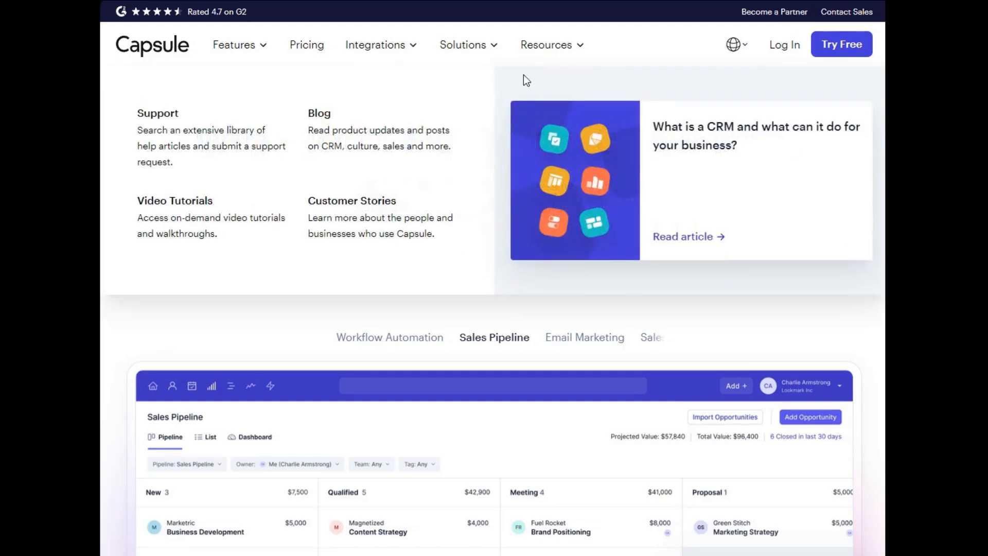
{"action": "mouse_move", "coordinate": [161, 142]}
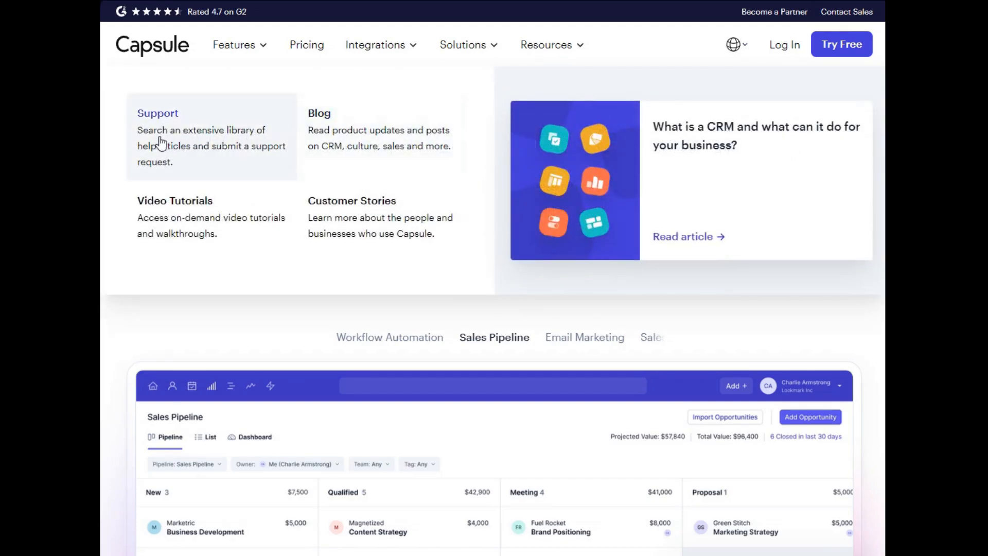
{"action": "scroll", "scroll_direction": "down", "scroll_amount": 3}
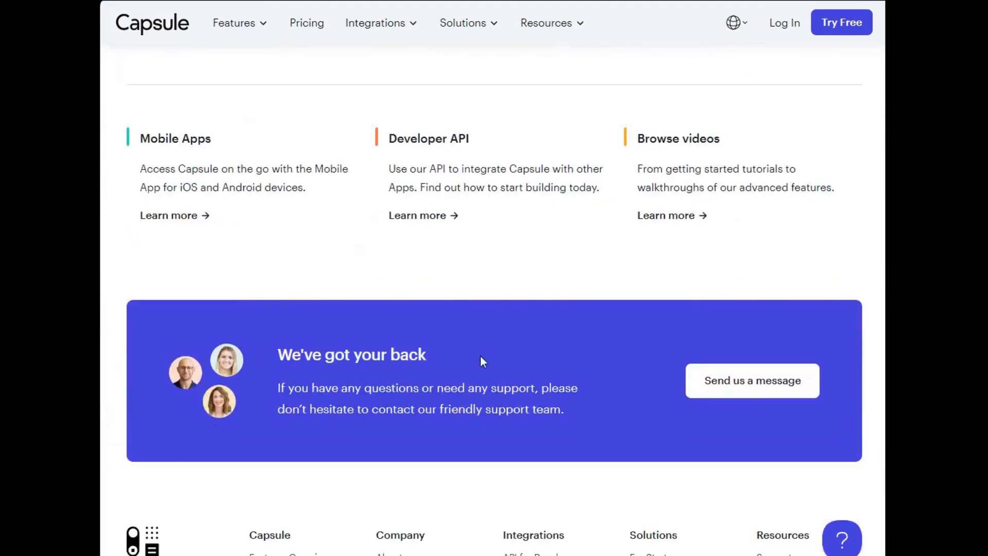
{"action": "scroll", "scroll_direction": "down", "scroll_amount": 3}
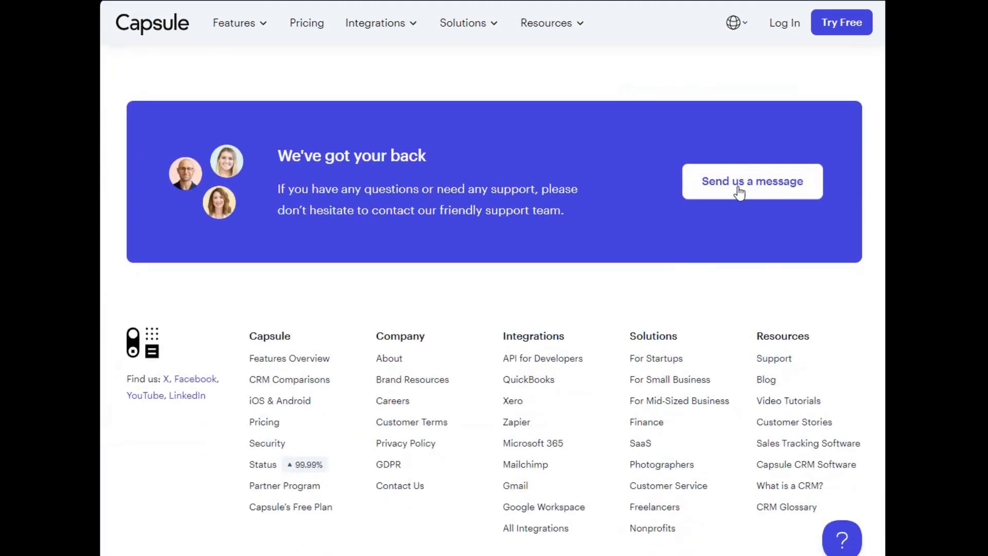
{"action": "left_click", "coordinate": [752, 181]}
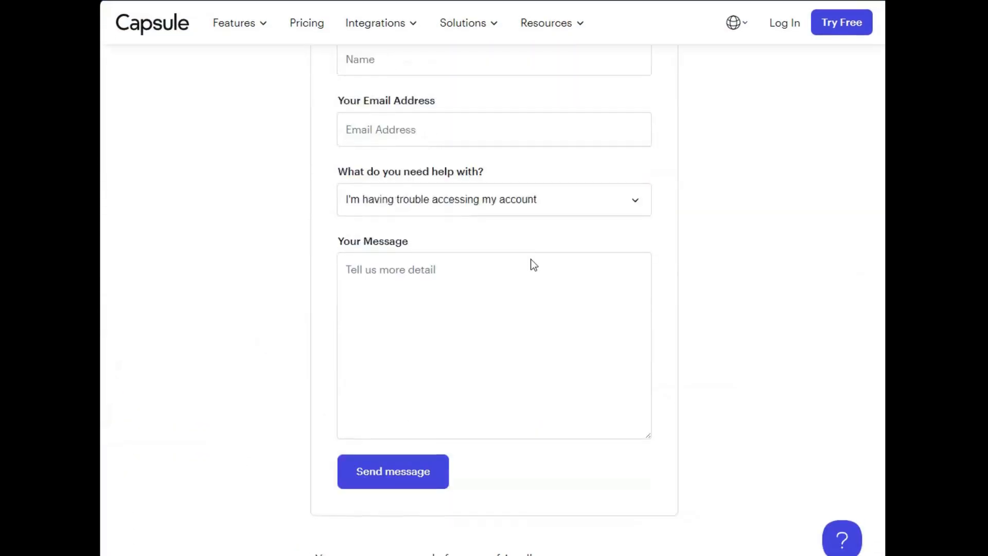
{"action": "scroll", "scroll_direction": "down", "scroll_amount": 3}
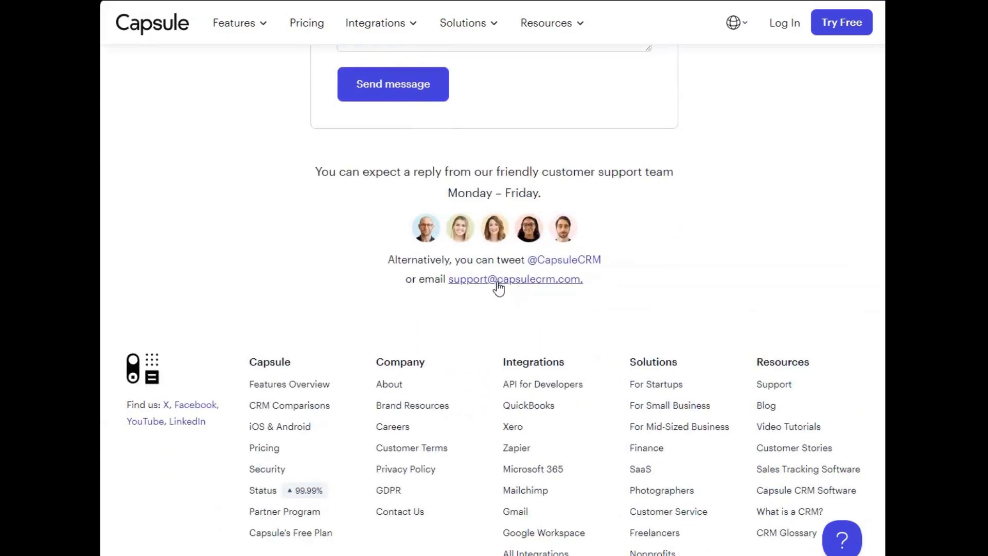